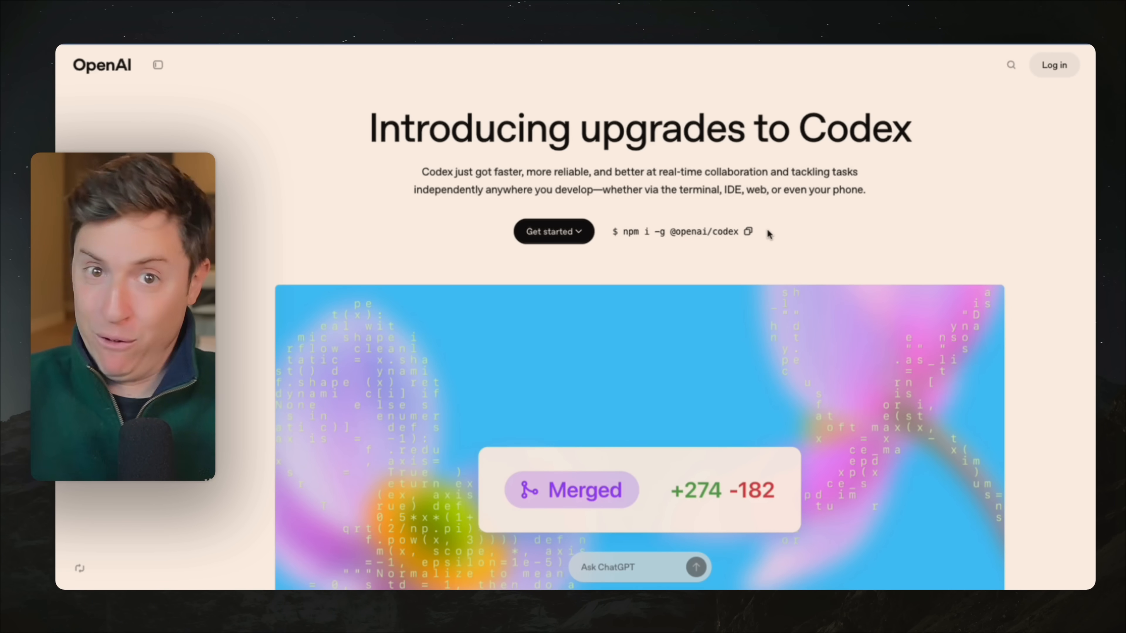
{"action": "mouse_move", "coordinate": [927, 184]}
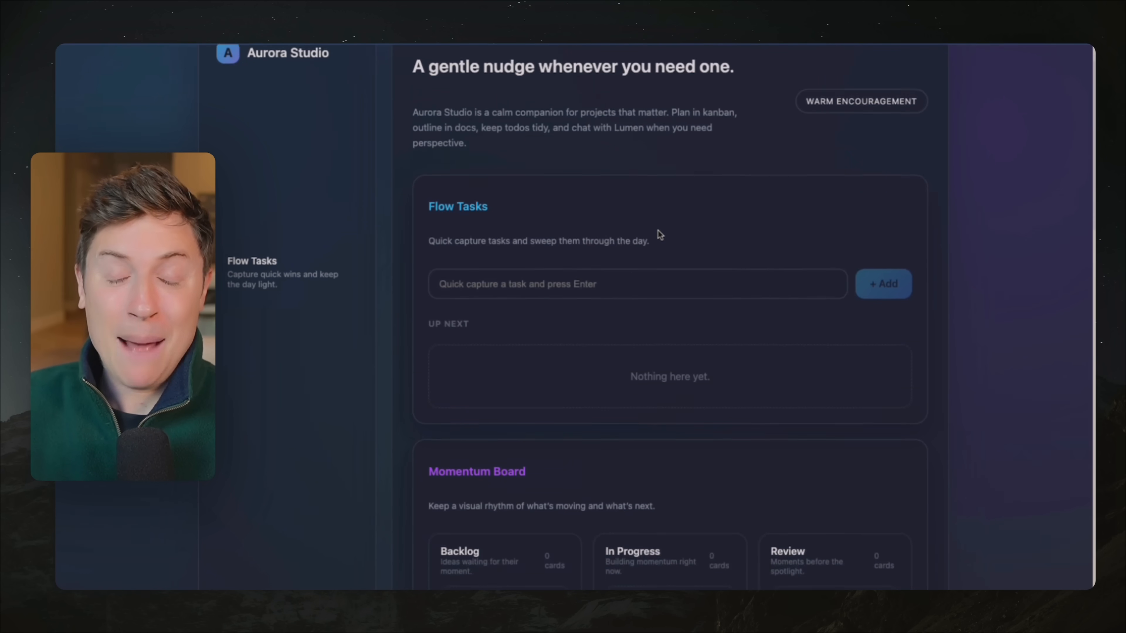
Scroll the Codex announcement to the GPT-5-Codex heading and highlight it
{"action": "scroll", "scroll_direction": "down", "scroll_amount": 3}
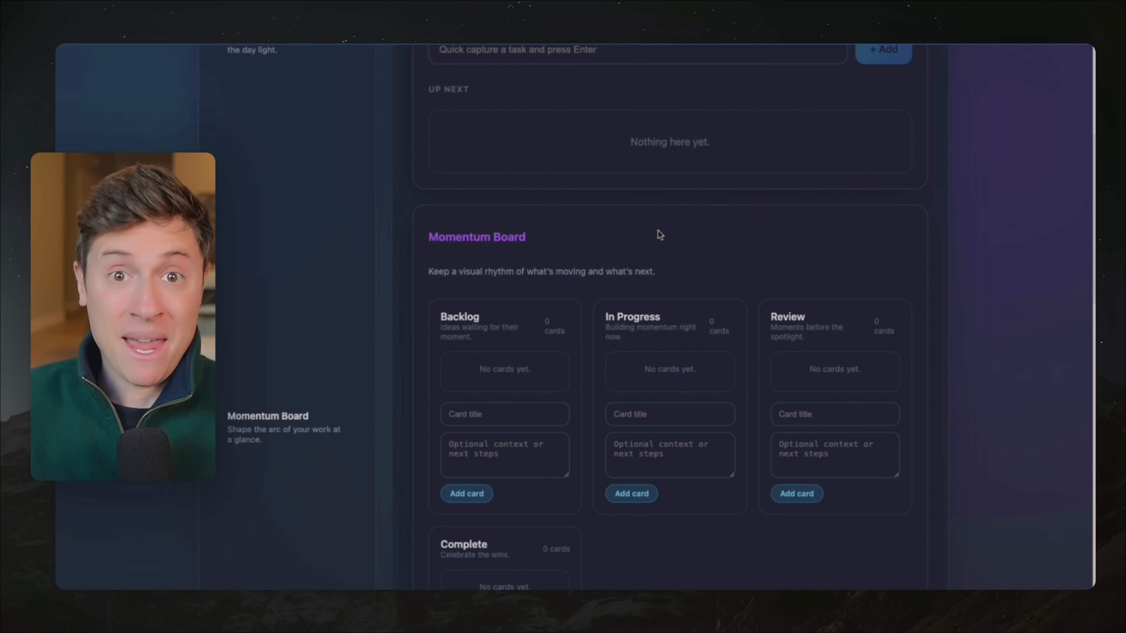
{"action": "mouse_move", "coordinate": [666, 219]}
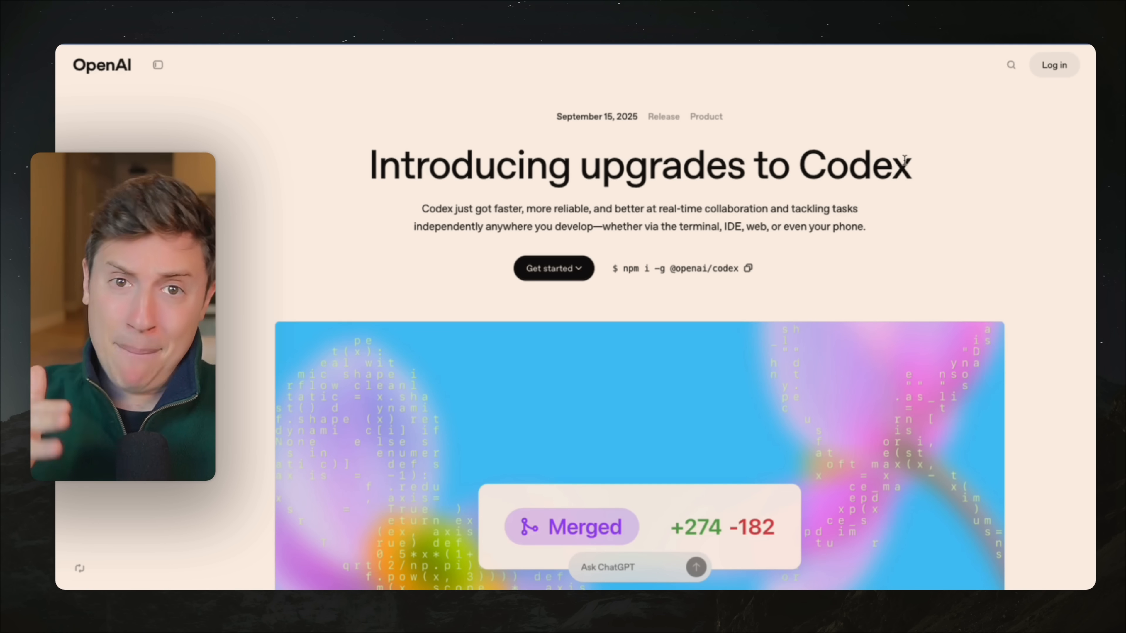
{"action": "scroll", "scroll_direction": "down", "scroll_amount": 3}
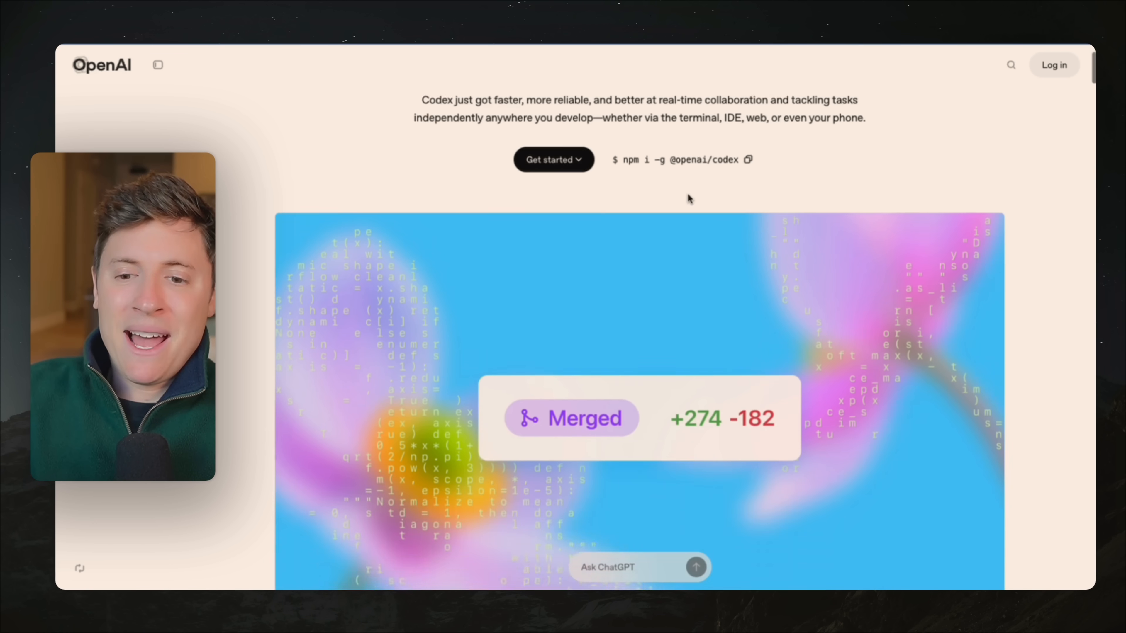
{"action": "scroll", "scroll_direction": "down", "scroll_amount": 3}
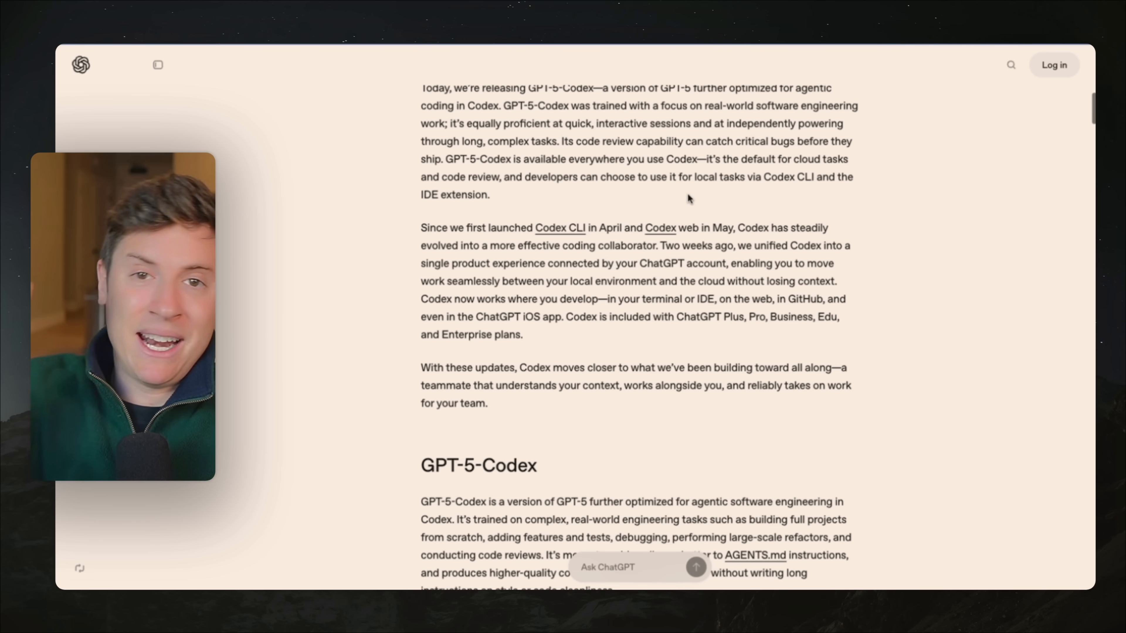
{"action": "mouse_move", "coordinate": [635, 207]}
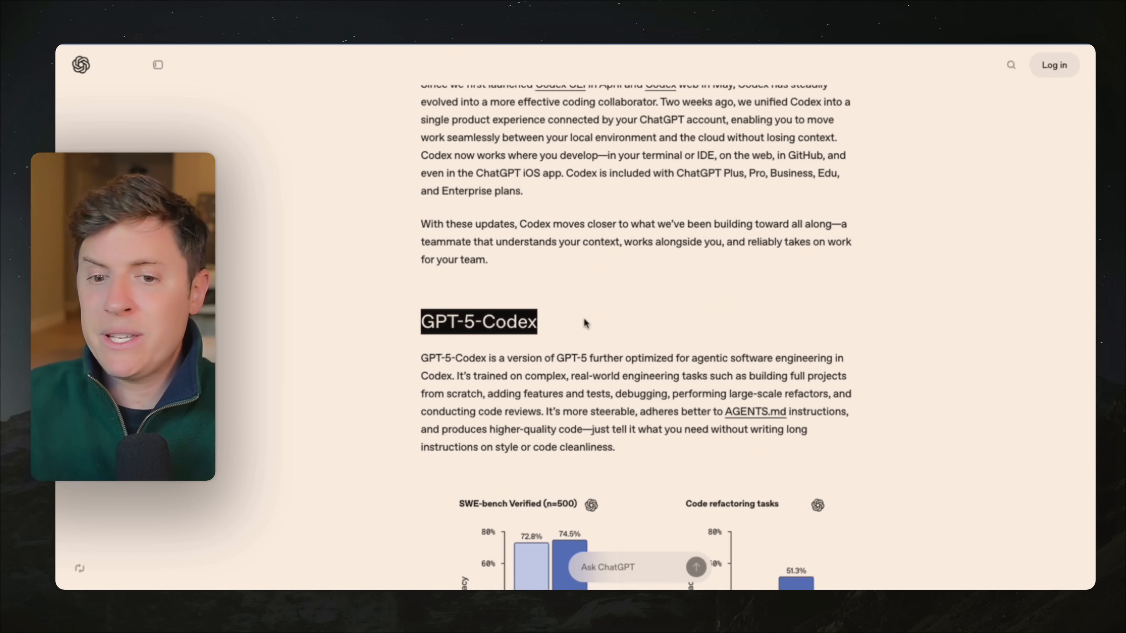
{"action": "scroll", "scroll_direction": "down", "scroll_amount": 3}
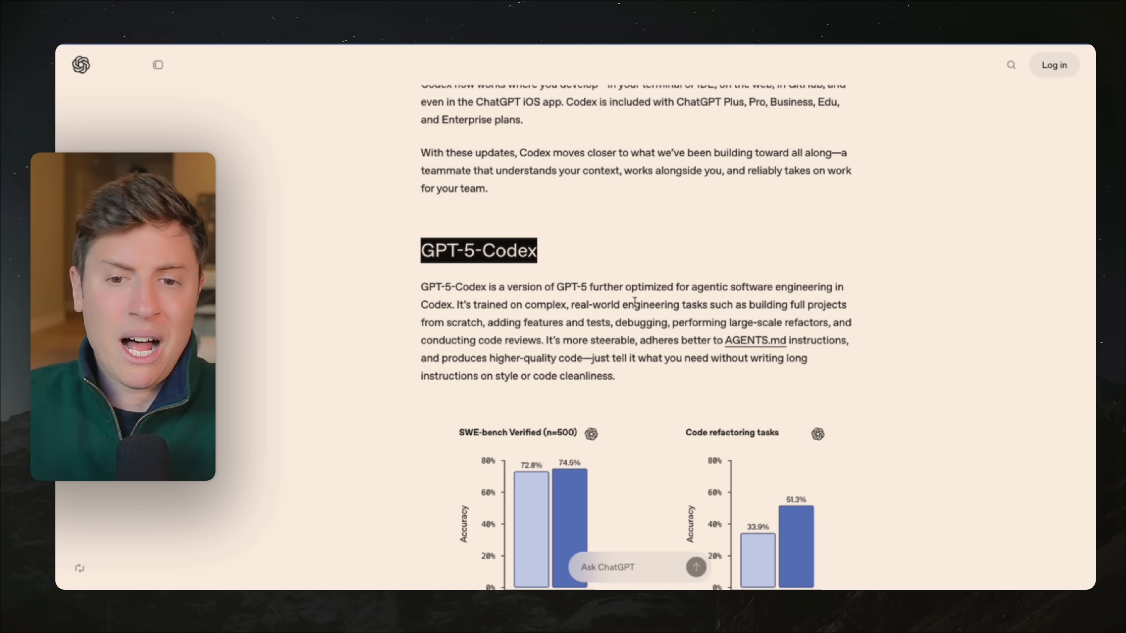
{"action": "scroll", "scroll_direction": "down", "scroll_amount": 3}
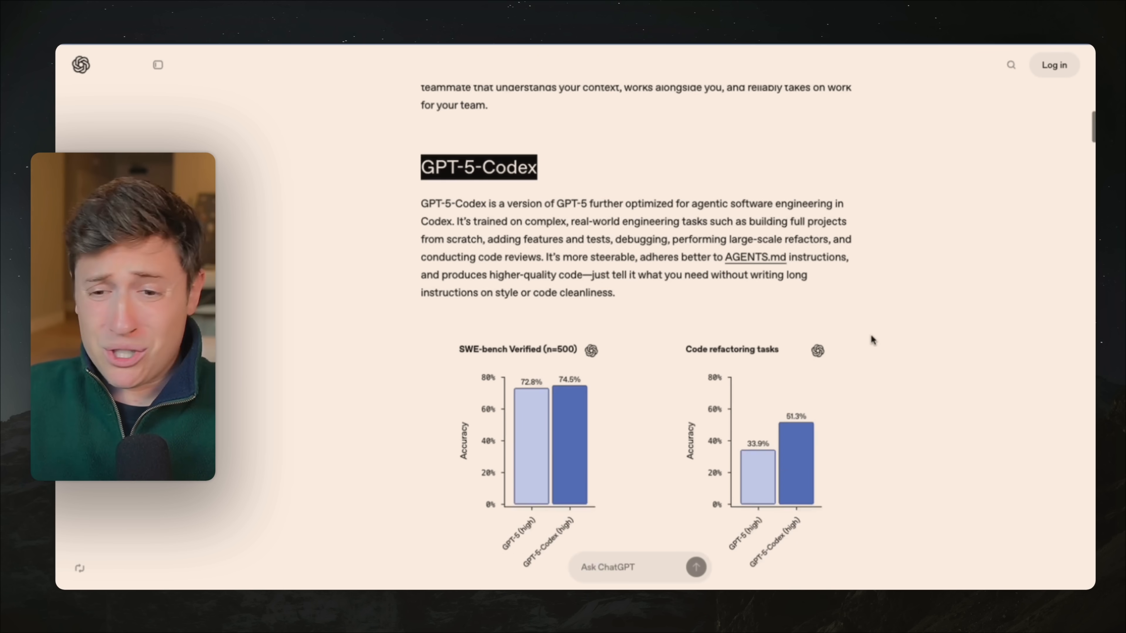
{"action": "scroll", "scroll_direction": "up", "scroll_amount": 3}
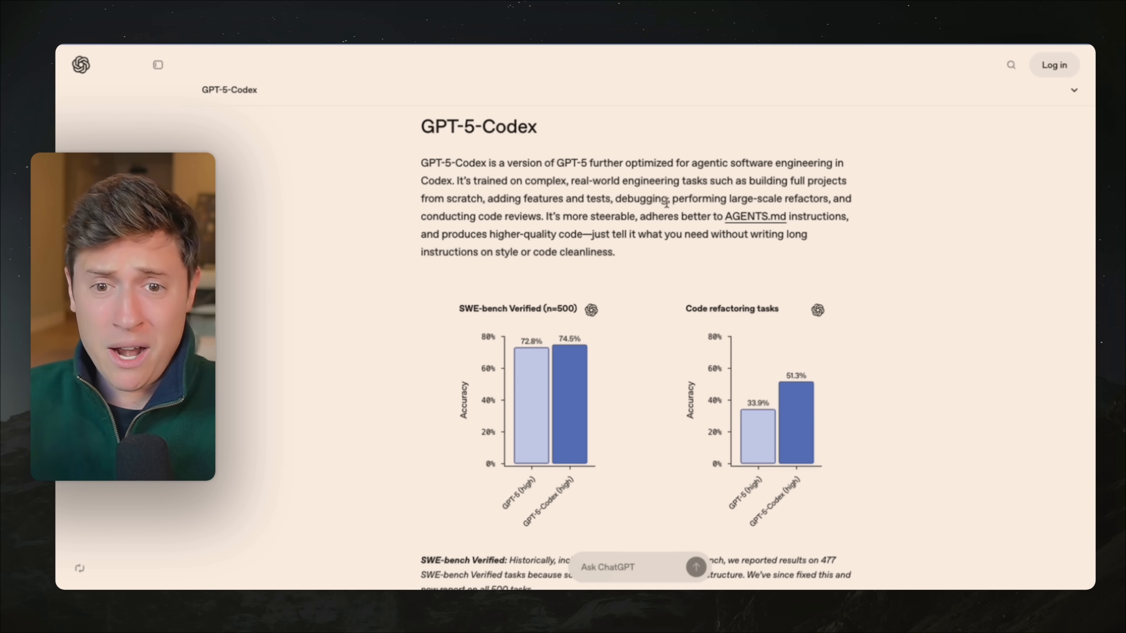
{"action": "mouse_move", "coordinate": [457, 104]}
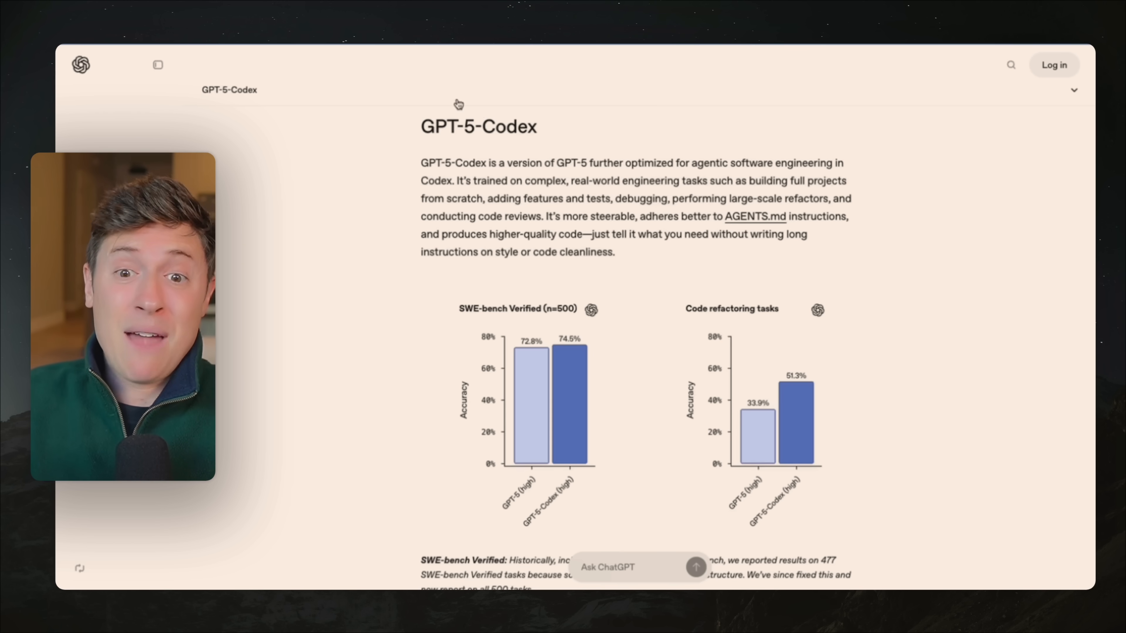
{"action": "double_click", "coordinate": [478, 127]}
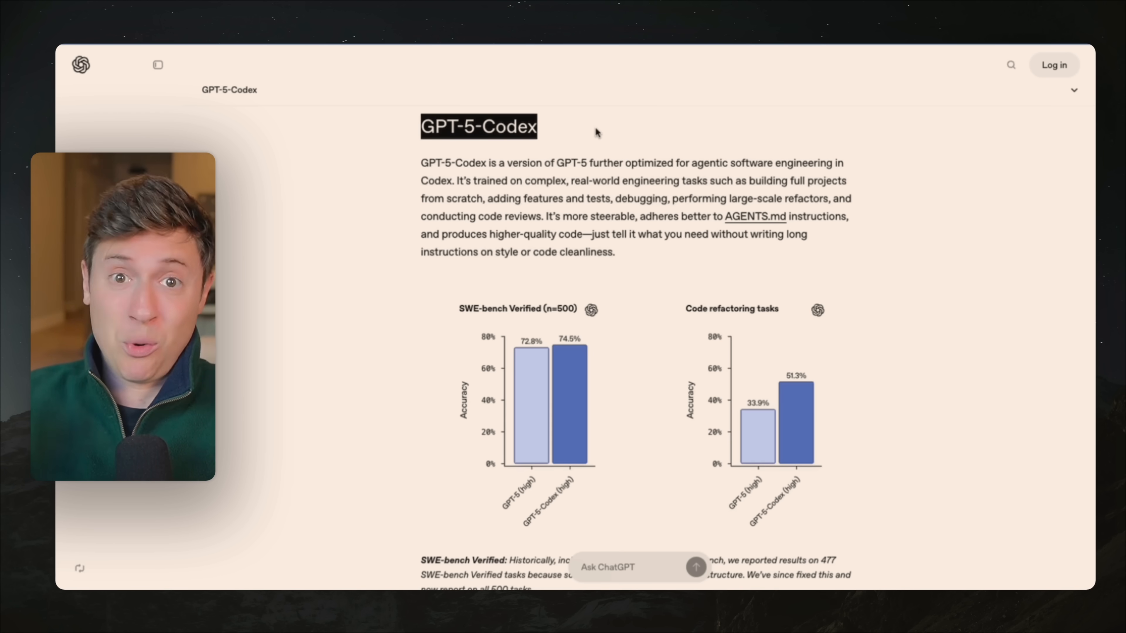
Scroll further down the GPT-5-Codex article toward the tokens-per-response chart
{"action": "scroll", "scroll_direction": "down", "scroll_amount": 3}
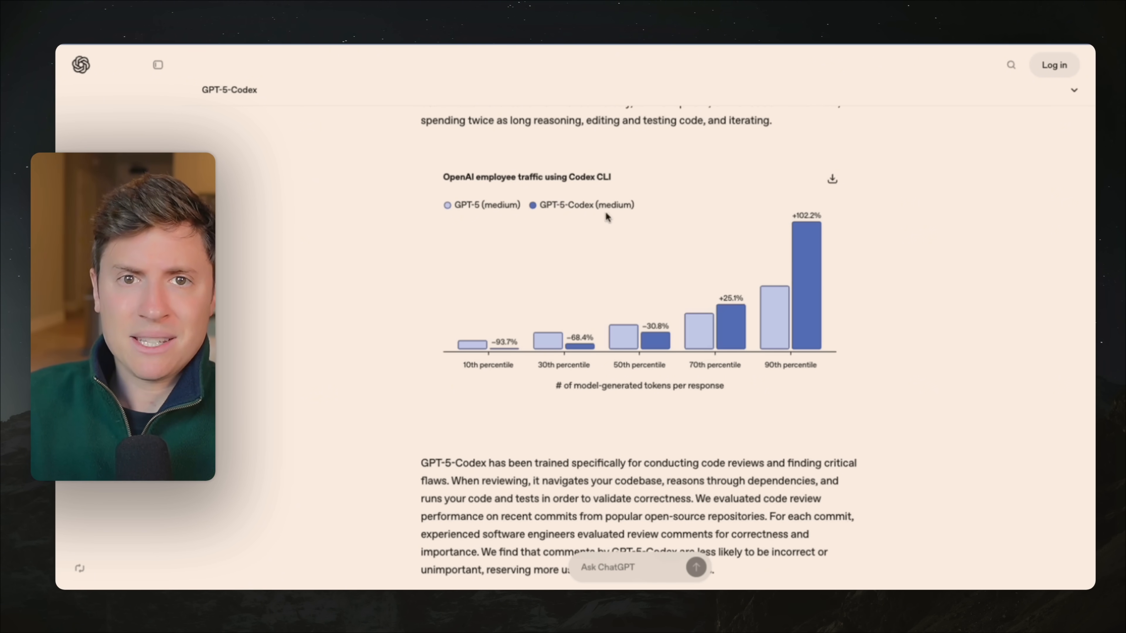
{"action": "mouse_move", "coordinate": [861, 180]}
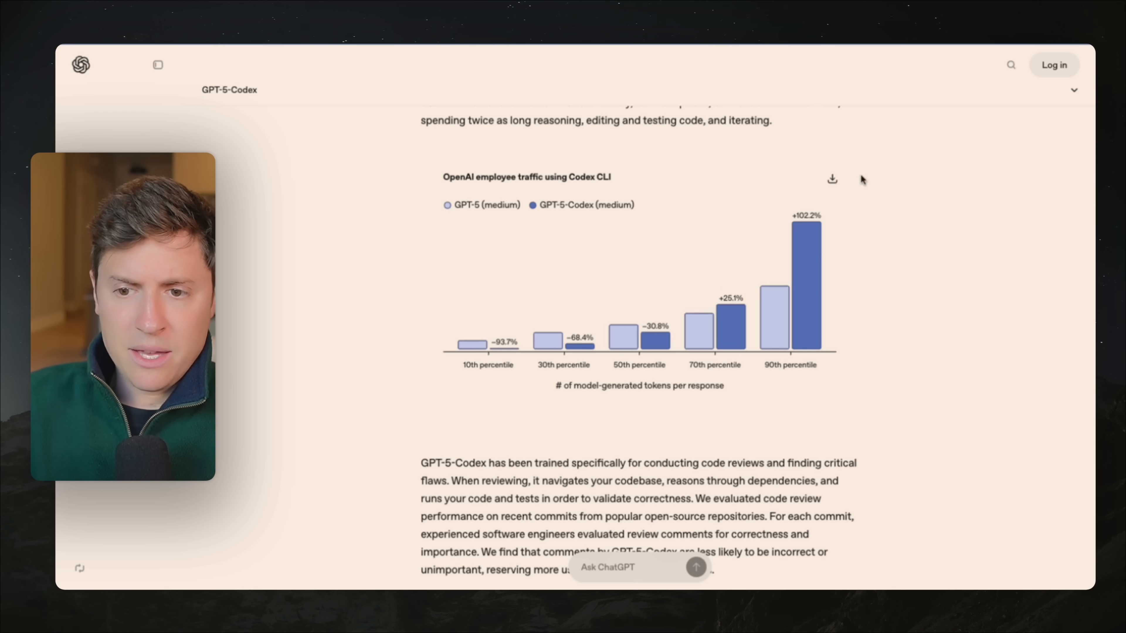
{"action": "mouse_move", "coordinate": [640, 266]}
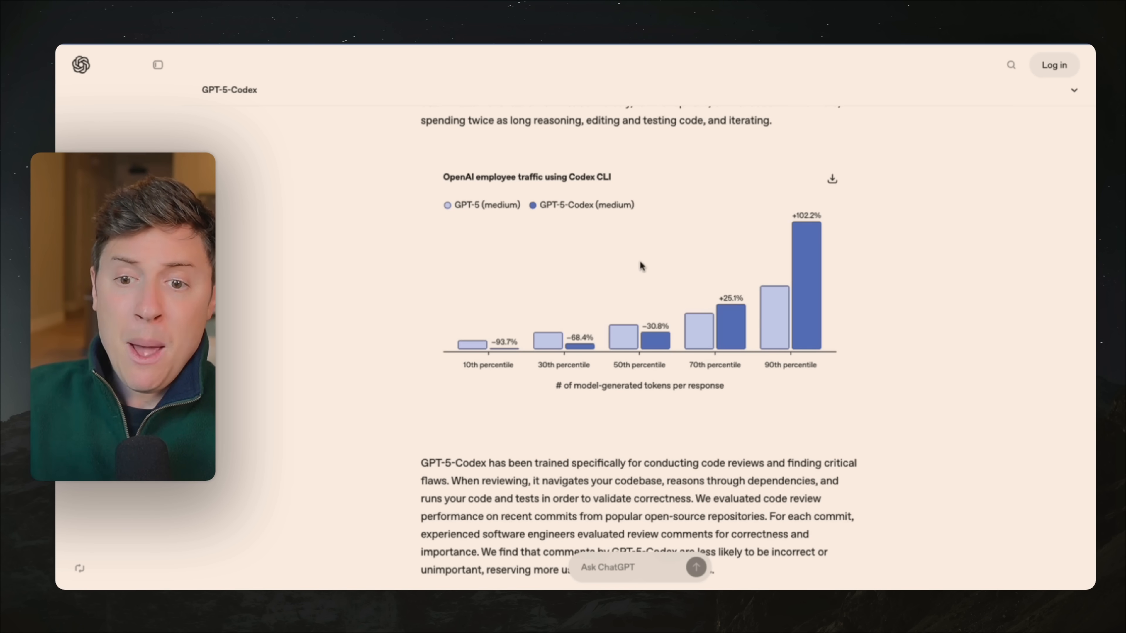
{"action": "mouse_move", "coordinate": [587, 356]}
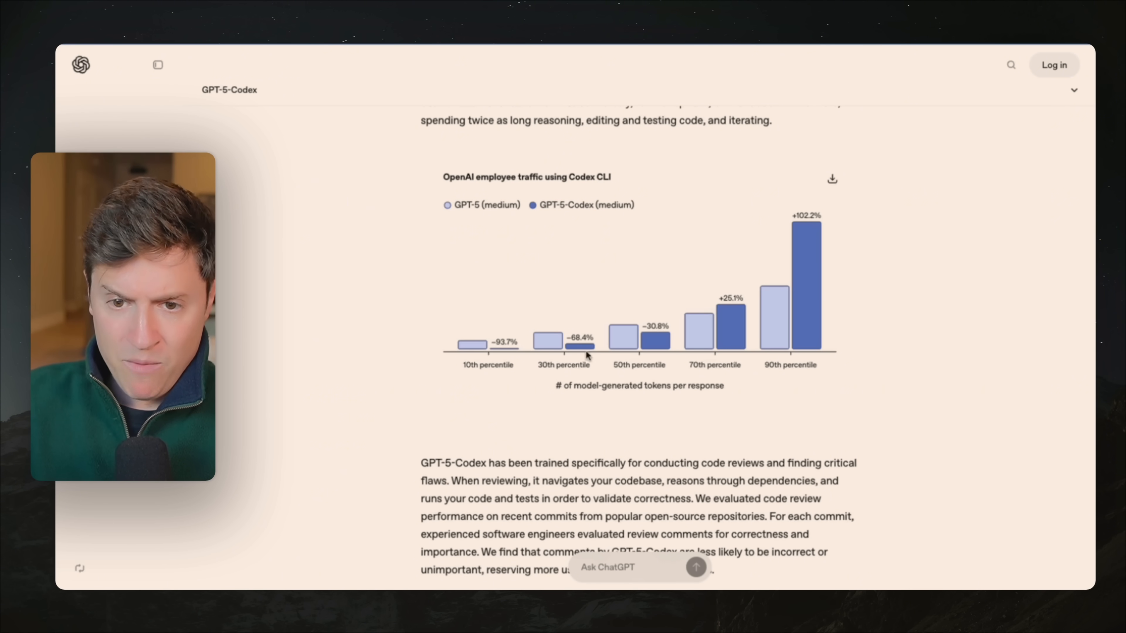
{"action": "mouse_move", "coordinate": [524, 240]}
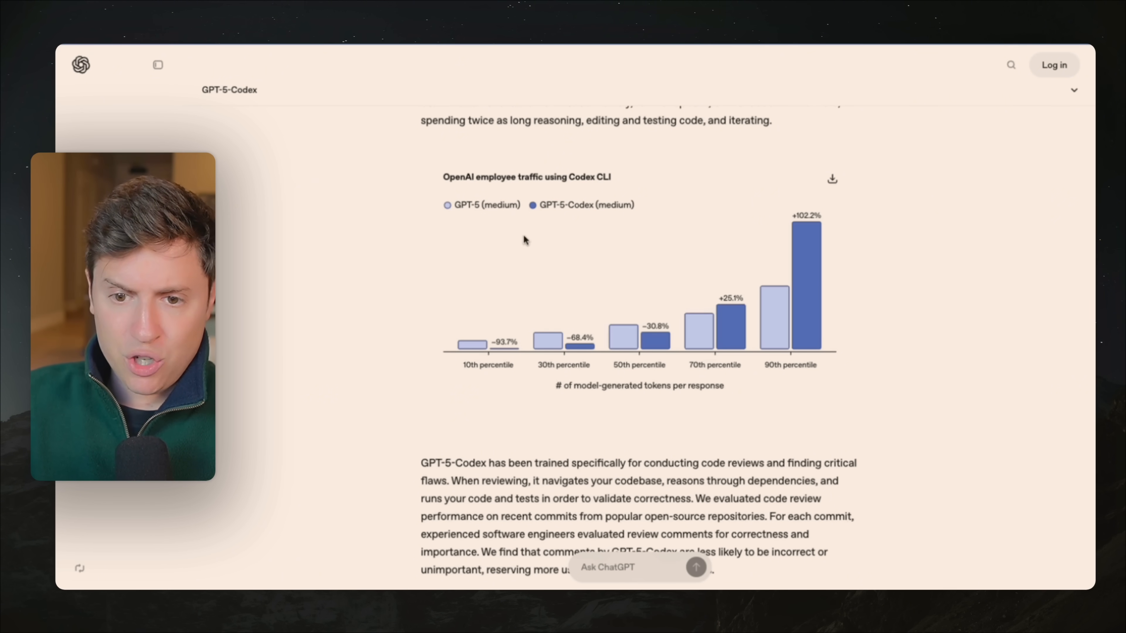
{"action": "mouse_move", "coordinate": [583, 298]}
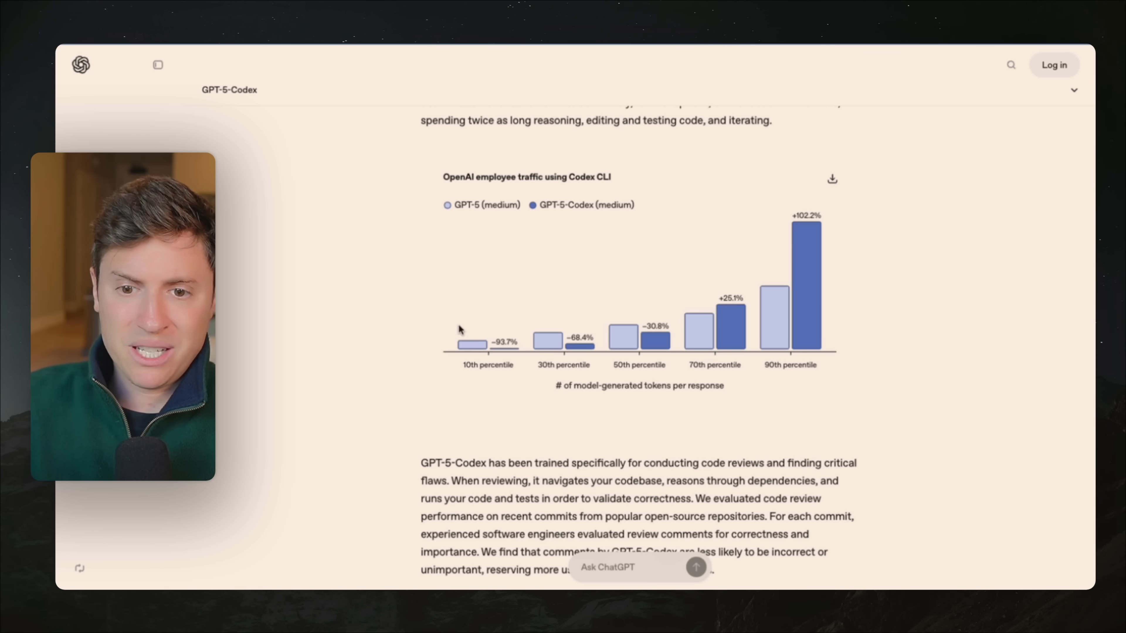
{"action": "mouse_move", "coordinate": [524, 320]}
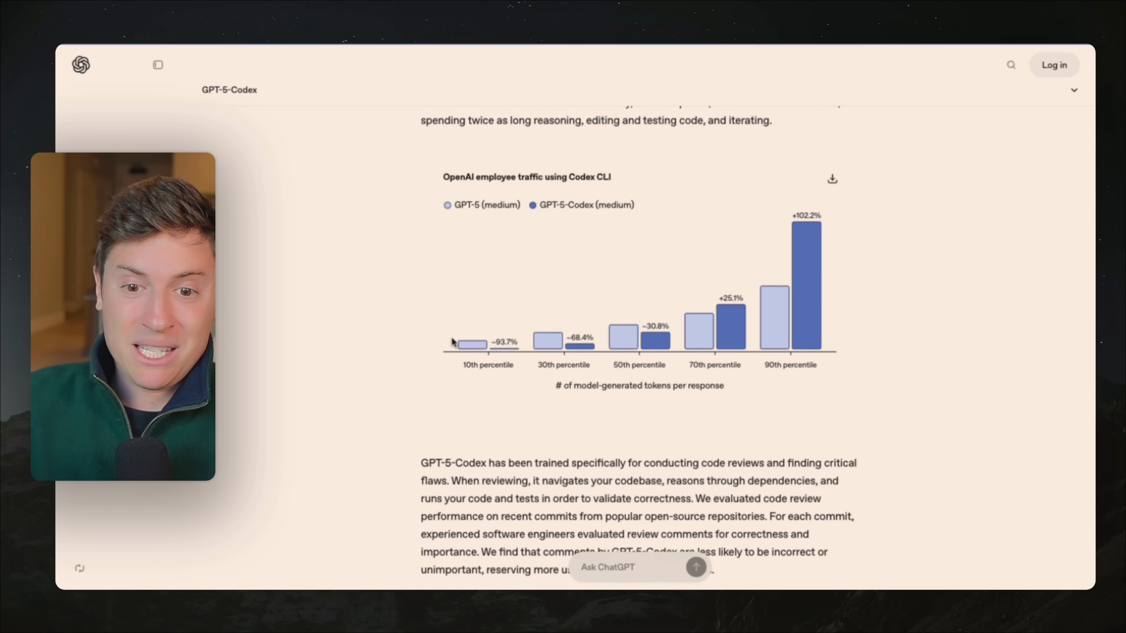
{"action": "mouse_move", "coordinate": [785, 373]}
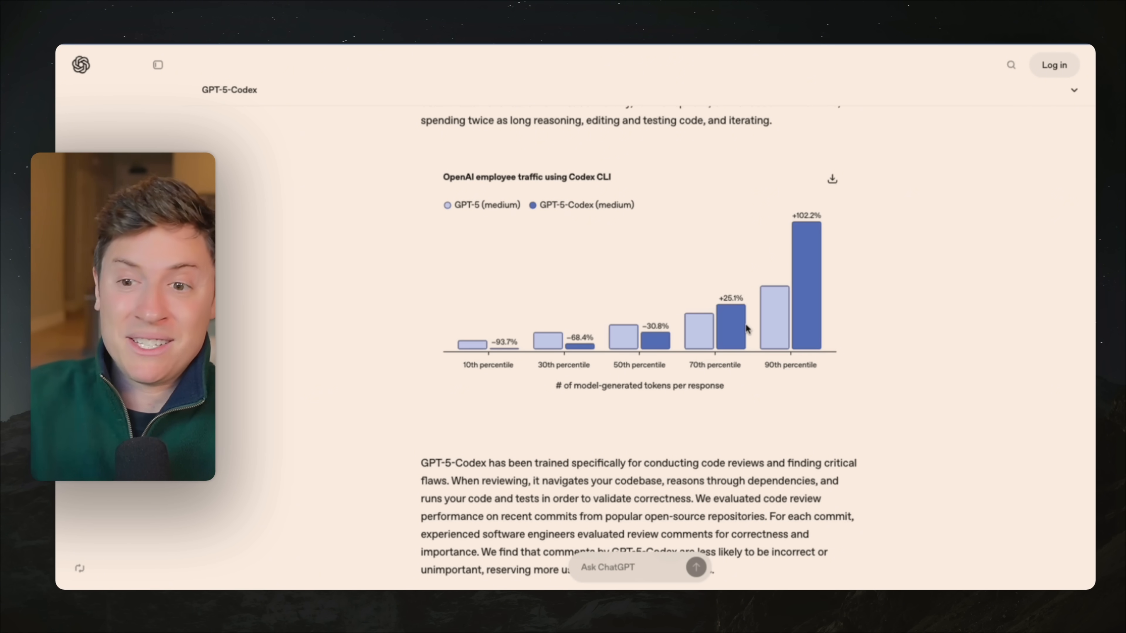
{"action": "mouse_move", "coordinate": [876, 204]}
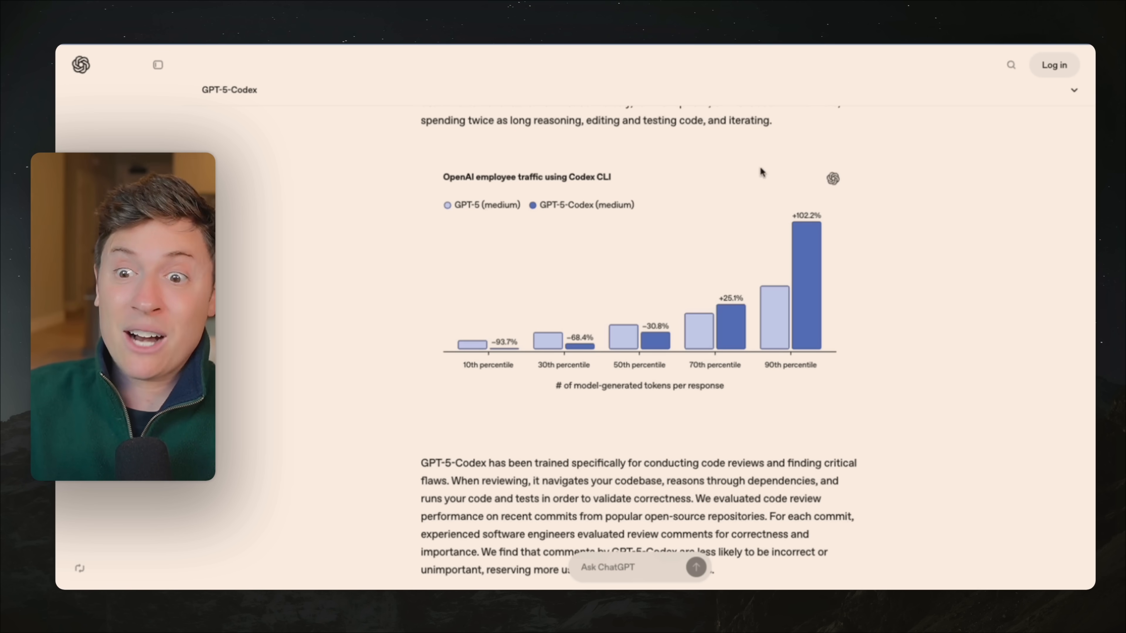
{"action": "mouse_move", "coordinate": [633, 346]}
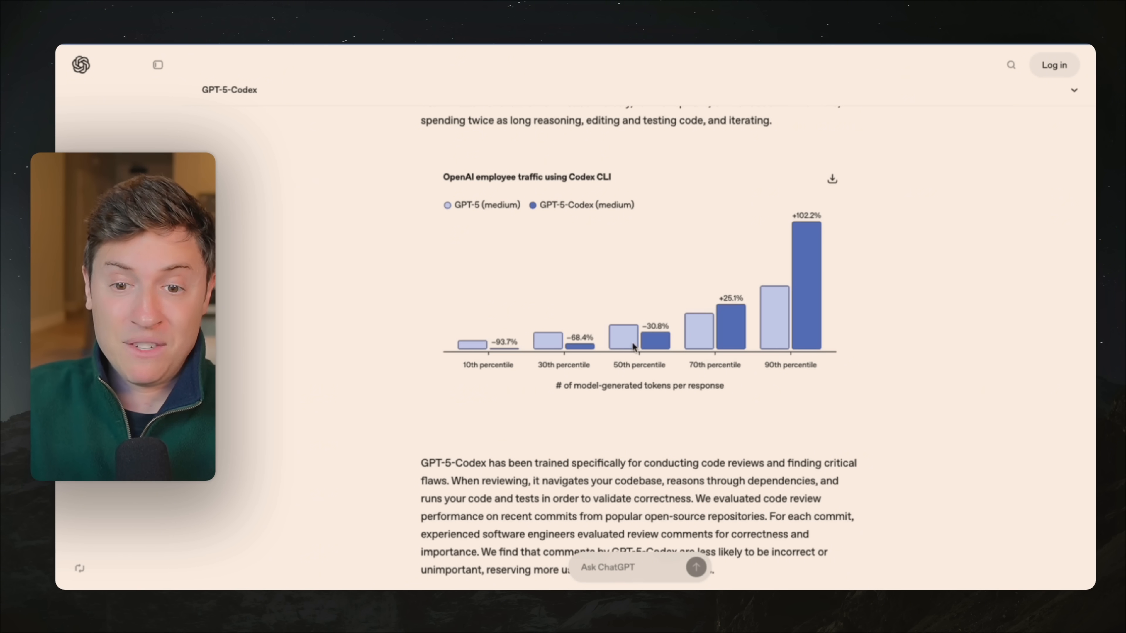
{"action": "mouse_move", "coordinate": [562, 313]}
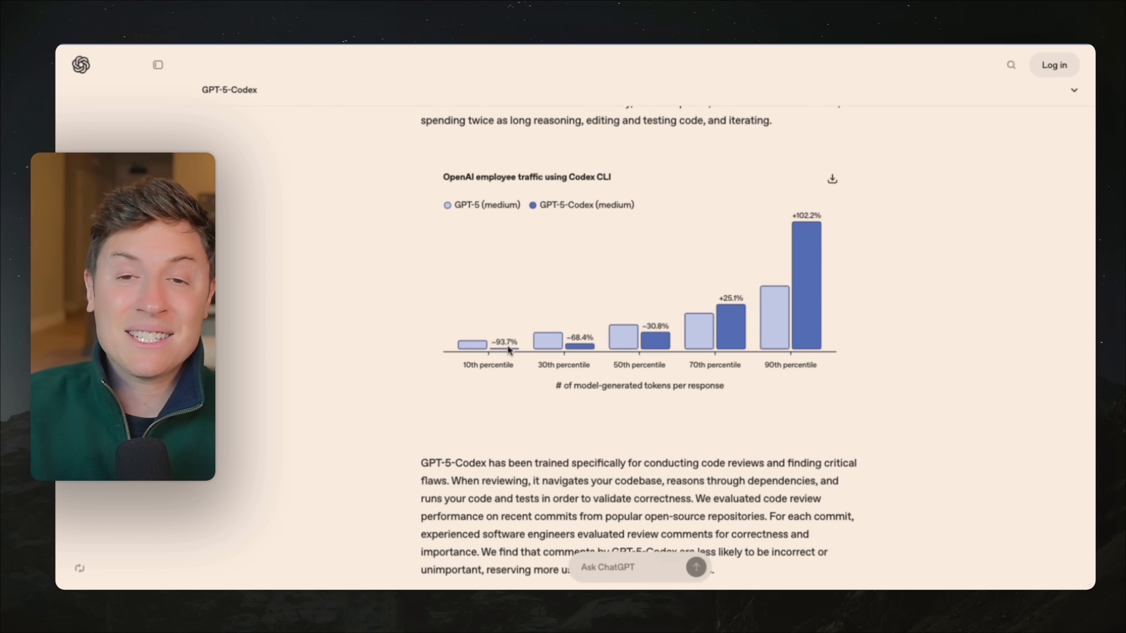
{"action": "mouse_move", "coordinate": [468, 318]}
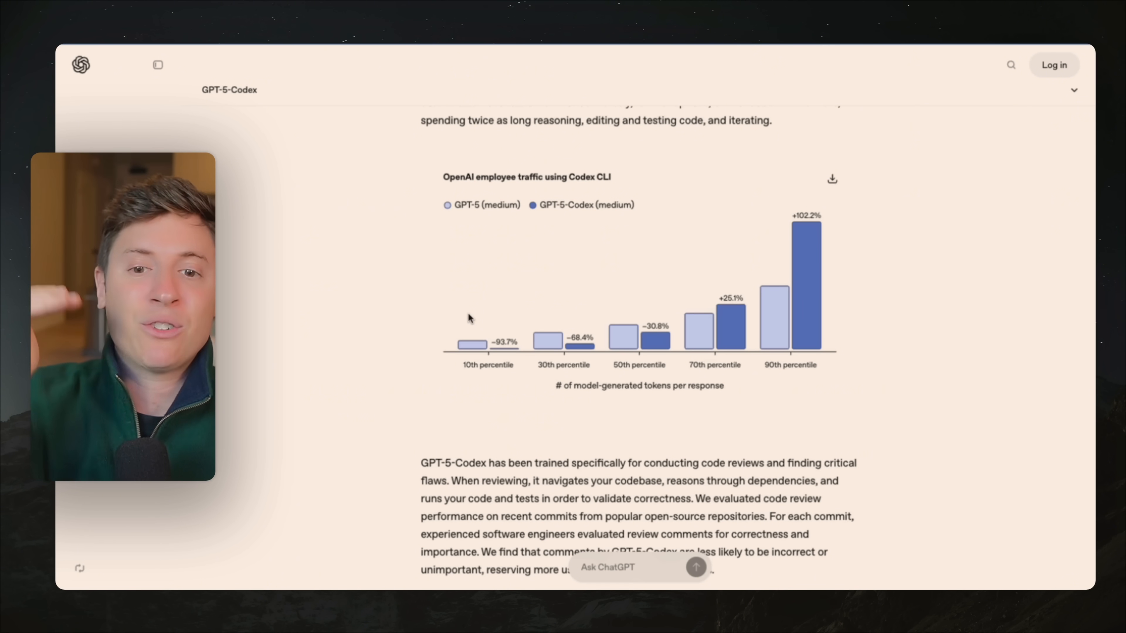
{"action": "mouse_move", "coordinate": [866, 201]}
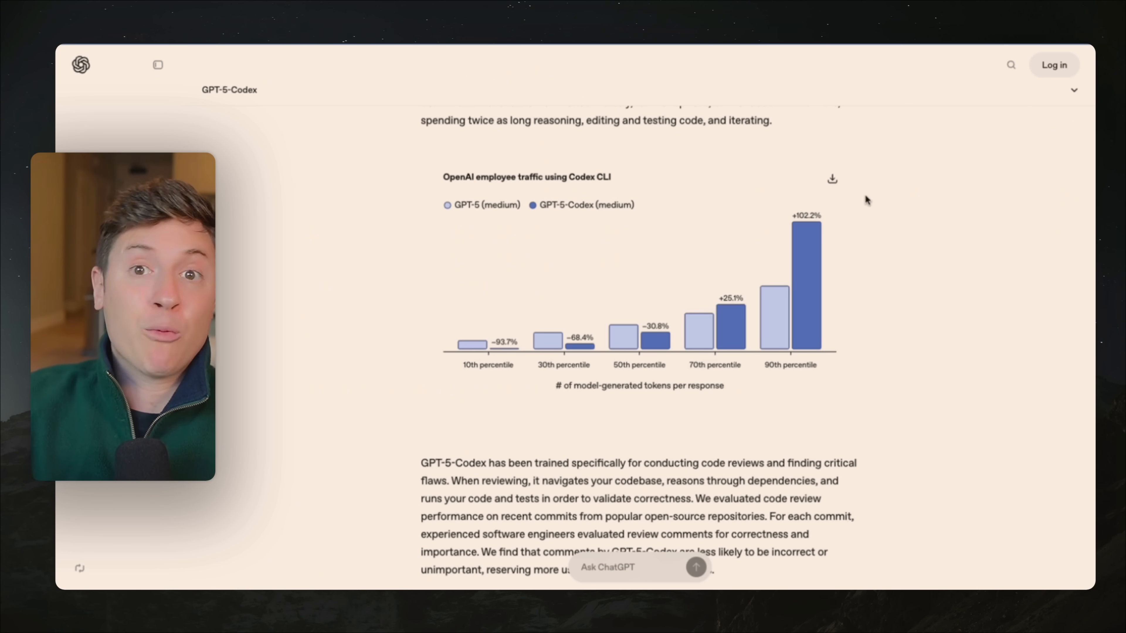
{"action": "mouse_move", "coordinate": [860, 179]}
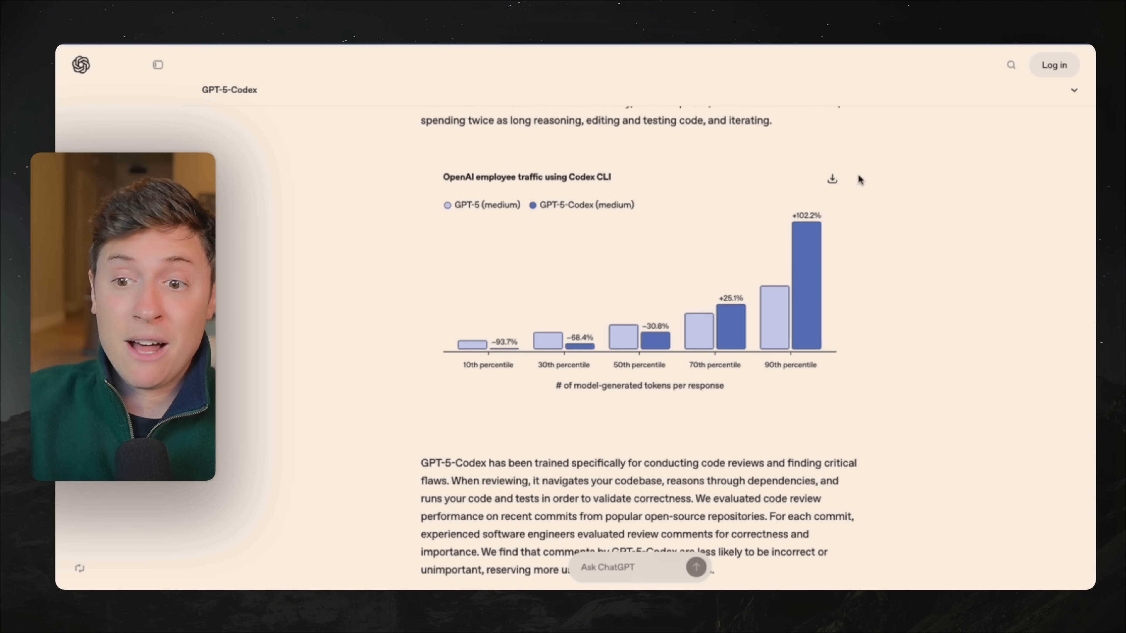
{"action": "mouse_move", "coordinate": [895, 189]}
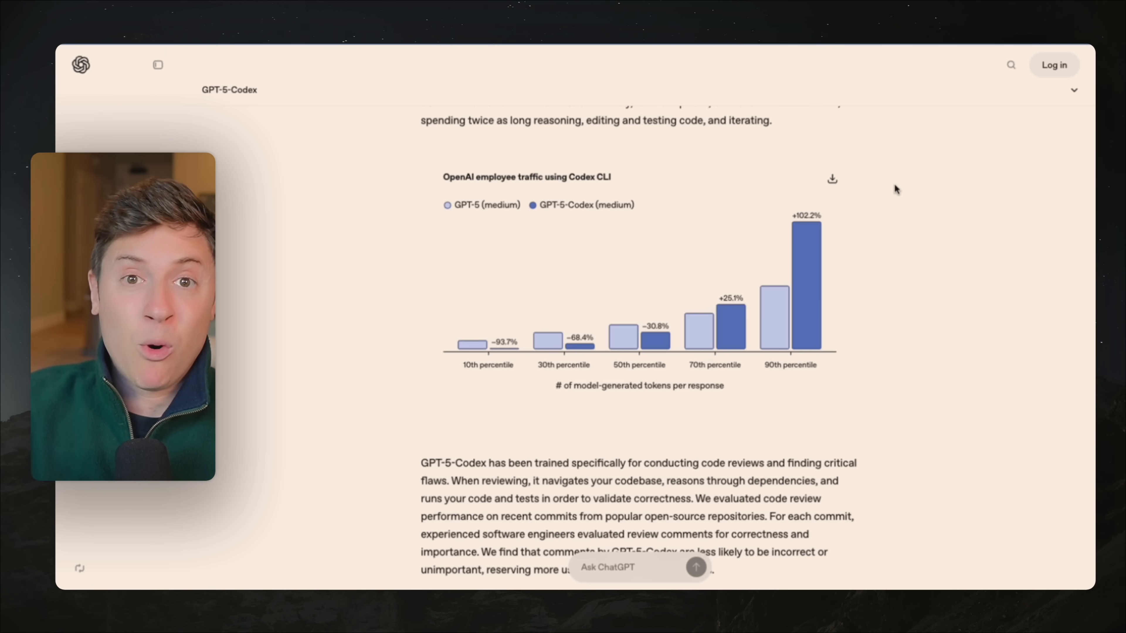
{"action": "mouse_move", "coordinate": [837, 369]}
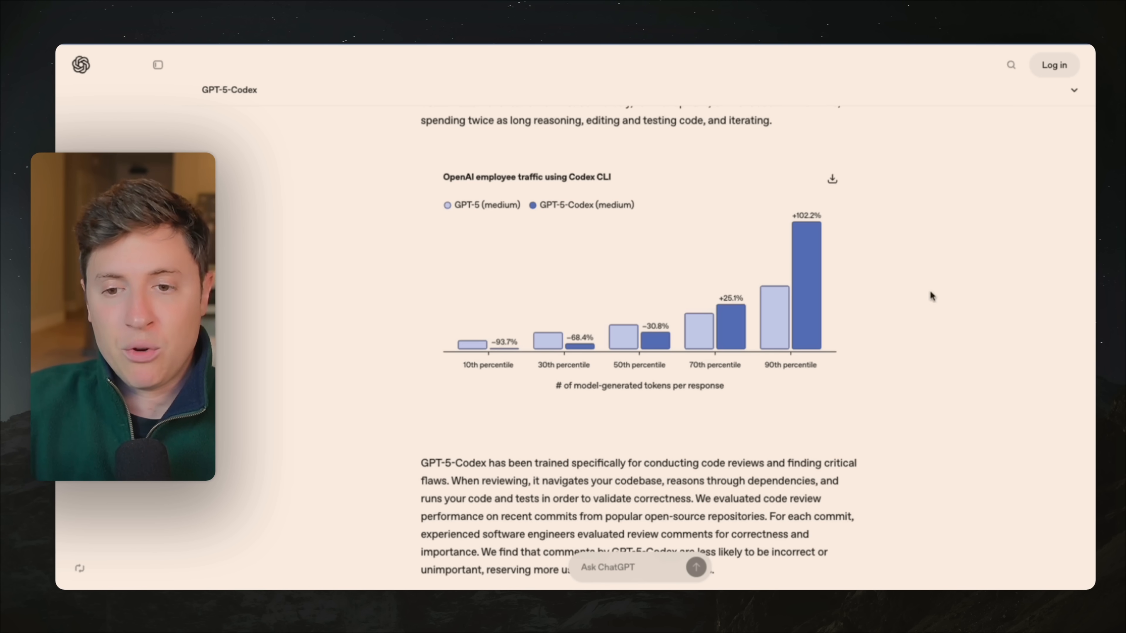
{"action": "mouse_move", "coordinate": [546, 271]}
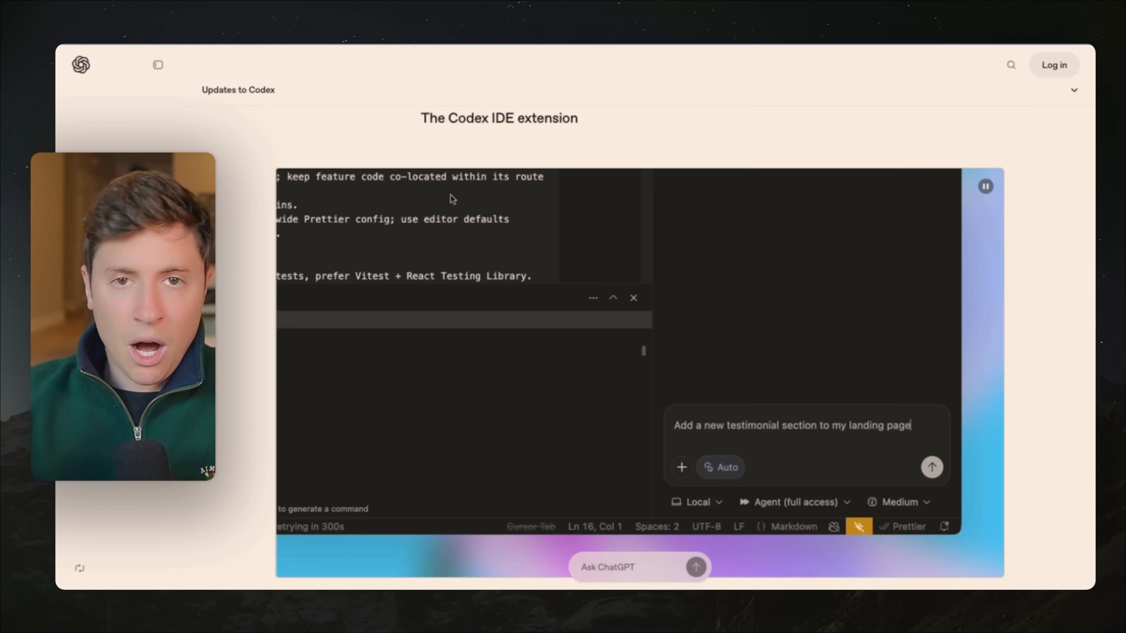
{"action": "left_click", "coordinate": [931, 467]}
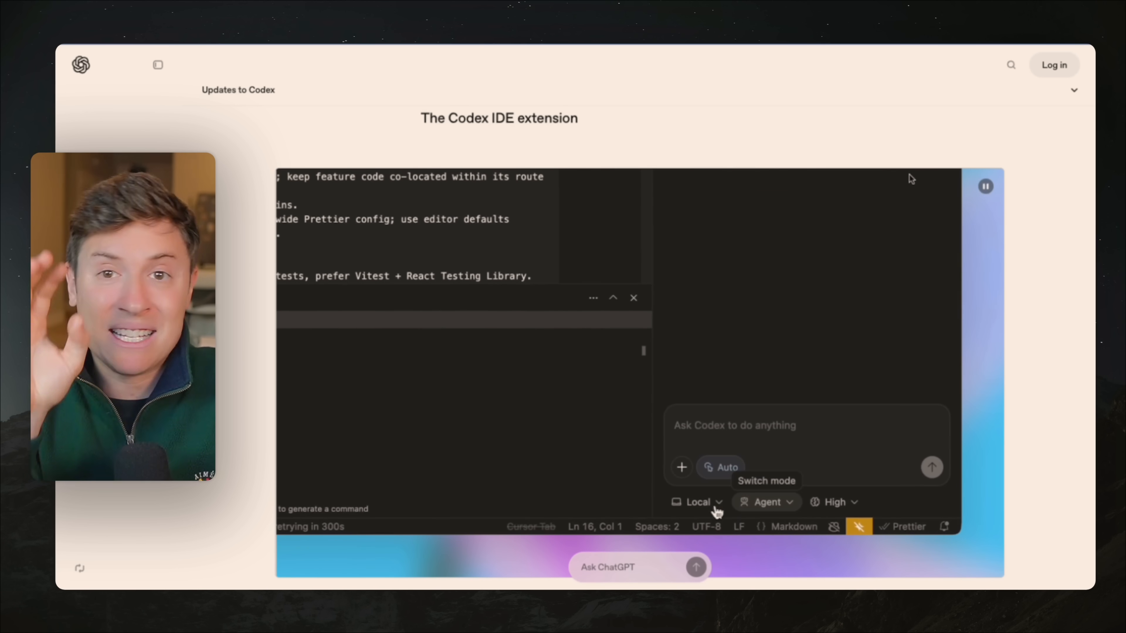
{"action": "left_click", "coordinate": [766, 502]}
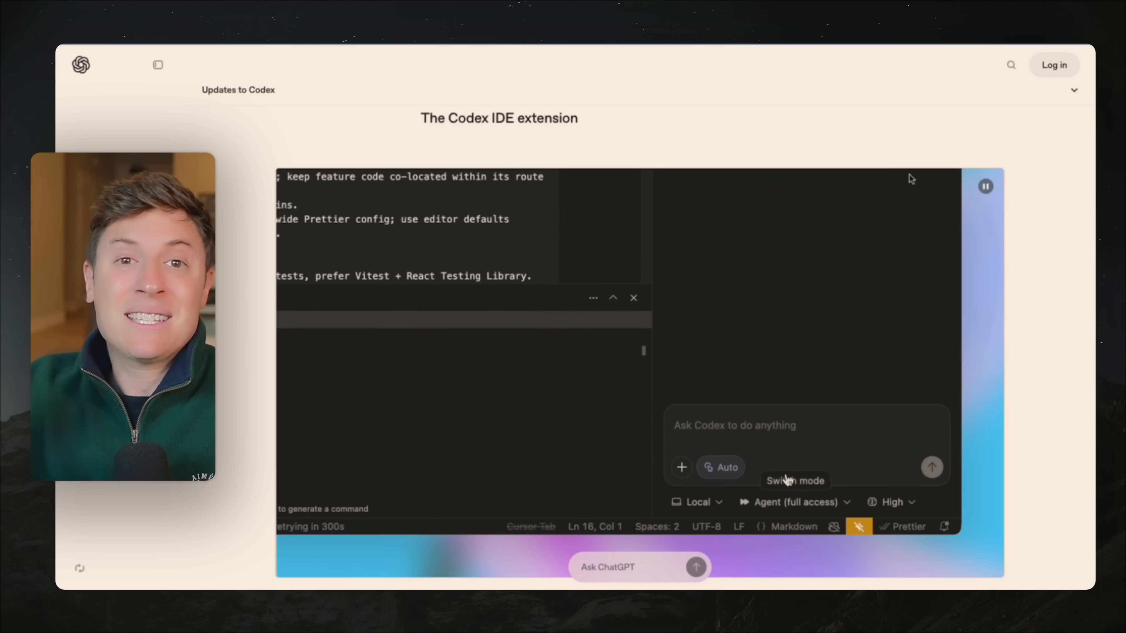
{"action": "left_click", "coordinate": [892, 502]}
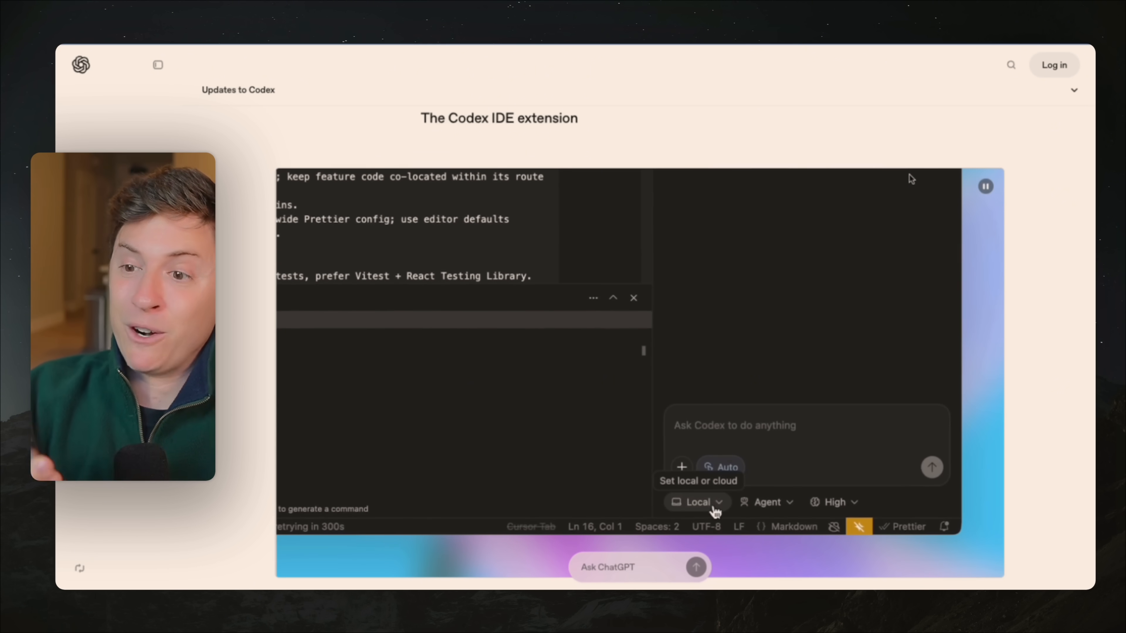
{"action": "left_click", "coordinate": [767, 502]}
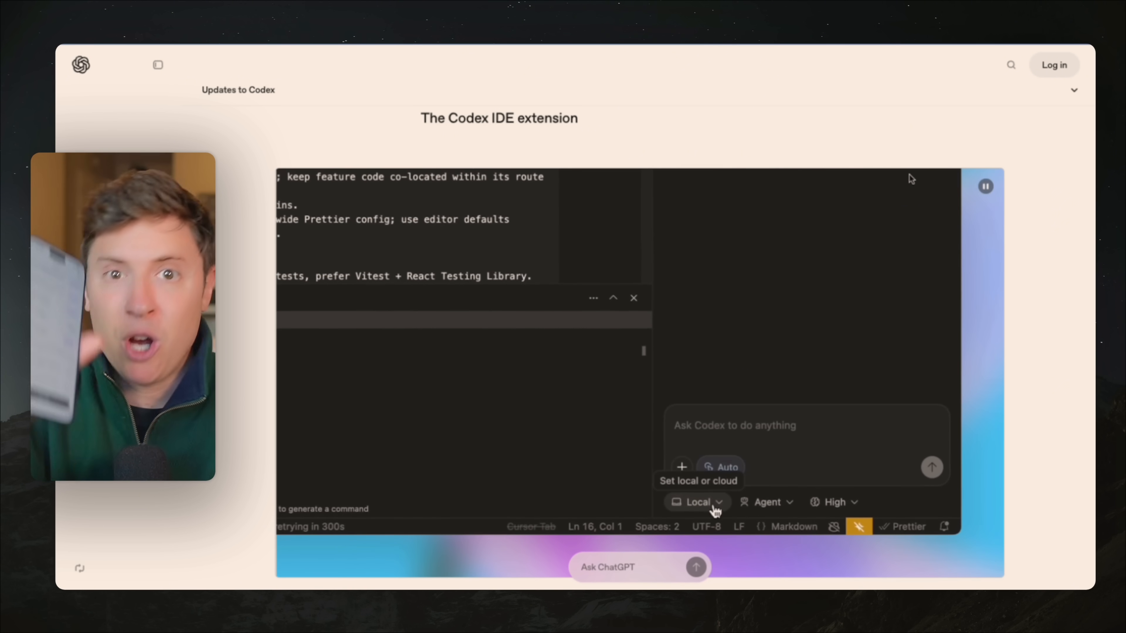
Reach the pull request review demo and enter 'Add a new testimonial section to my landing page'
{"action": "left_click", "coordinate": [832, 502]}
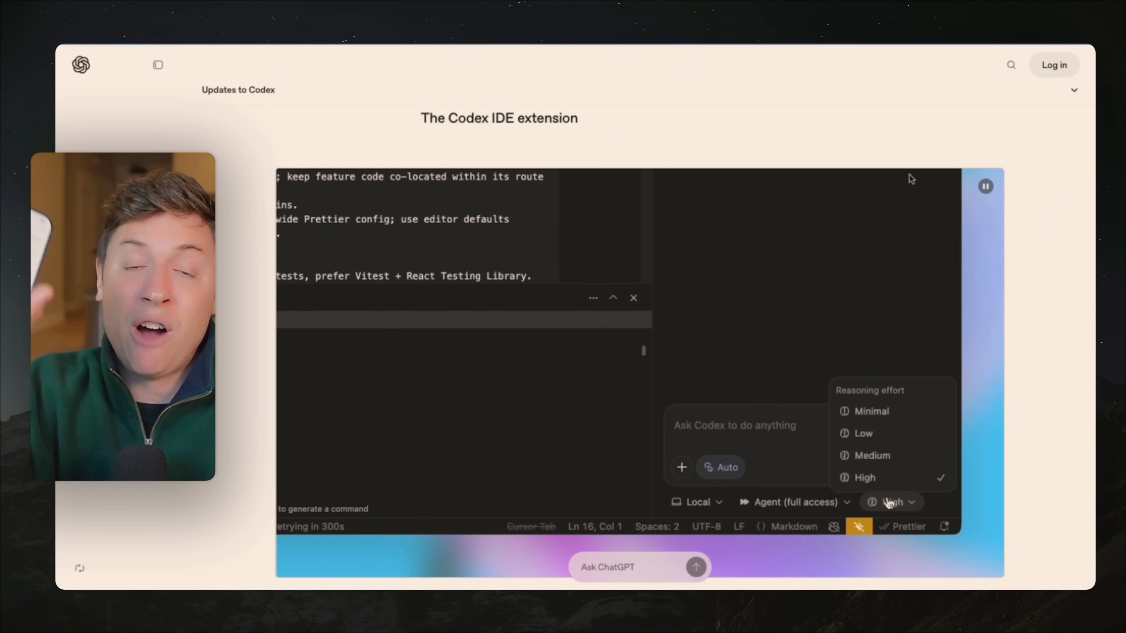
{"action": "left_click", "coordinate": [873, 455]}
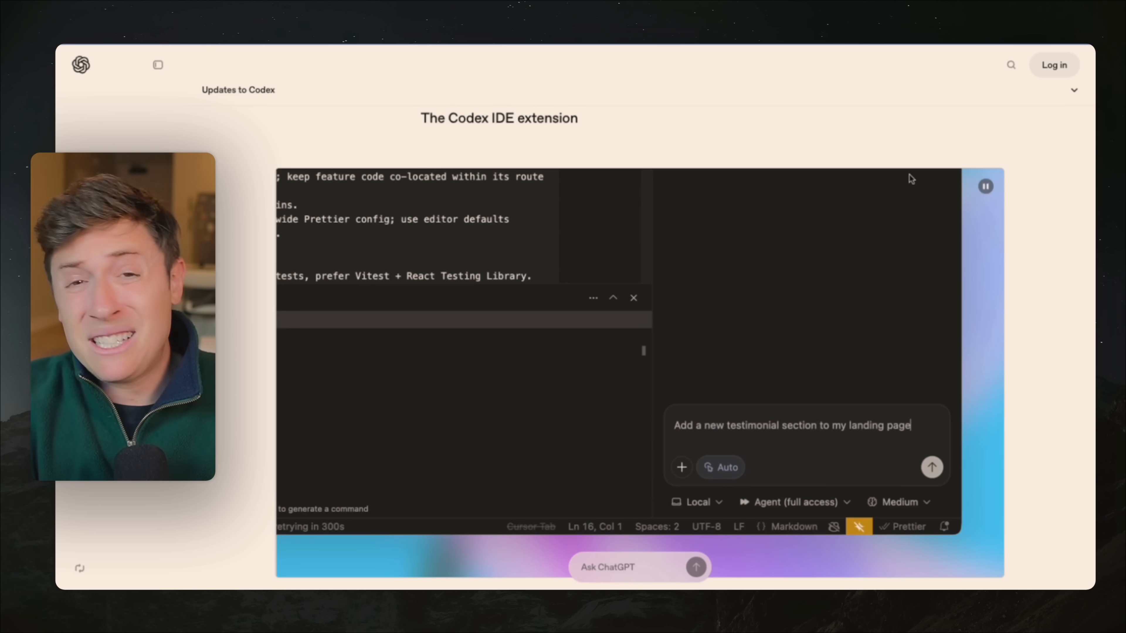
{"action": "left_click", "coordinate": [932, 467]}
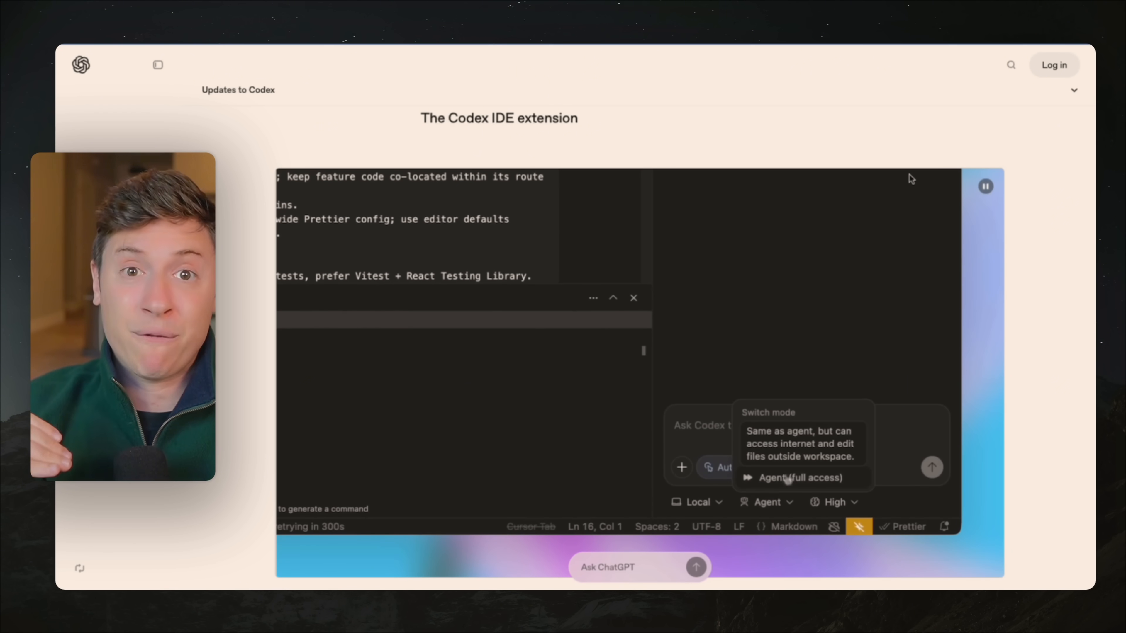
{"action": "left_click", "coordinate": [800, 478]}
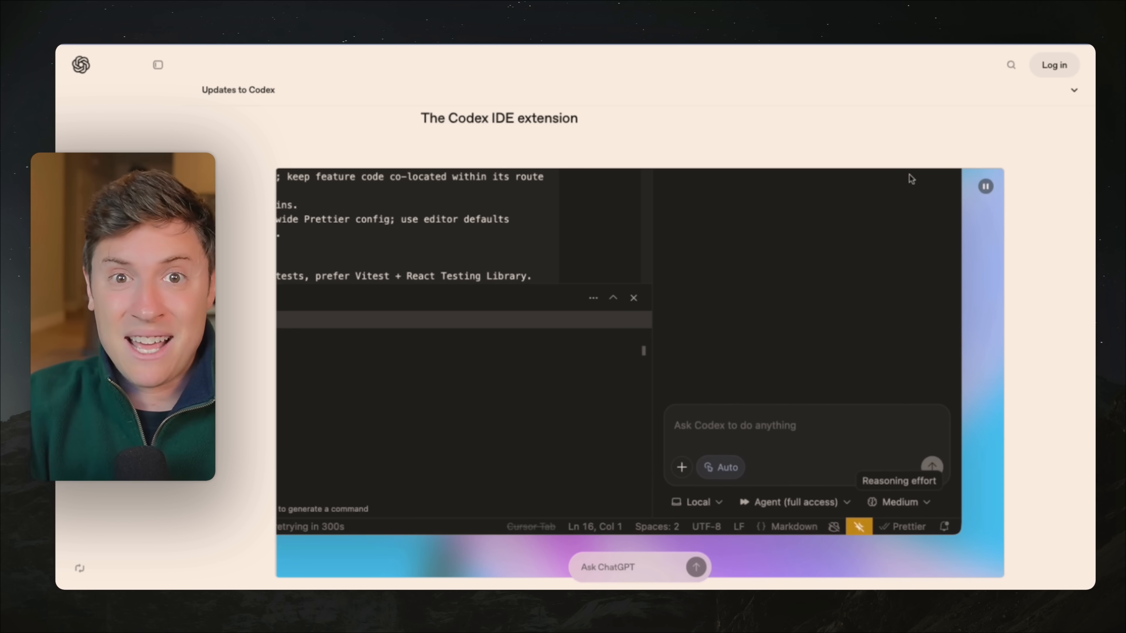
{"action": "type", "text": "Add a new testimonial section to my landing page"}
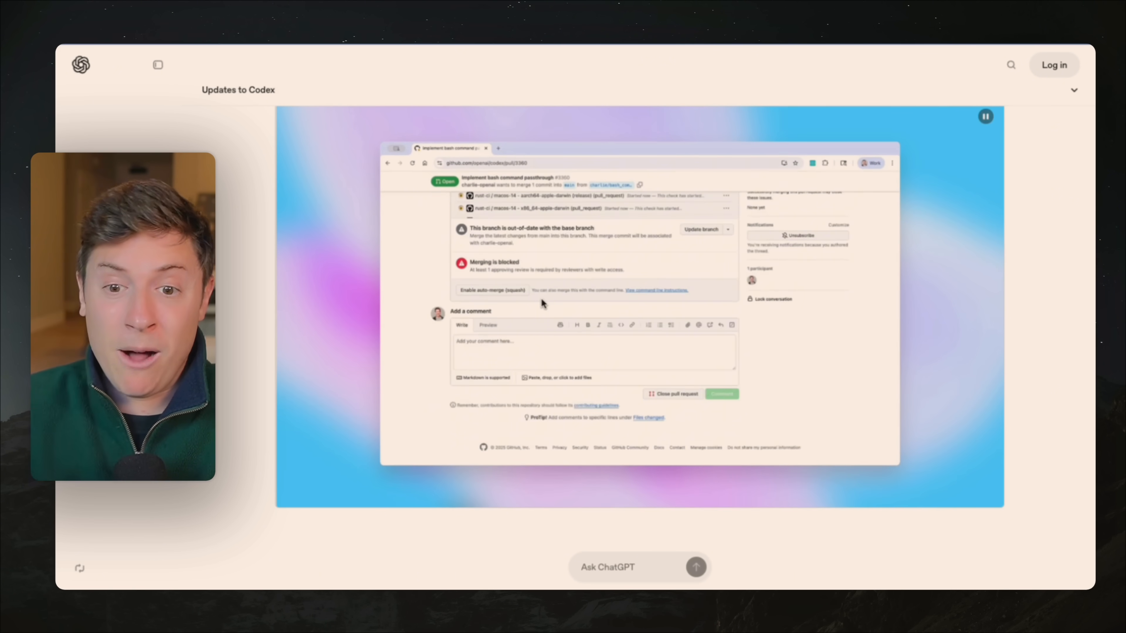
{"action": "type", "text": "@codex rev"}
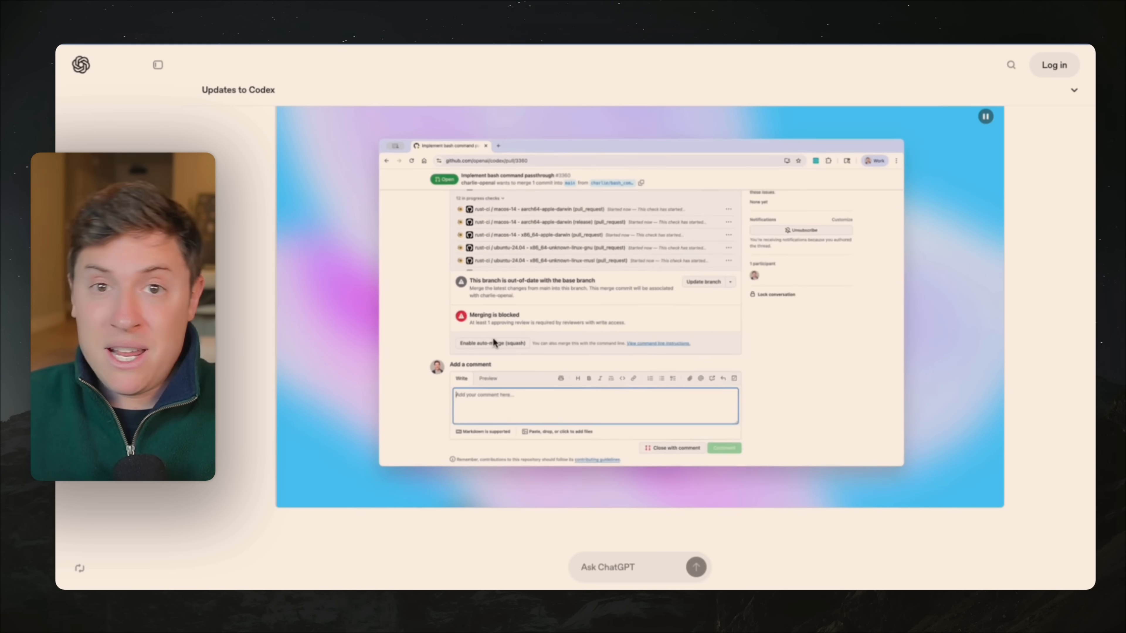
{"action": "scroll", "scroll_direction": "up", "scroll_amount": 3}
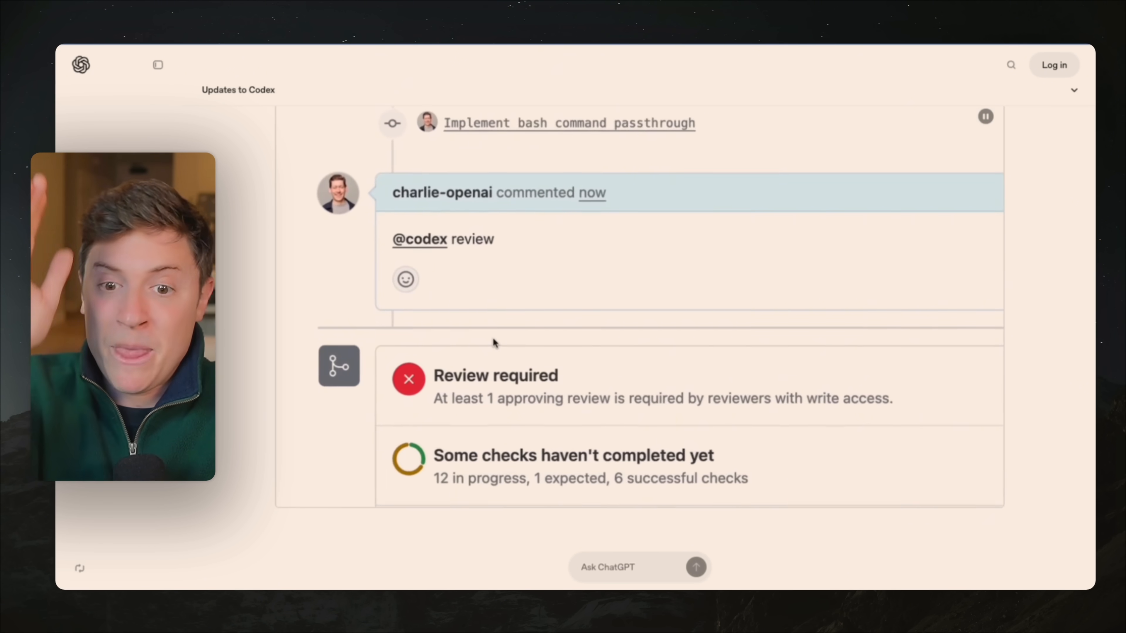
{"action": "left_click", "coordinate": [405, 278]}
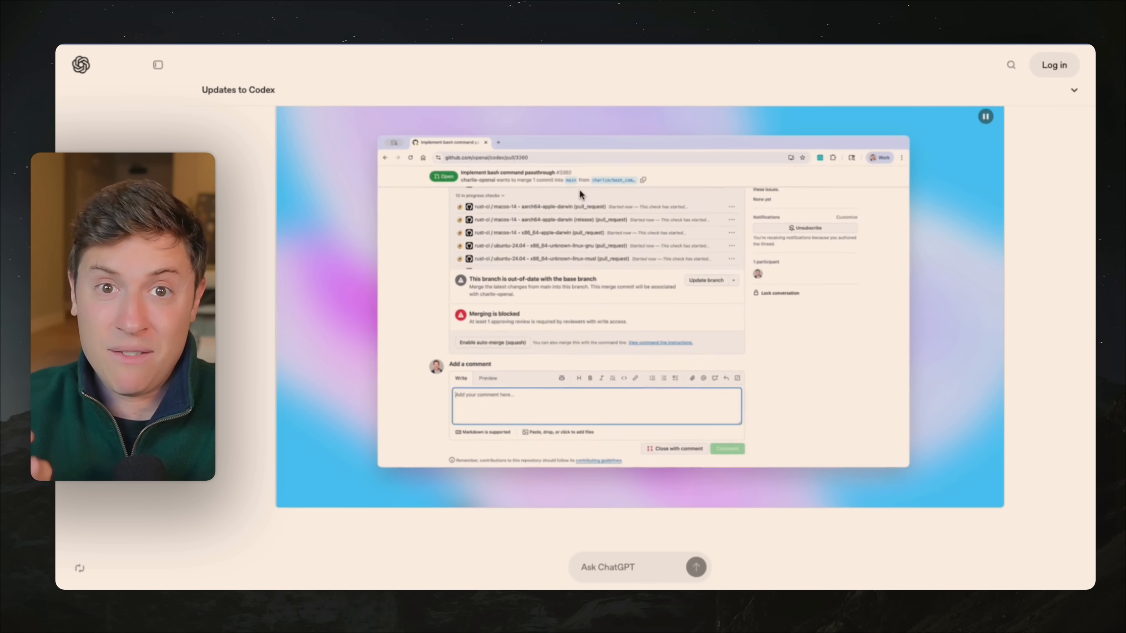
{"action": "scroll", "scroll_direction": "up", "scroll_amount": 3}
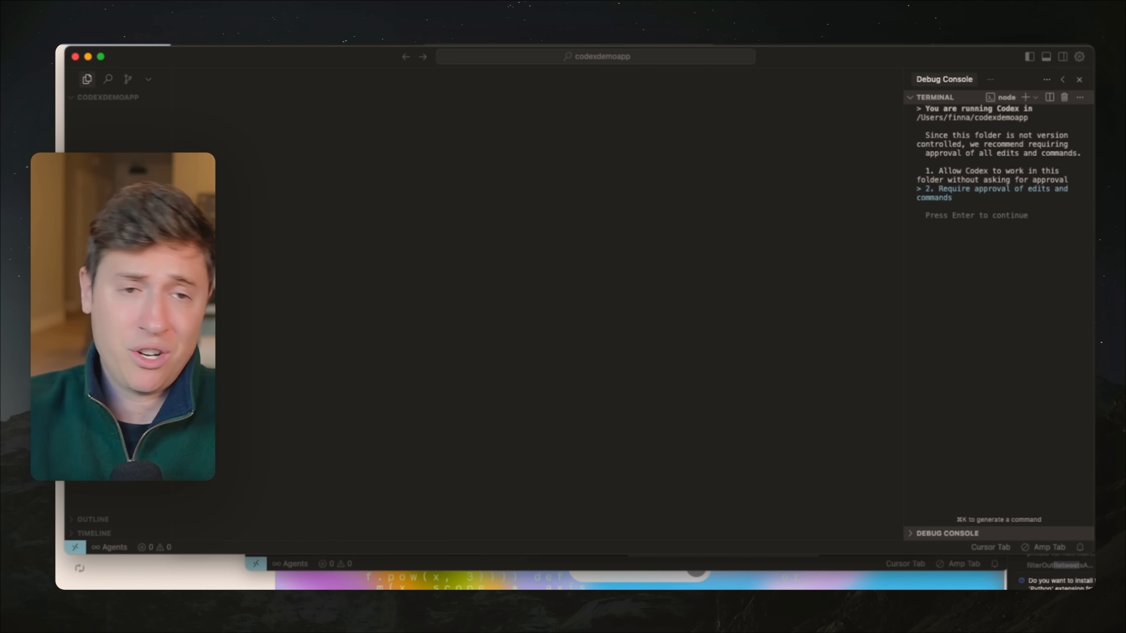
Confirm Codex runs with approval required for edits and commands
{"action": "key", "text": "up"}
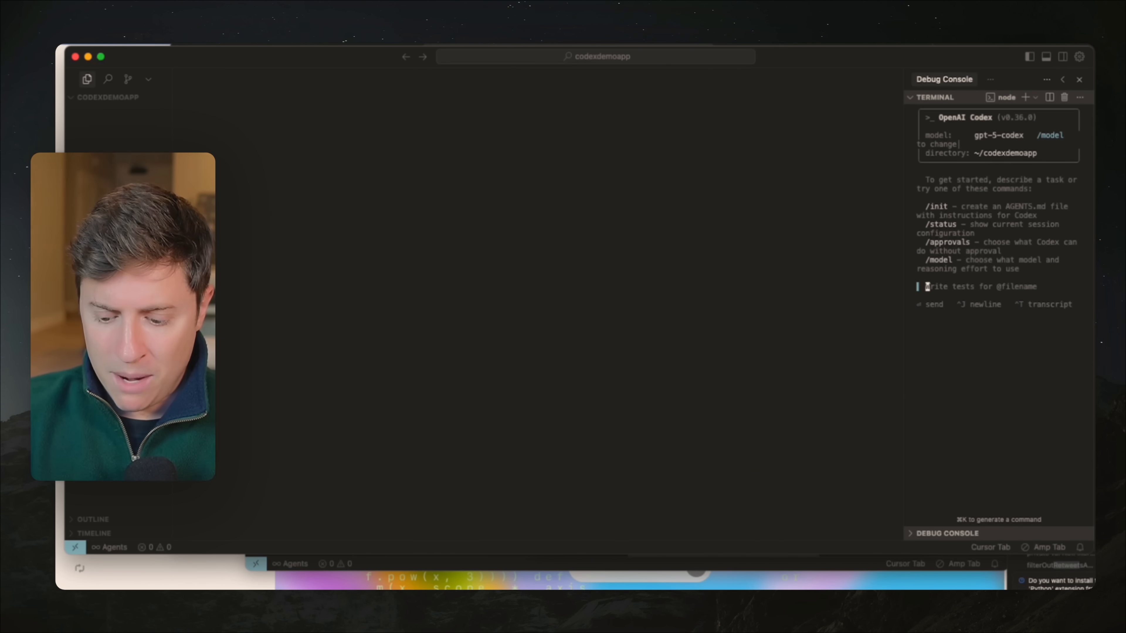
Use /model to confirm gpt-5-codex at medium reasoning as Codex's model
{"action": "type", "text": "/model"}
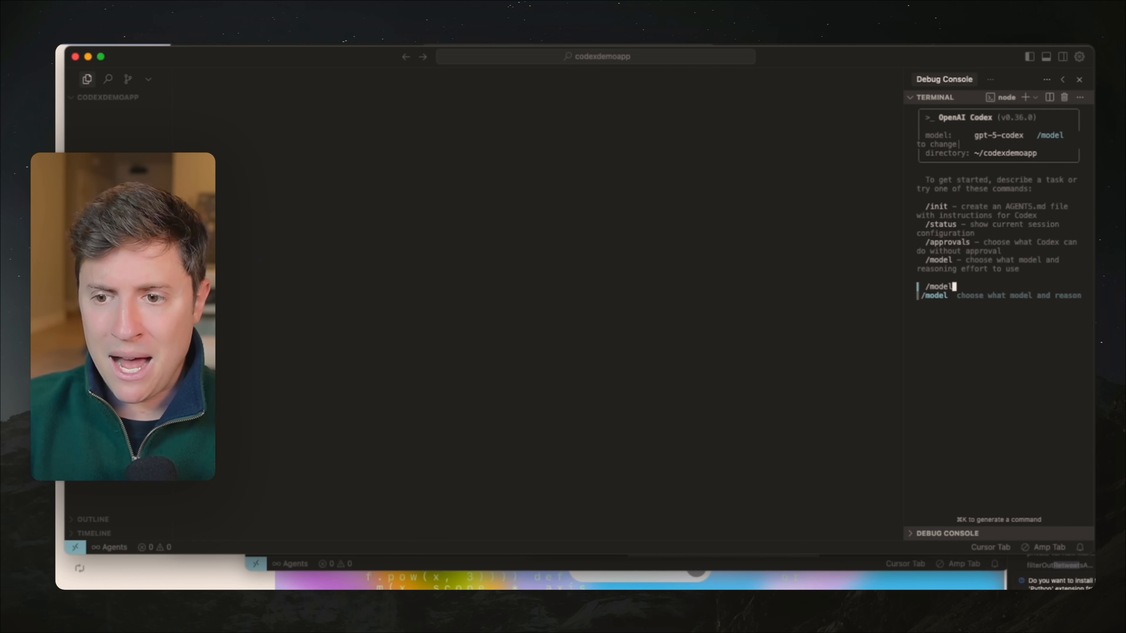
{"action": "key", "text": "Return"}
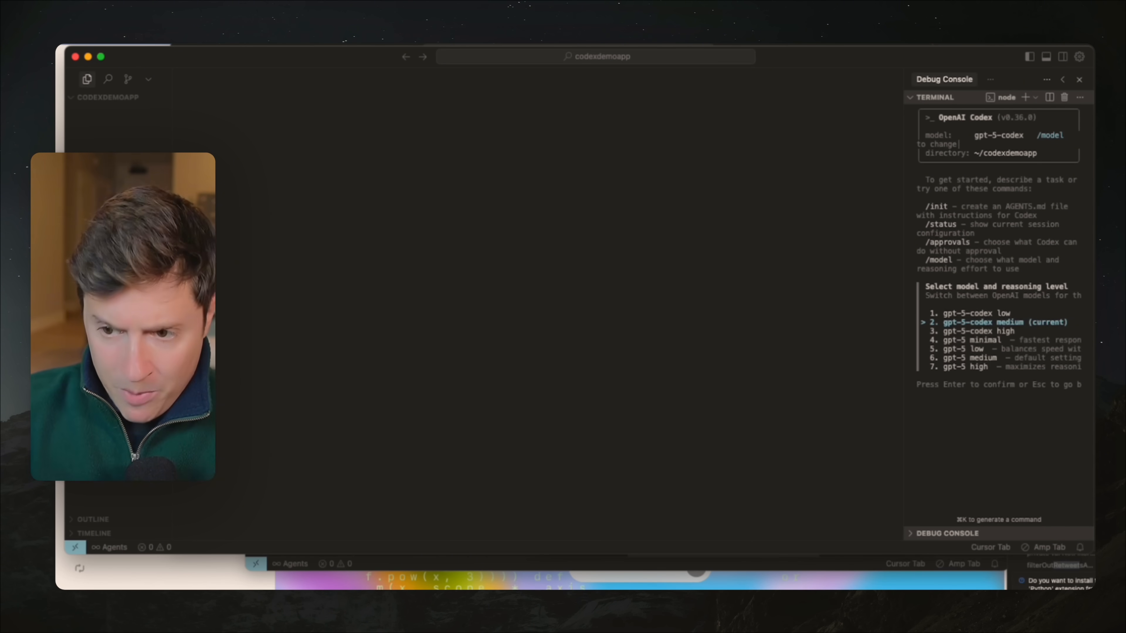
{"action": "key", "text": "Up"}
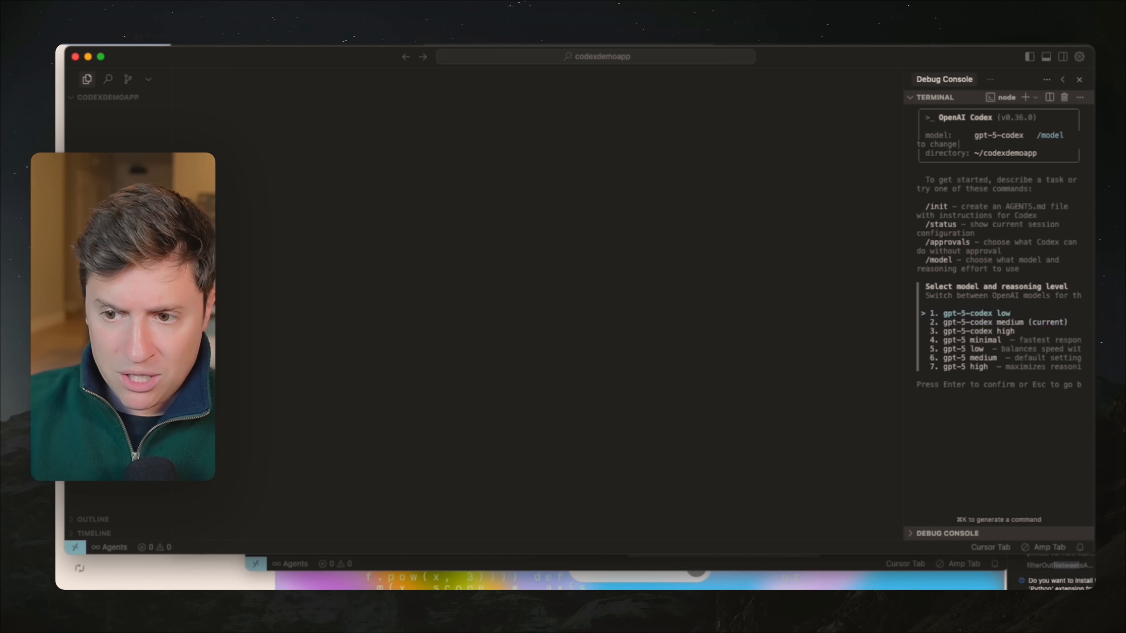
{"action": "key", "text": "Down"}
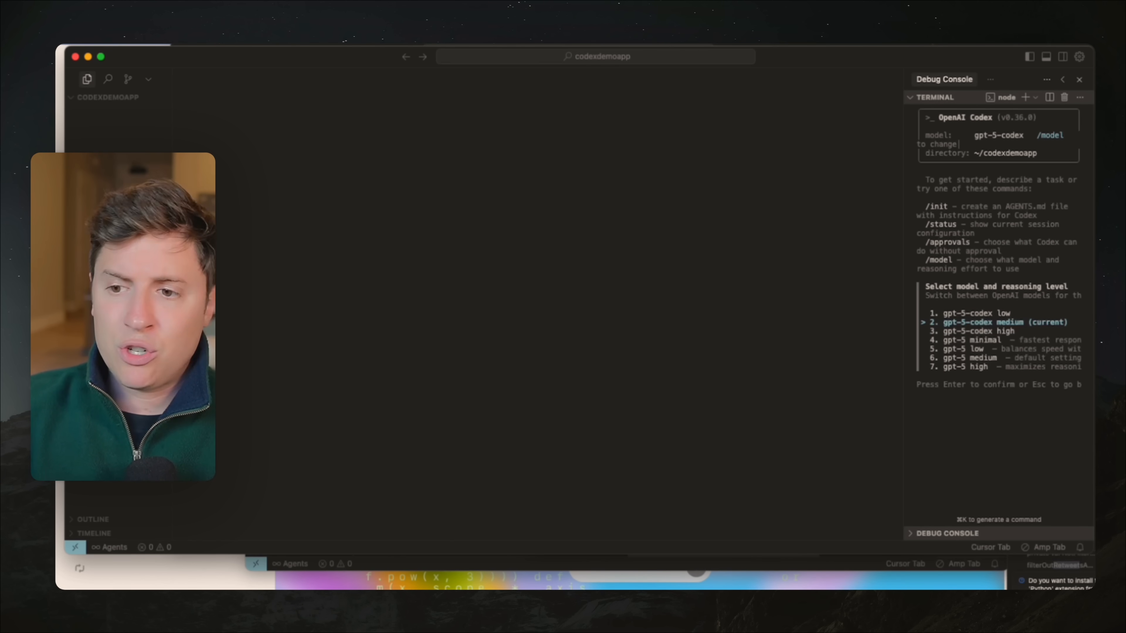
{"action": "key", "text": "Return"}
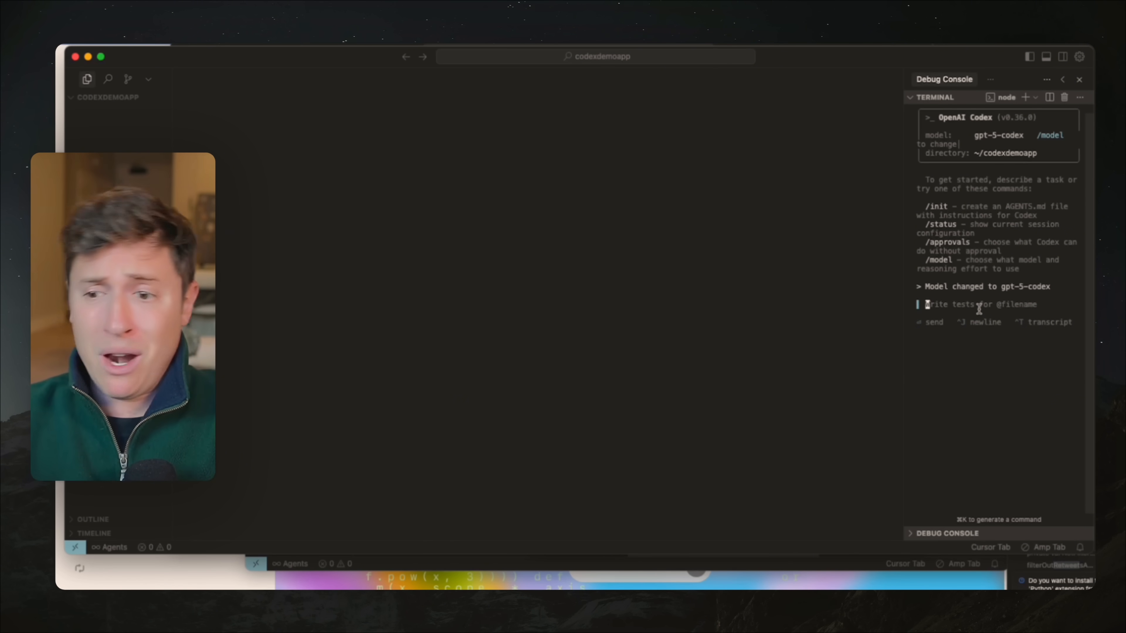
{"action": "mouse_move", "coordinate": [980, 316]}
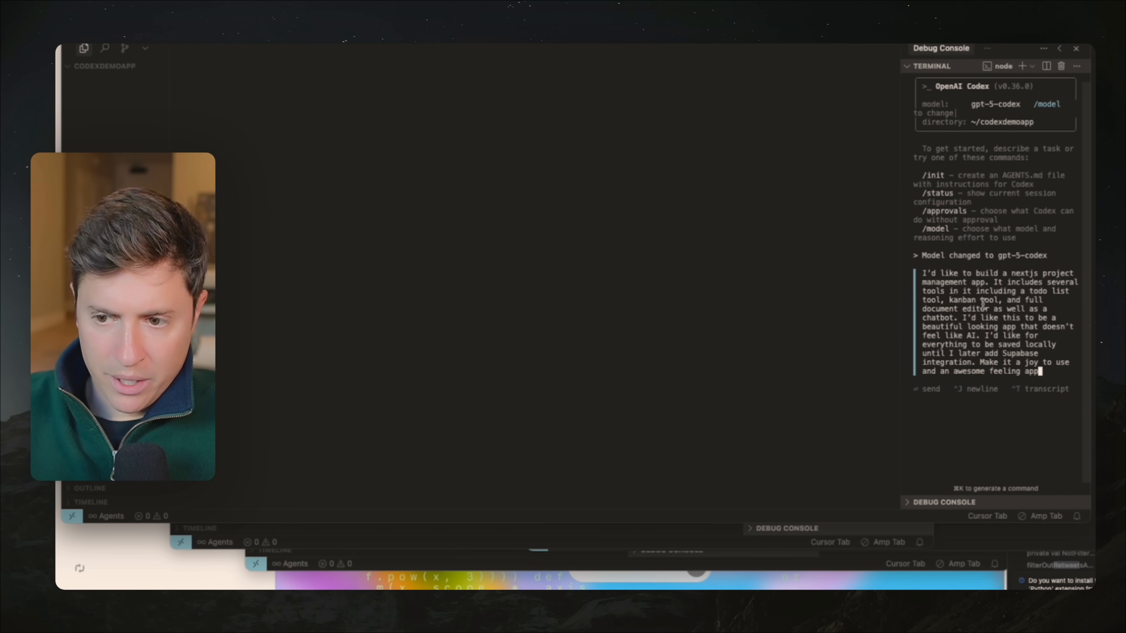
{"action": "key", "text": "Return"}
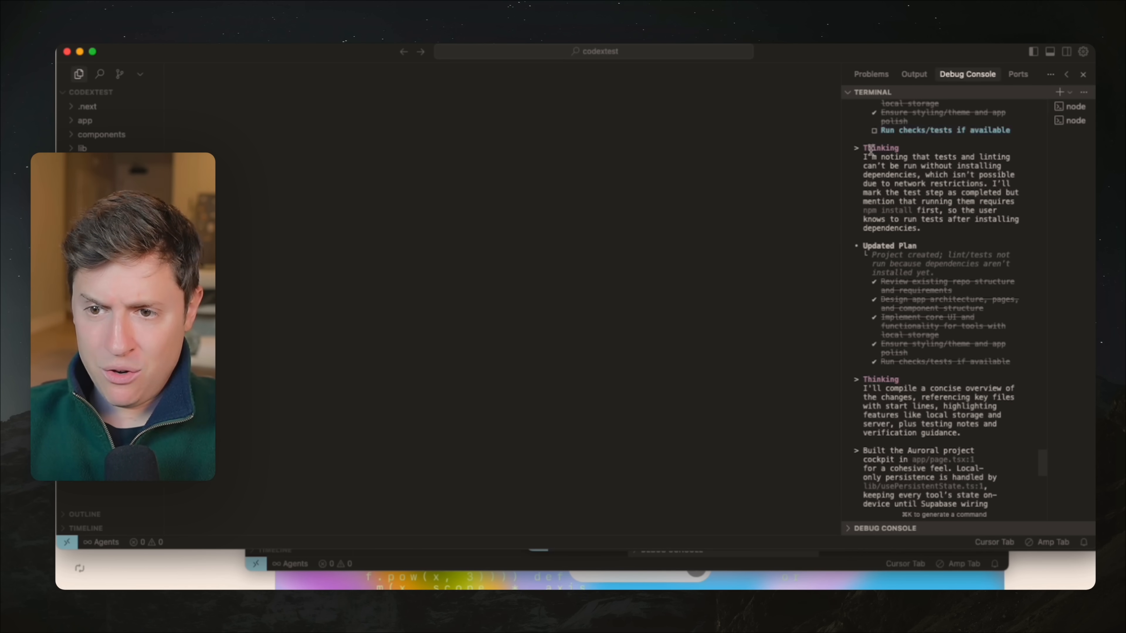
Scroll Claude Code's completion summary listing the project management app's features
{"action": "scroll", "scroll_direction": "down", "scroll_amount": 3}
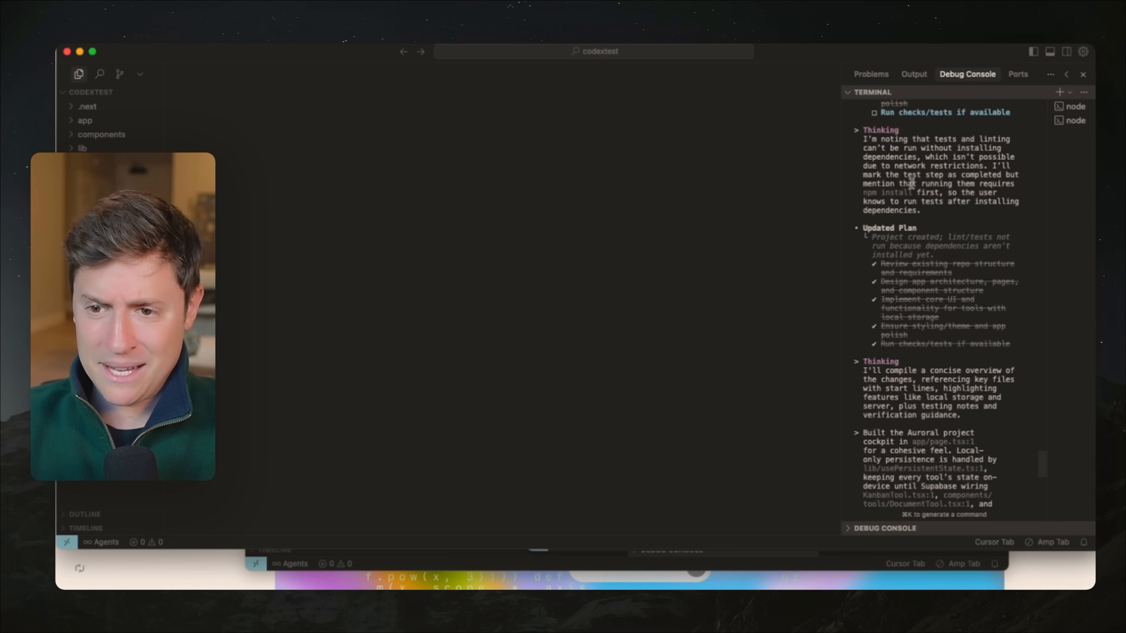
{"action": "scroll", "scroll_direction": "down", "scroll_amount": 3}
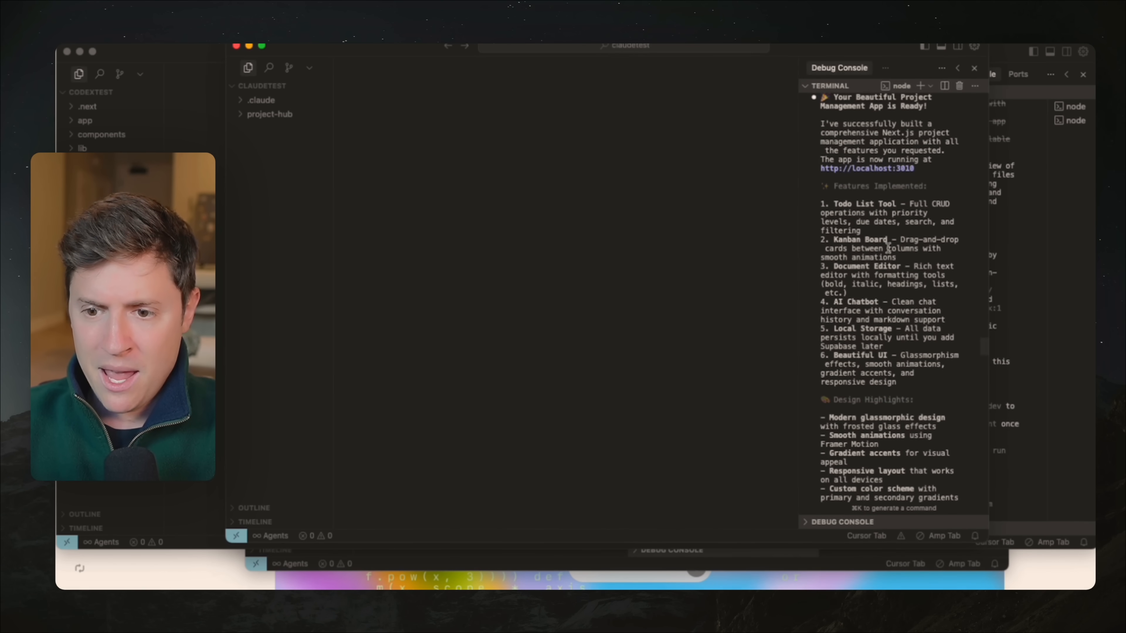
{"action": "scroll", "scroll_direction": "up", "scroll_amount": 3}
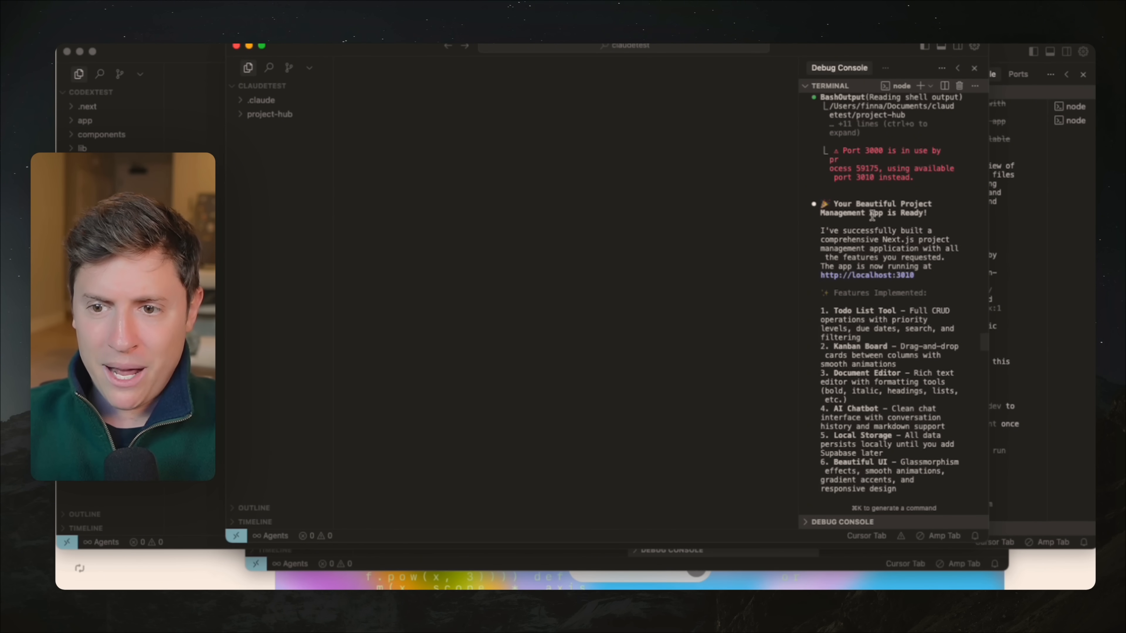
{"action": "scroll", "scroll_direction": "down", "scroll_amount": 3}
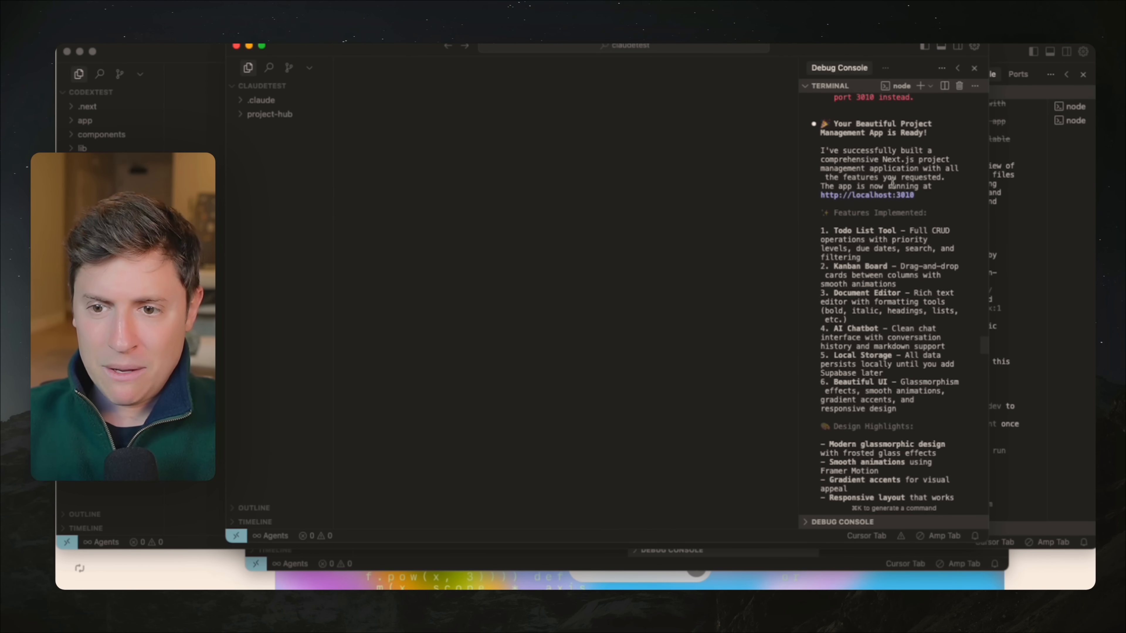
{"action": "scroll", "scroll_direction": "down", "scroll_amount": 3}
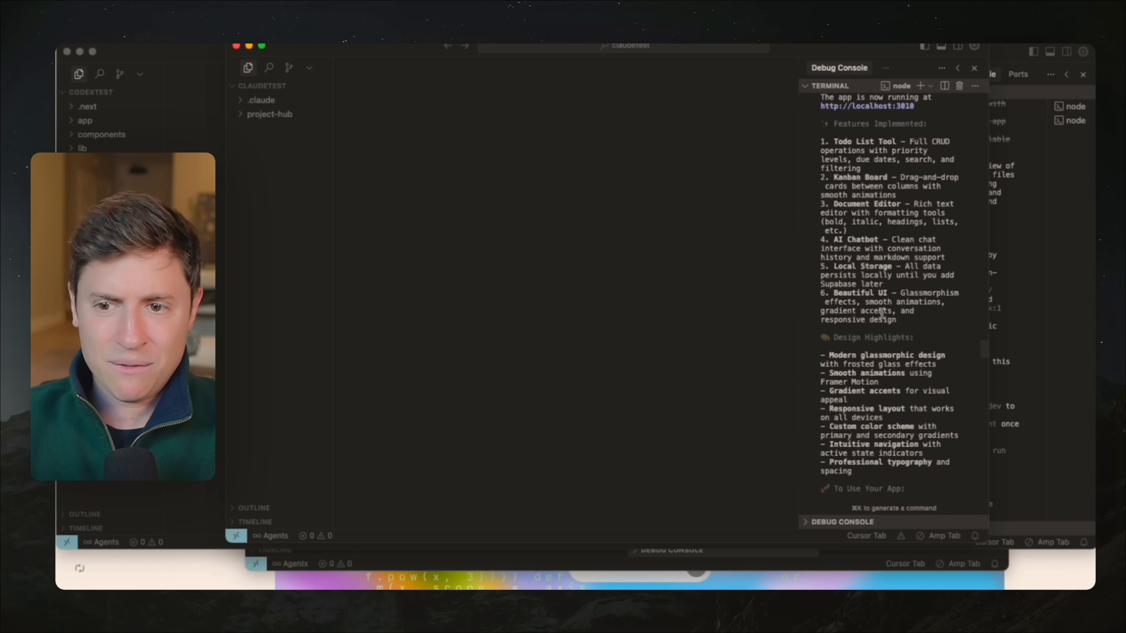
{"action": "scroll", "scroll_direction": "down", "scroll_amount": 3}
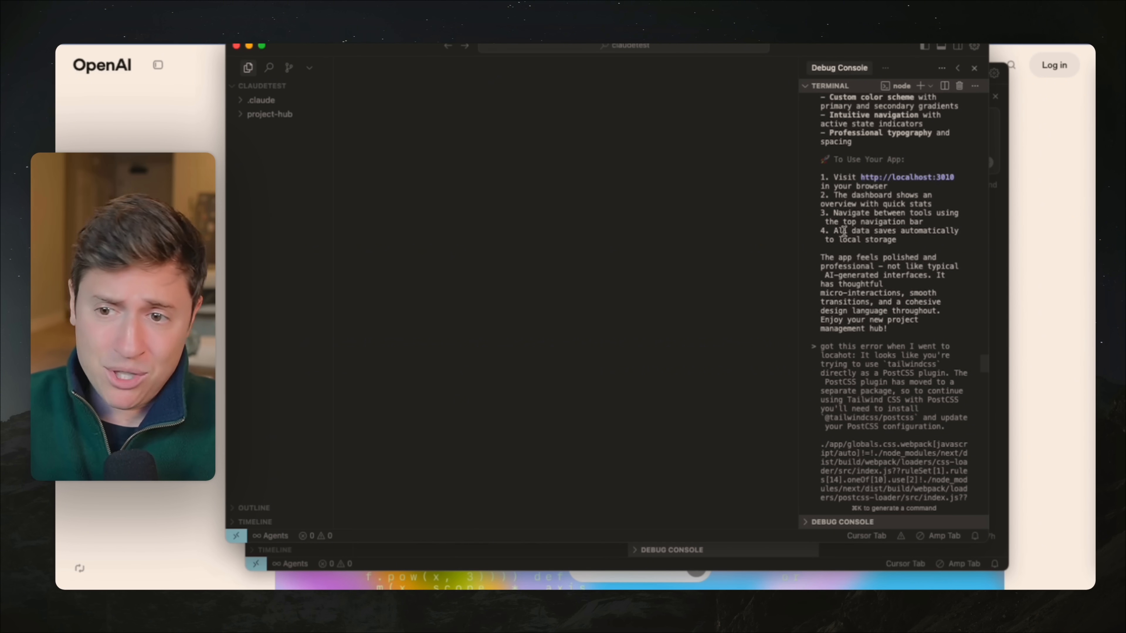
{"action": "scroll", "scroll_direction": "up", "scroll_amount": 3}
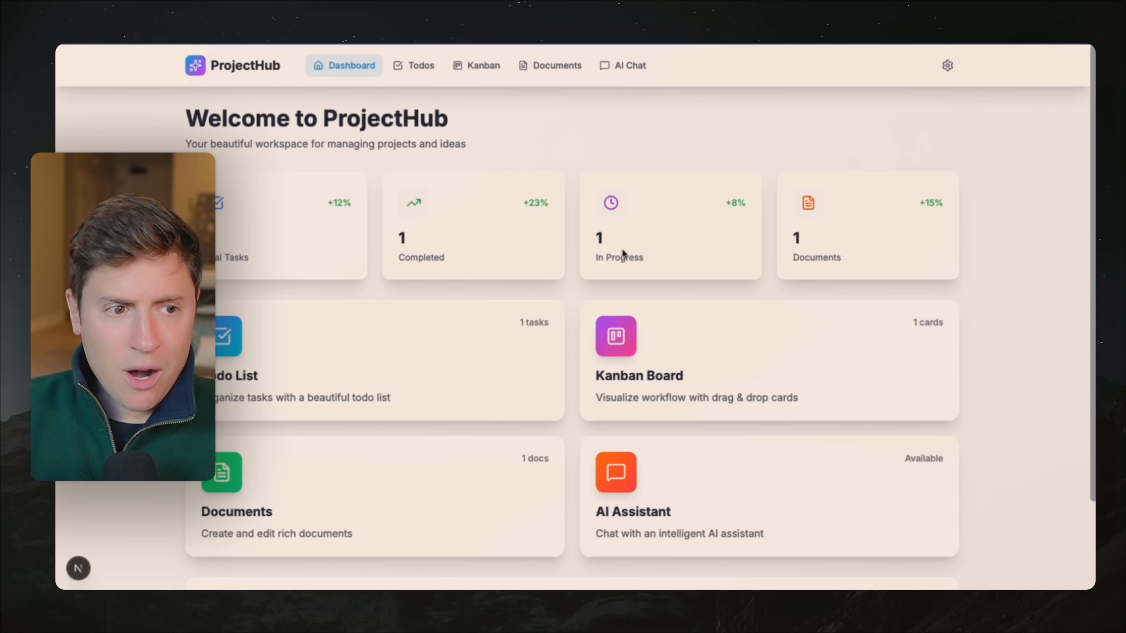
{"action": "mouse_move", "coordinate": [294, 92]}
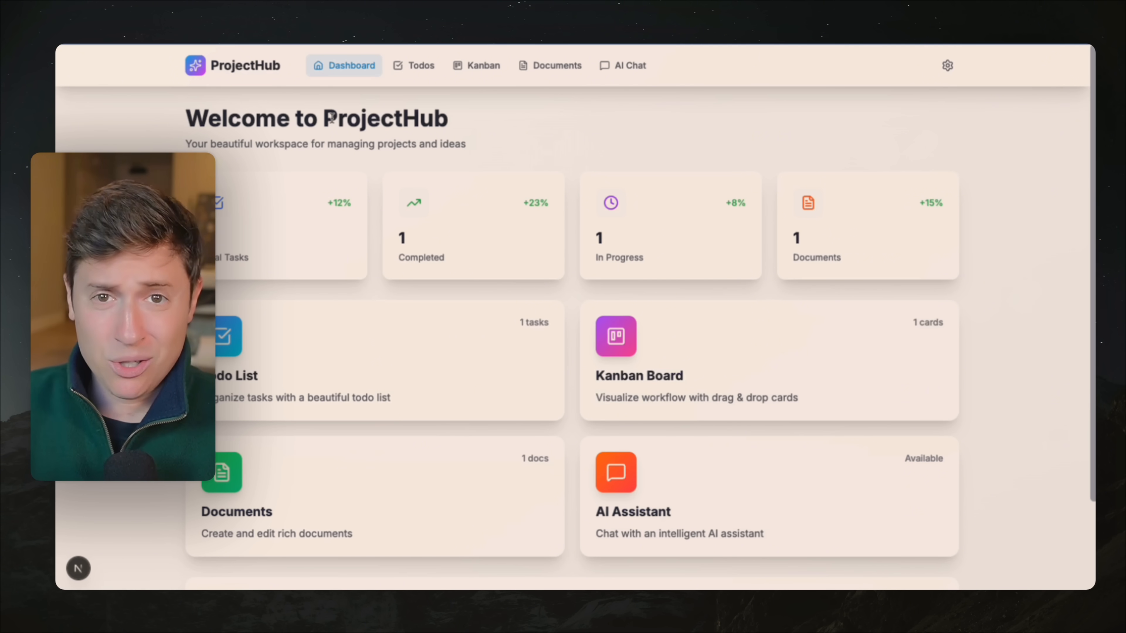
{"action": "mouse_move", "coordinate": [611, 134]}
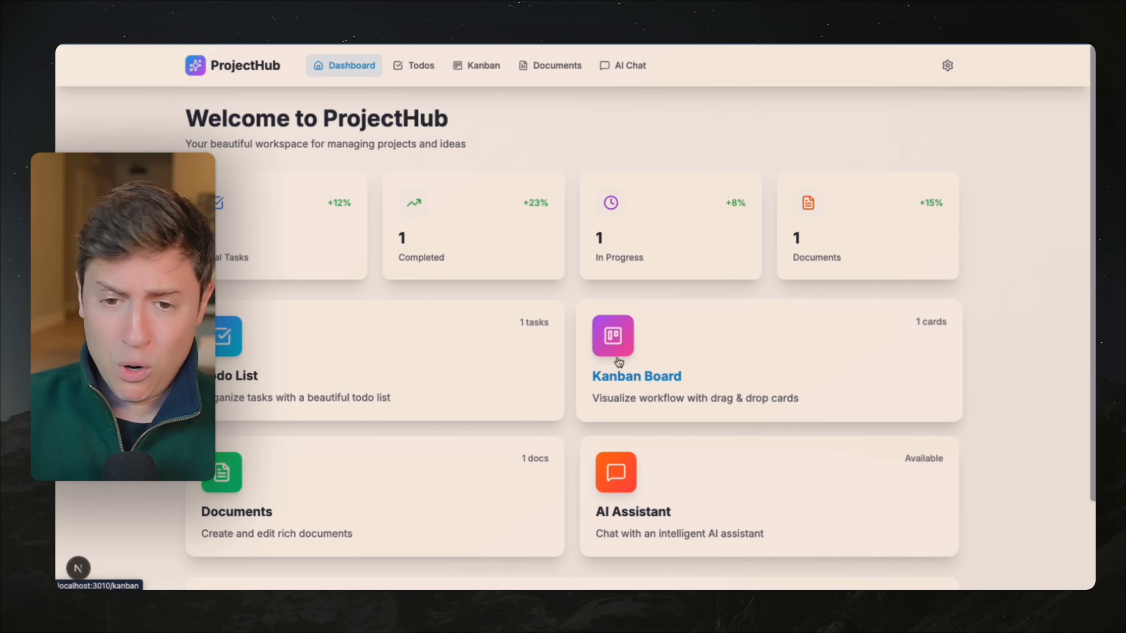
{"action": "mouse_move", "coordinate": [215, 83]}
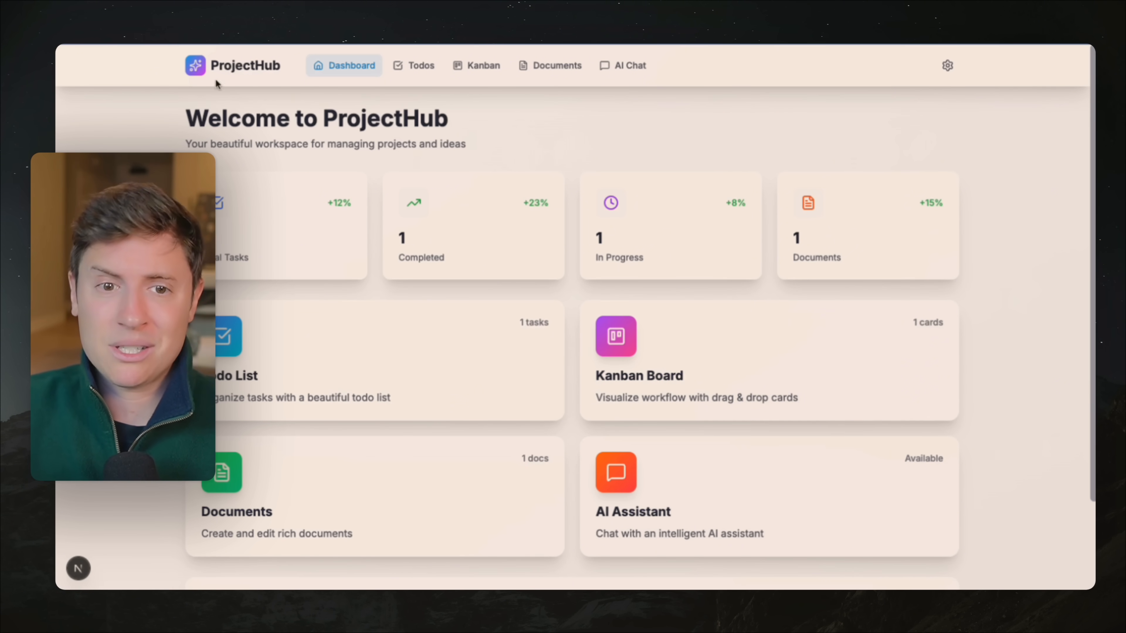
{"action": "mouse_move", "coordinate": [682, 338]}
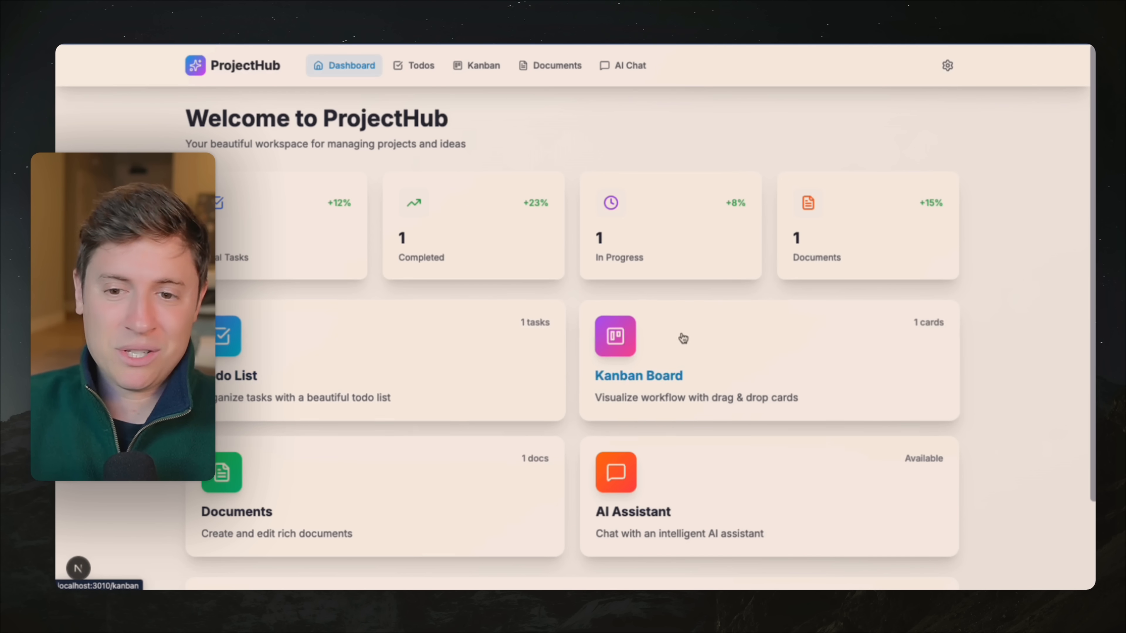
{"action": "mouse_move", "coordinate": [326, 371]}
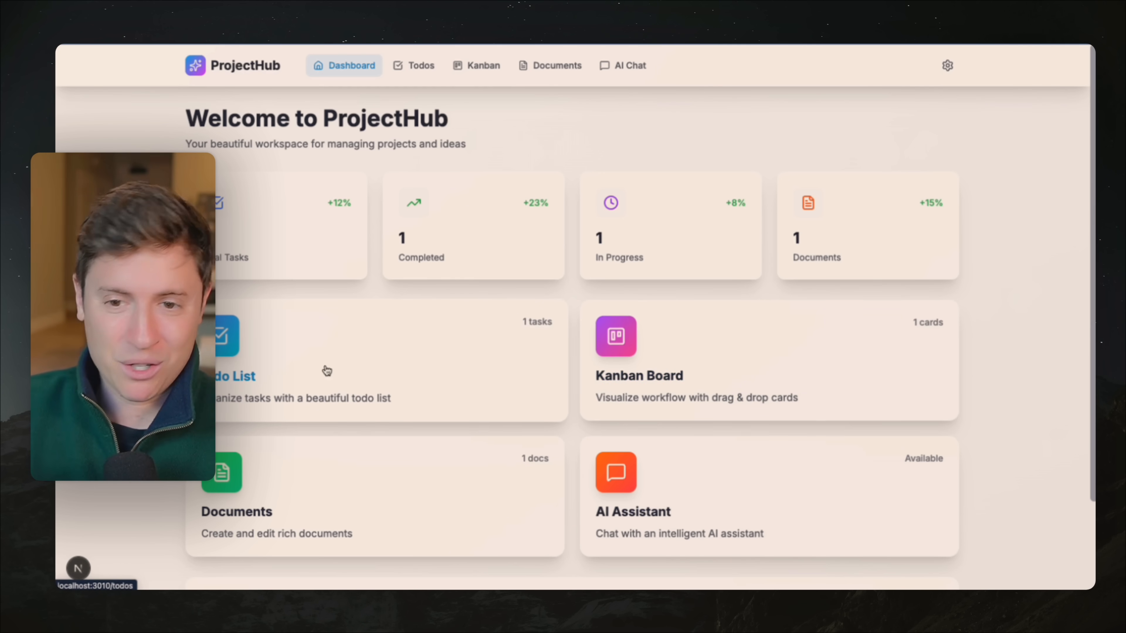
{"action": "mouse_move", "coordinate": [313, 285]}
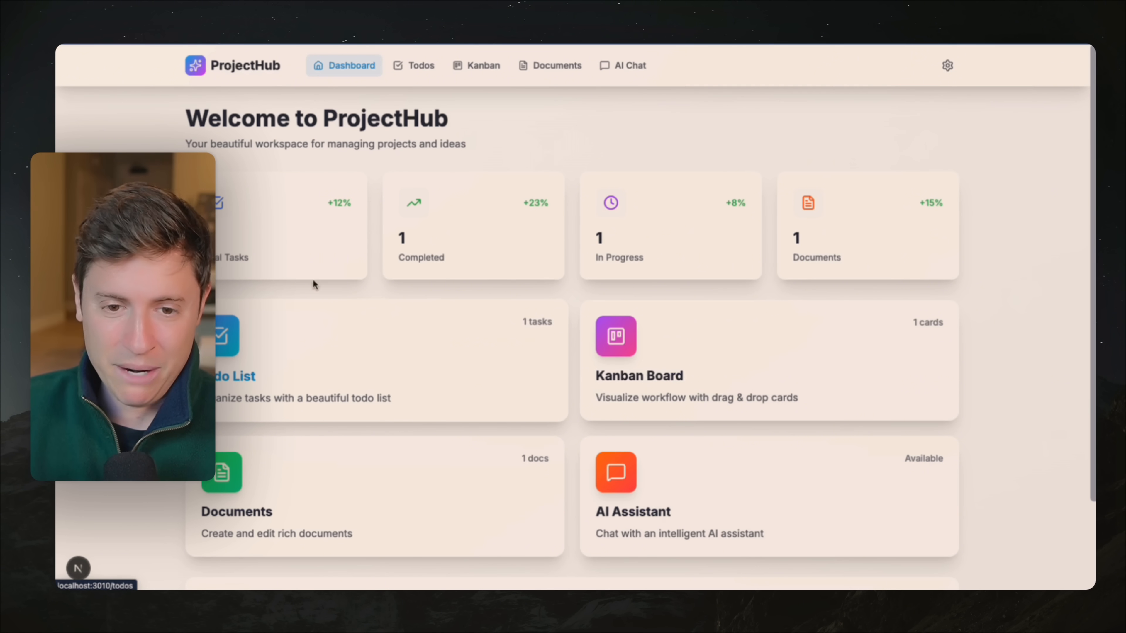
{"action": "mouse_move", "coordinate": [418, 192]}
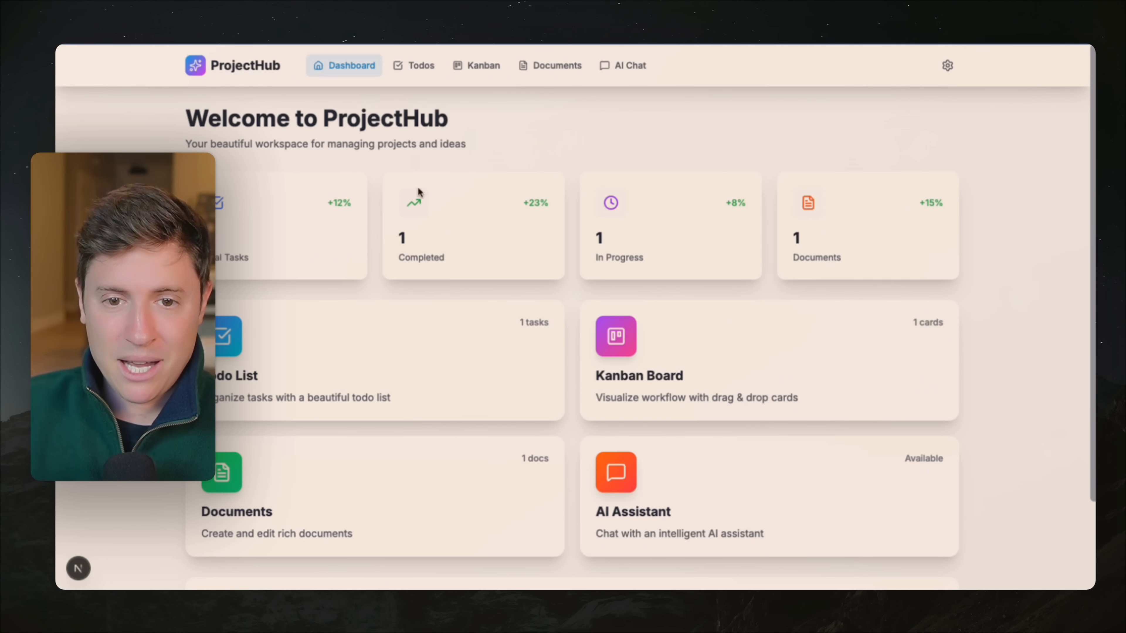
{"action": "mouse_move", "coordinate": [266, 358]}
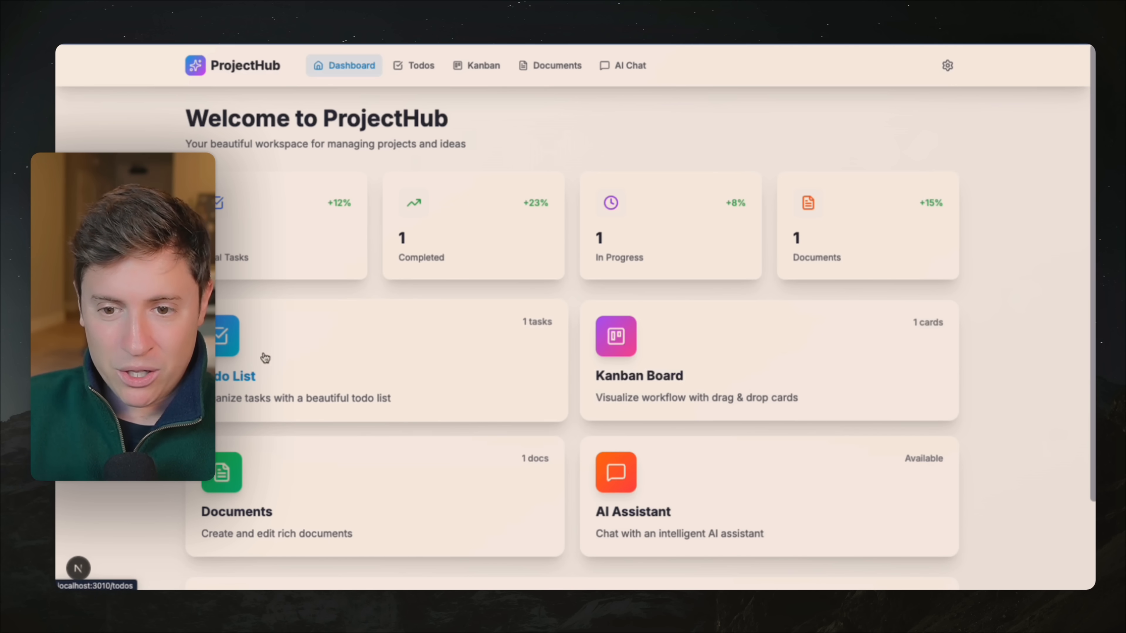
Add a 'Use Codex' task to the Todos list, then switch to the Kanban board
{"action": "left_click", "coordinate": [413, 65]}
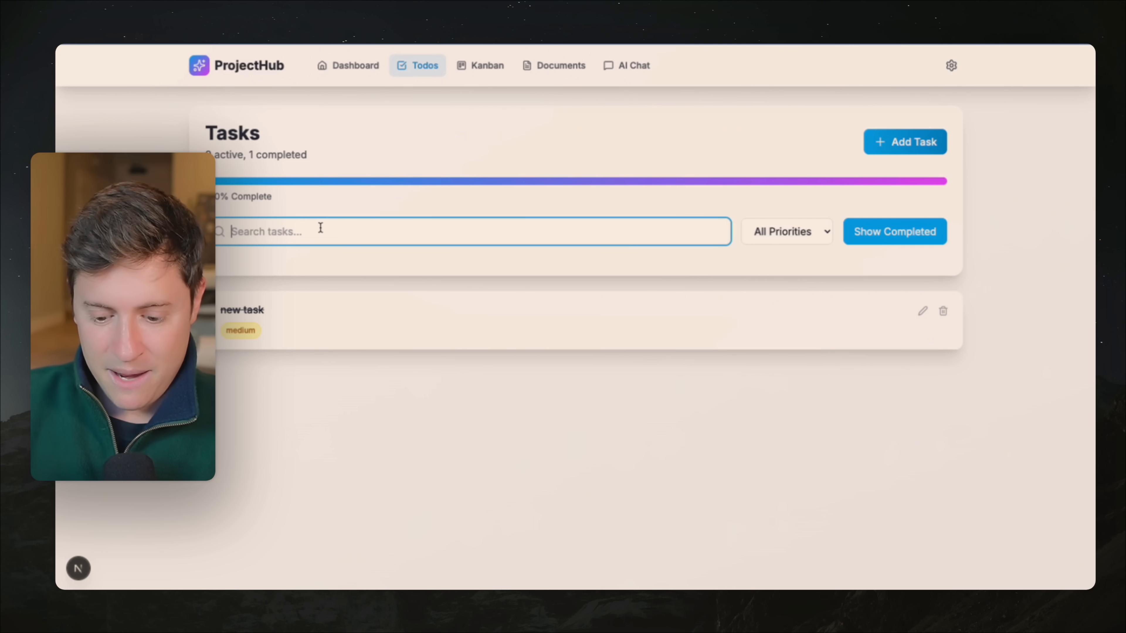
{"action": "type", "text": "Use Codex"}
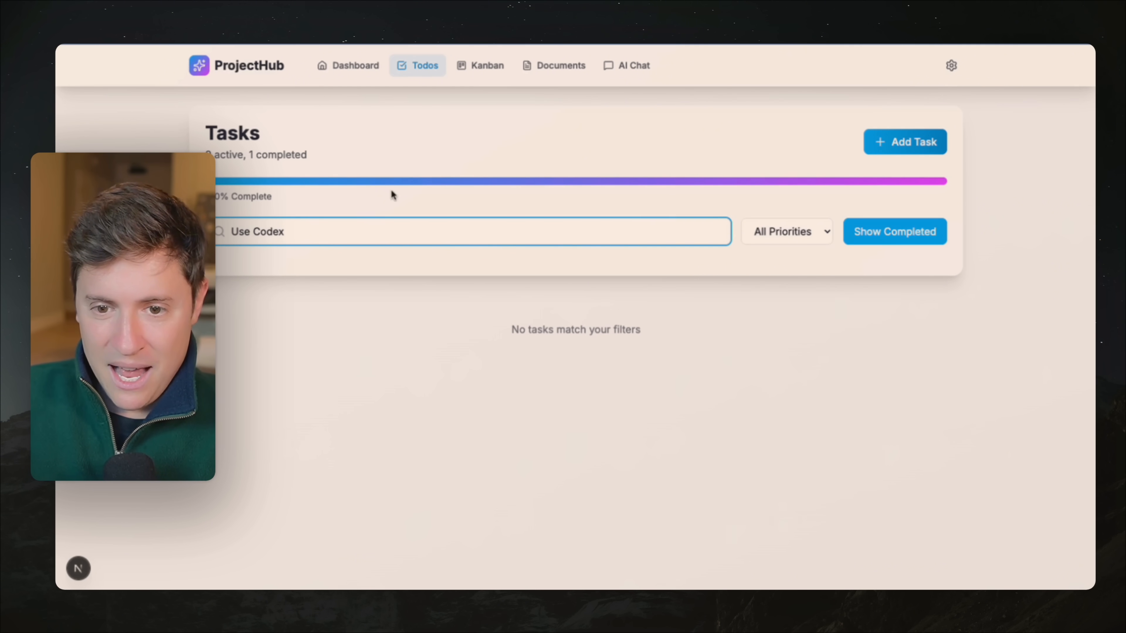
{"action": "left_click", "coordinate": [905, 141]}
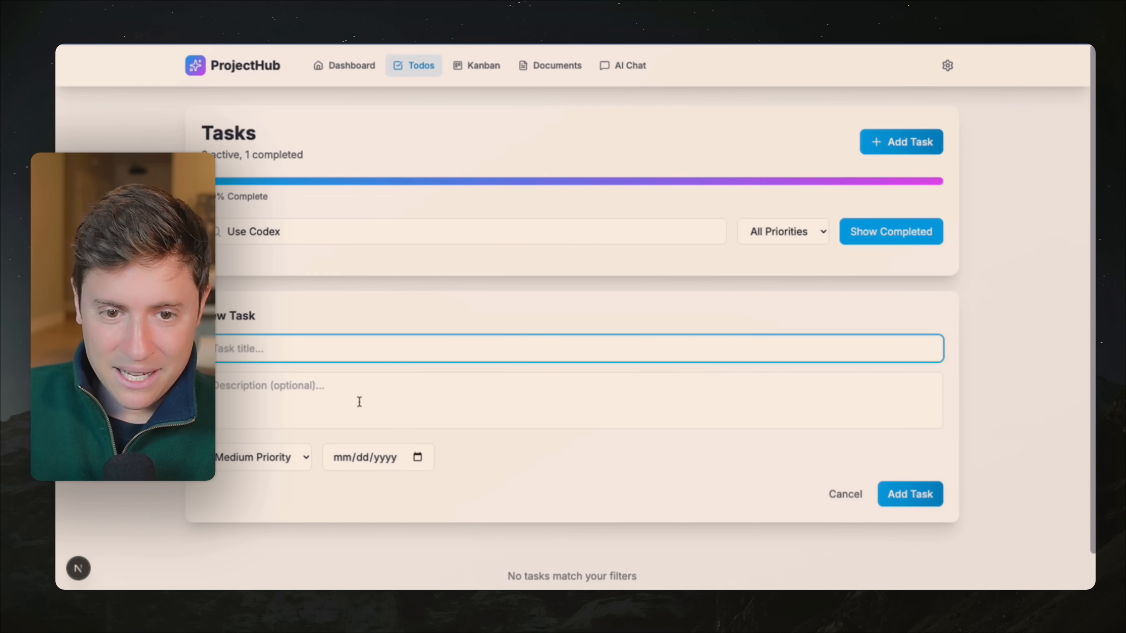
{"action": "mouse_move", "coordinate": [388, 269]}
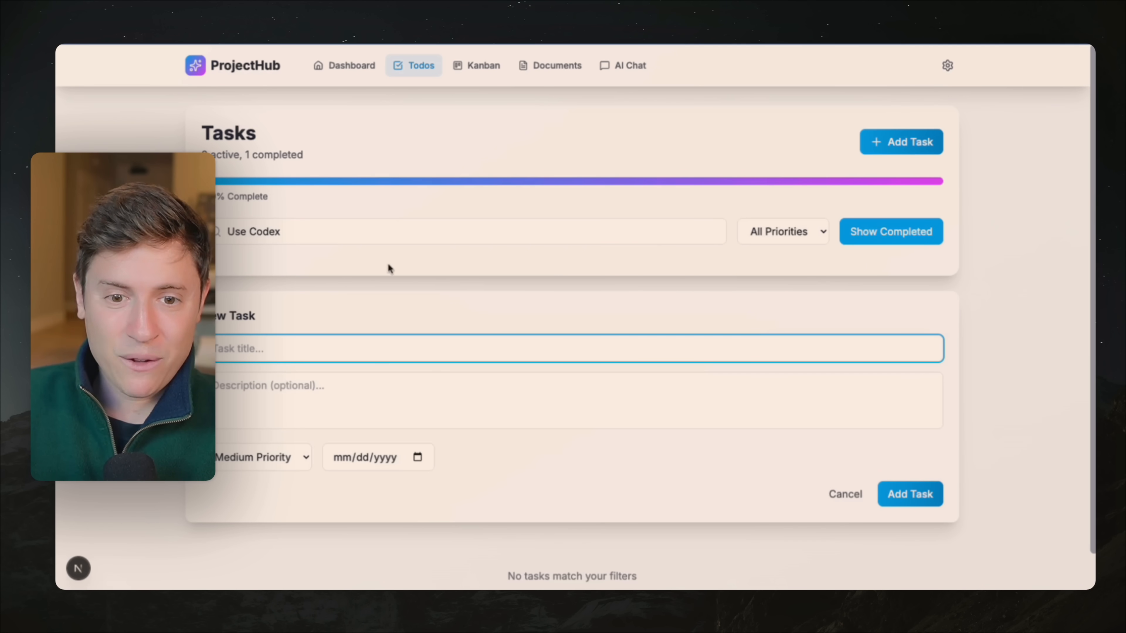
{"action": "type", "text": "Use Co"}
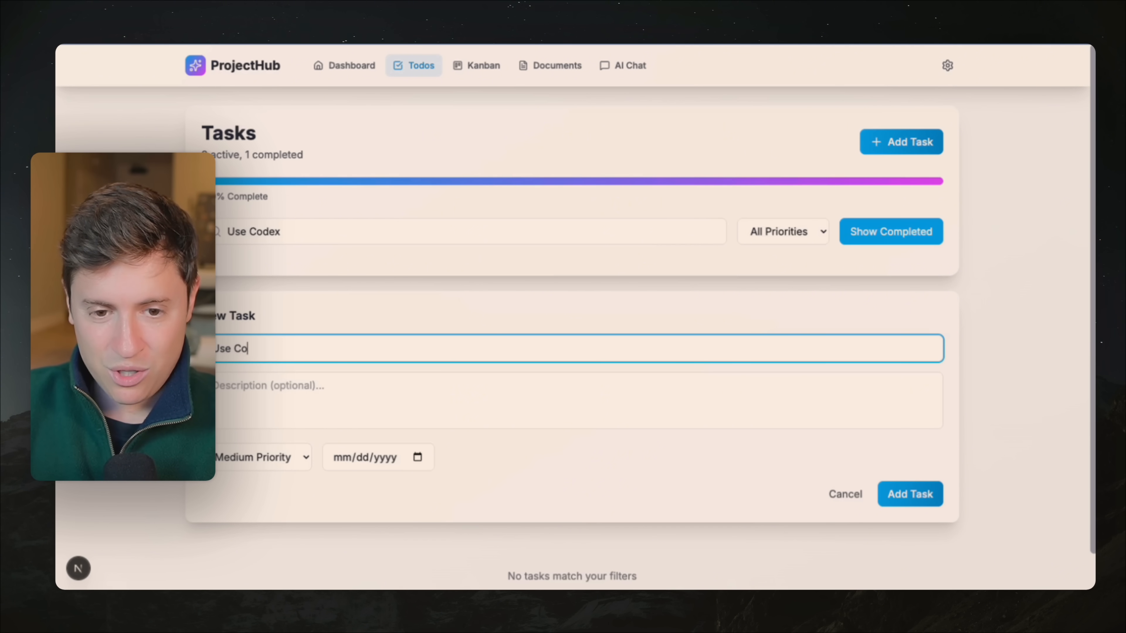
{"action": "left_click", "coordinate": [910, 493]}
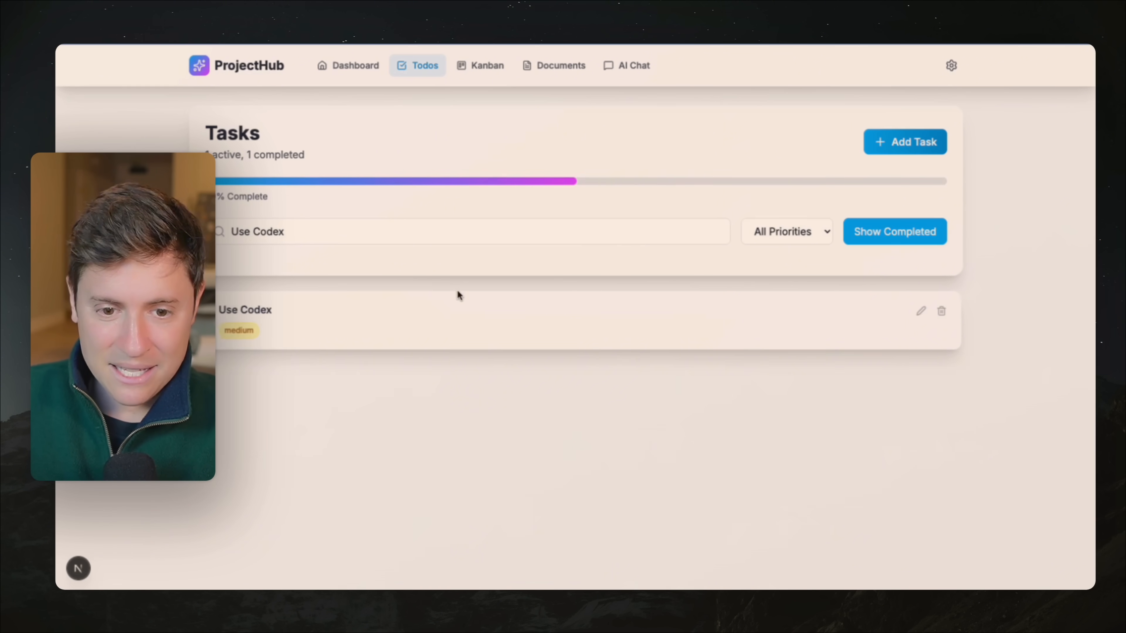
{"action": "mouse_move", "coordinate": [365, 303]}
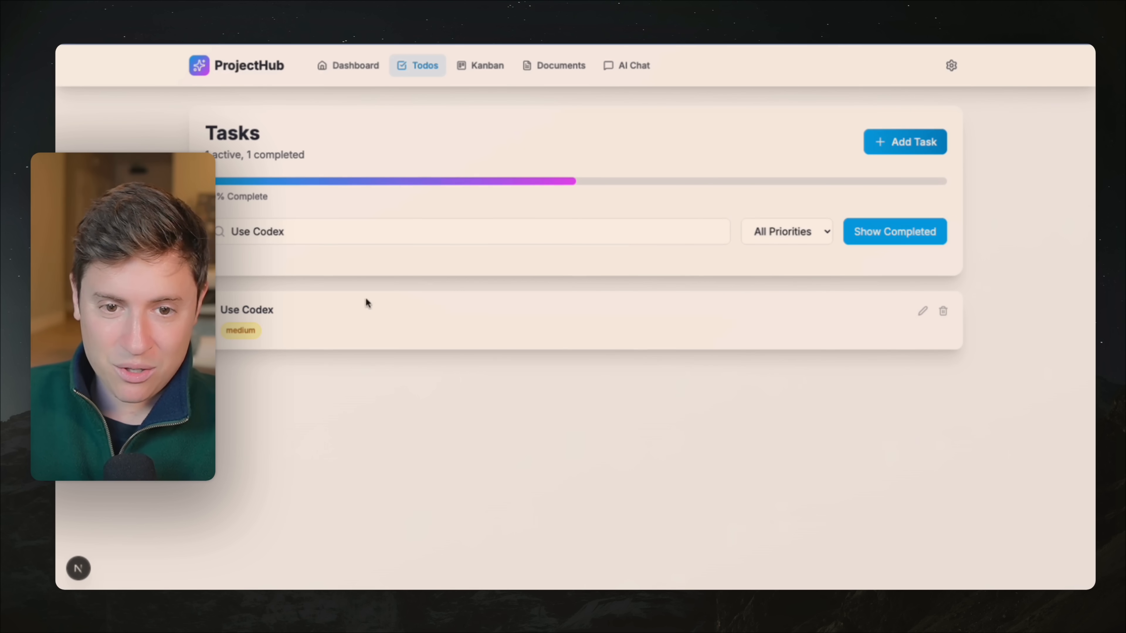
{"action": "mouse_move", "coordinate": [465, 177]}
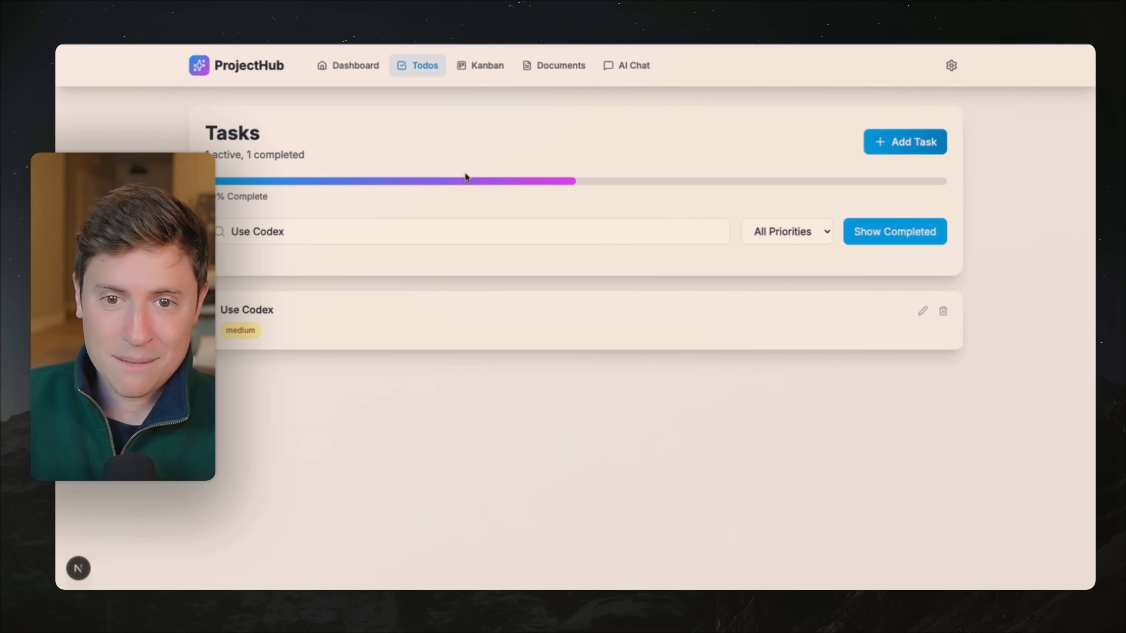
{"action": "left_click", "coordinate": [480, 65]}
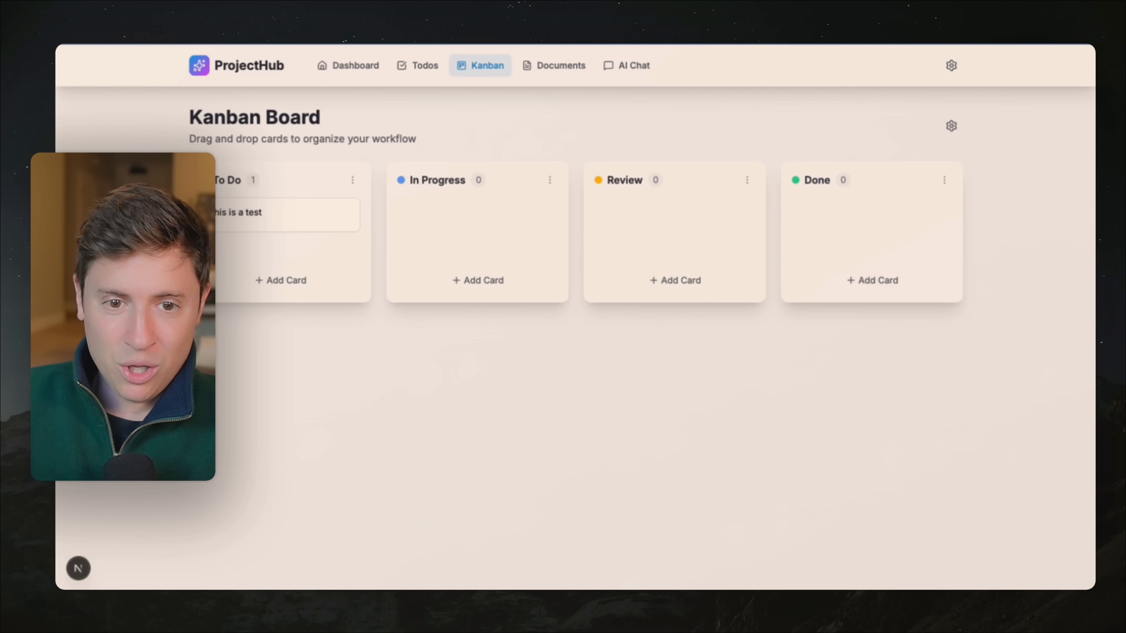
{"action": "mouse_move", "coordinate": [567, 196]}
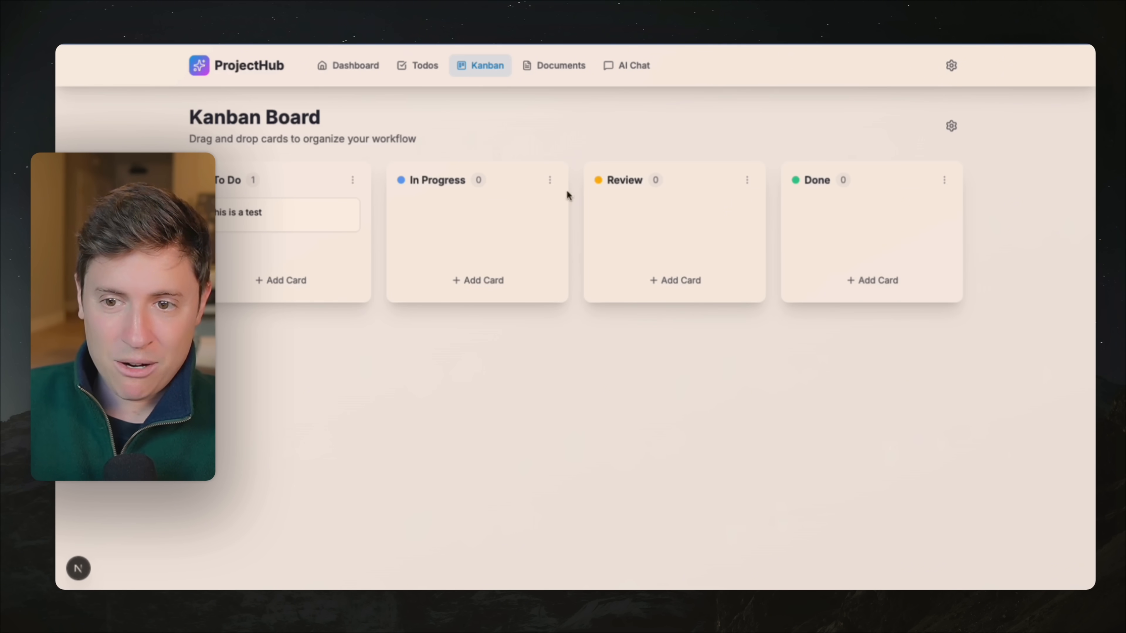
Add a 'Testing out Codex' card to In Progress, then go to the AI Chat page
{"action": "left_click", "coordinate": [477, 280]}
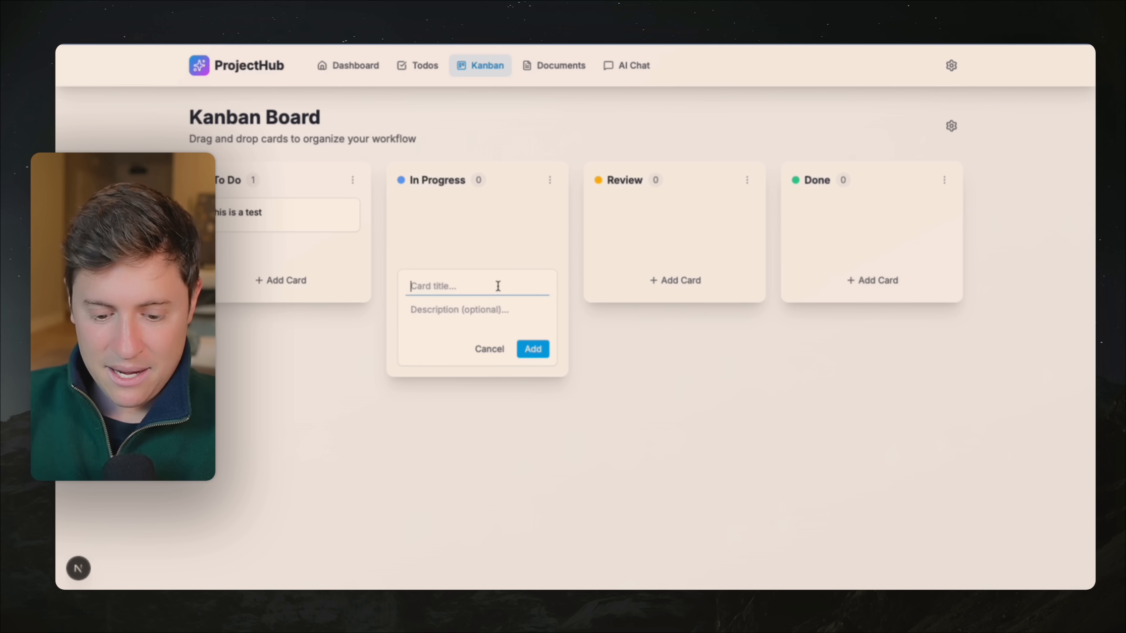
{"action": "type", "text": "Testing out Cod"}
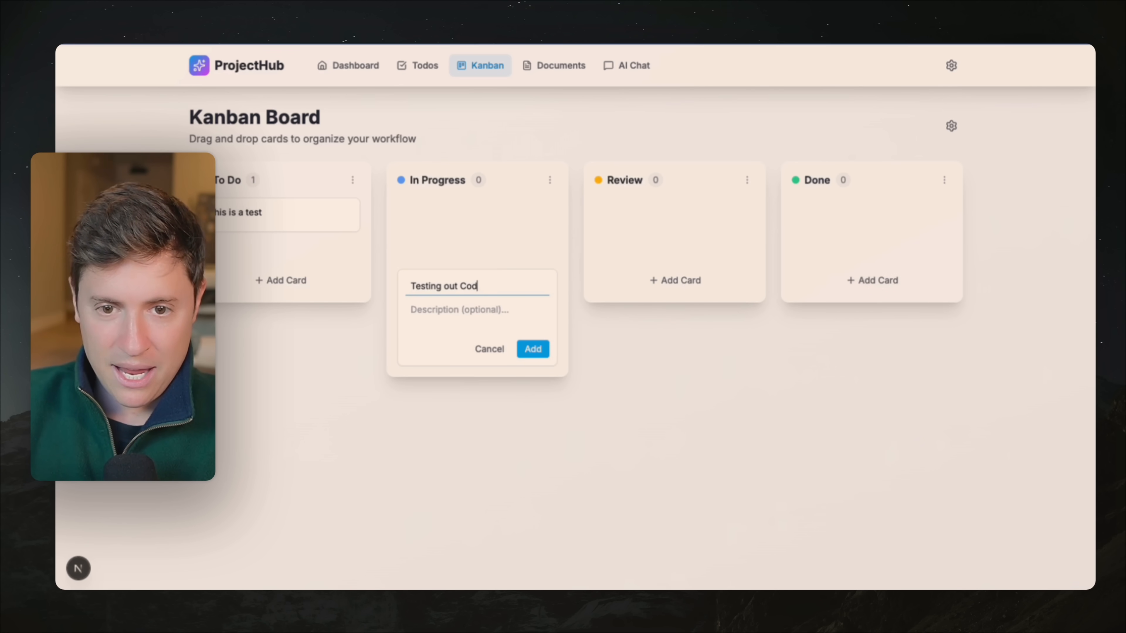
{"action": "left_click", "coordinate": [532, 349]}
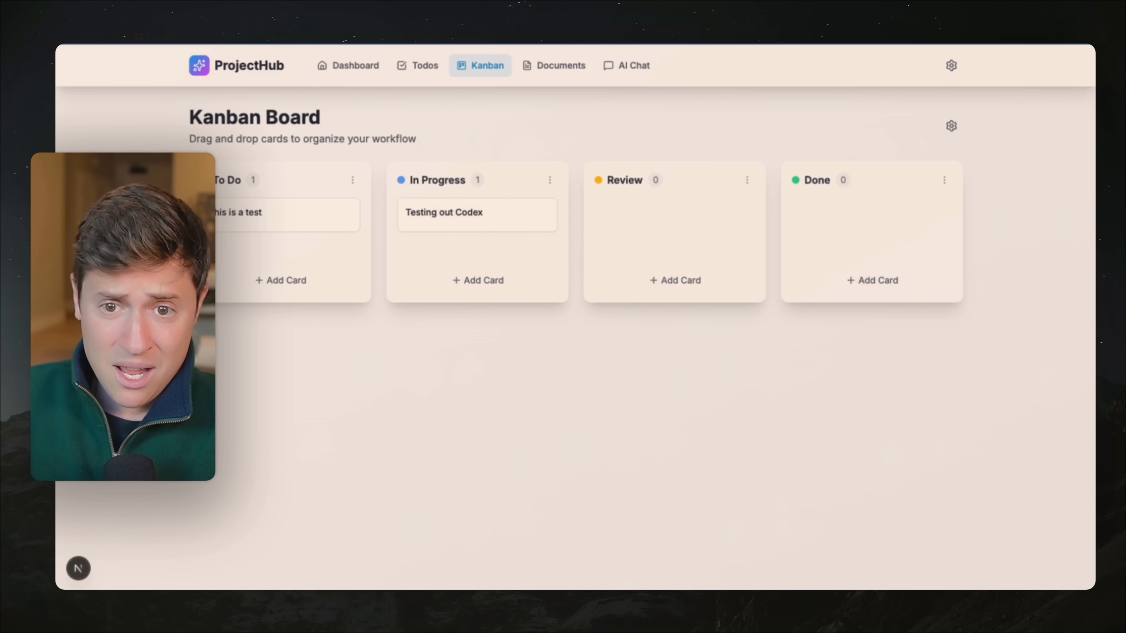
{"action": "left_click", "coordinate": [626, 65]}
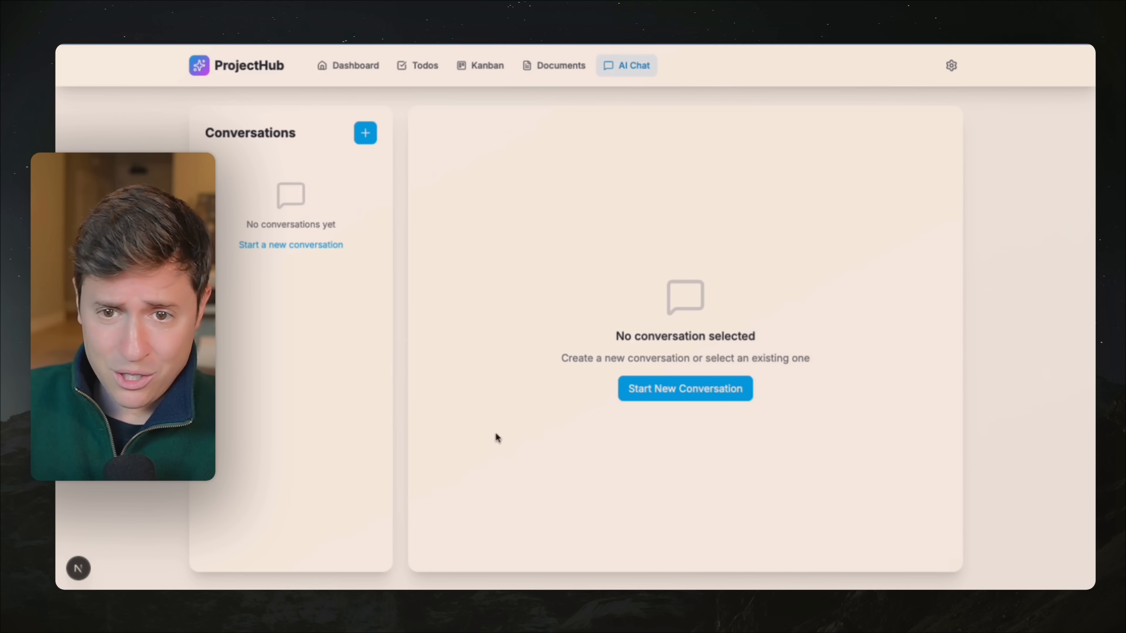
{"action": "mouse_move", "coordinate": [585, 181]}
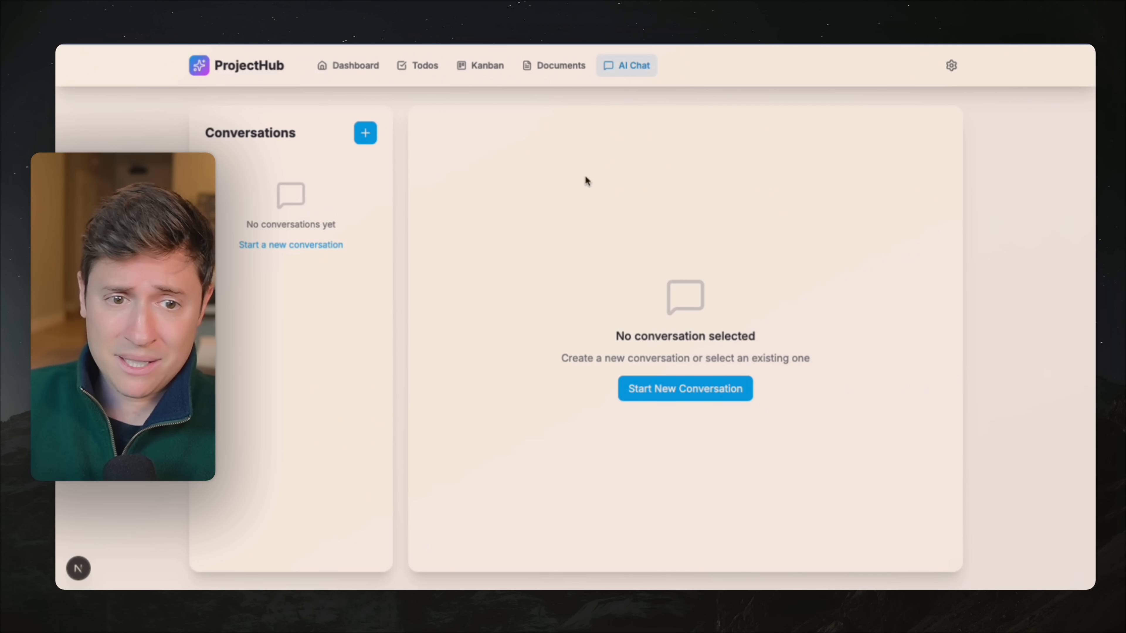
{"action": "mouse_move", "coordinate": [770, 232]}
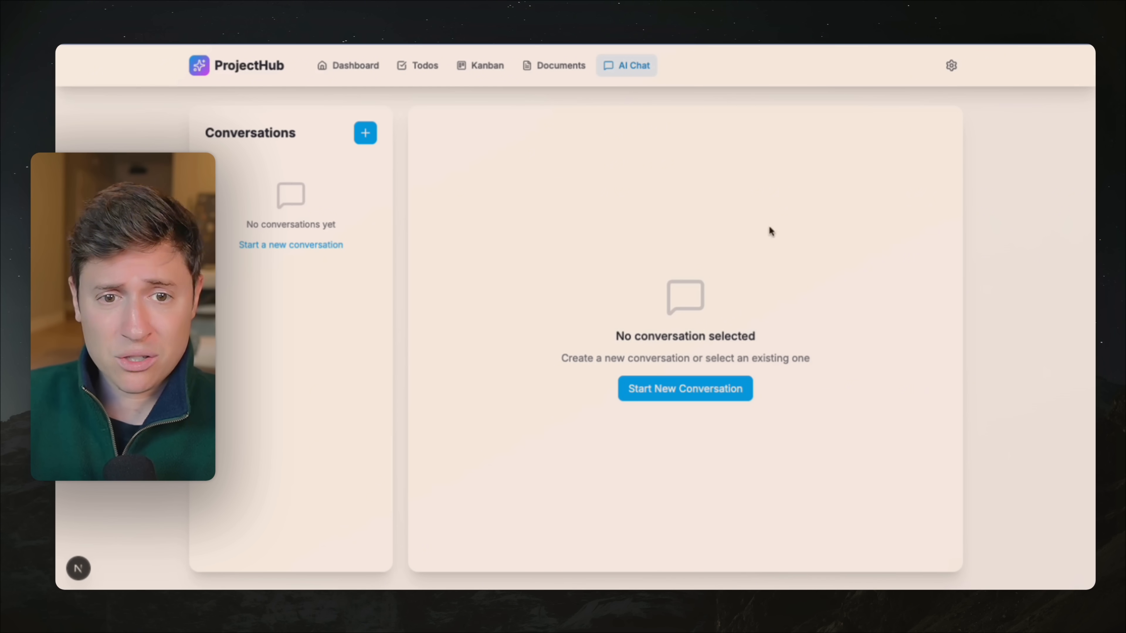
{"action": "mouse_move", "coordinate": [530, 90]}
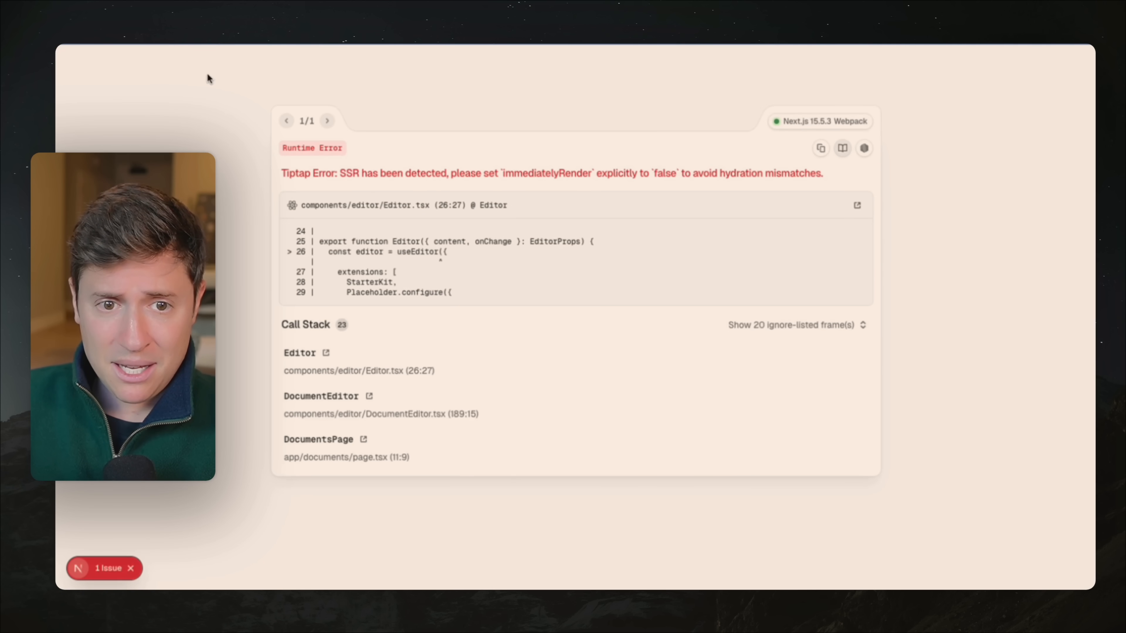
{"action": "mouse_move", "coordinate": [254, 69]}
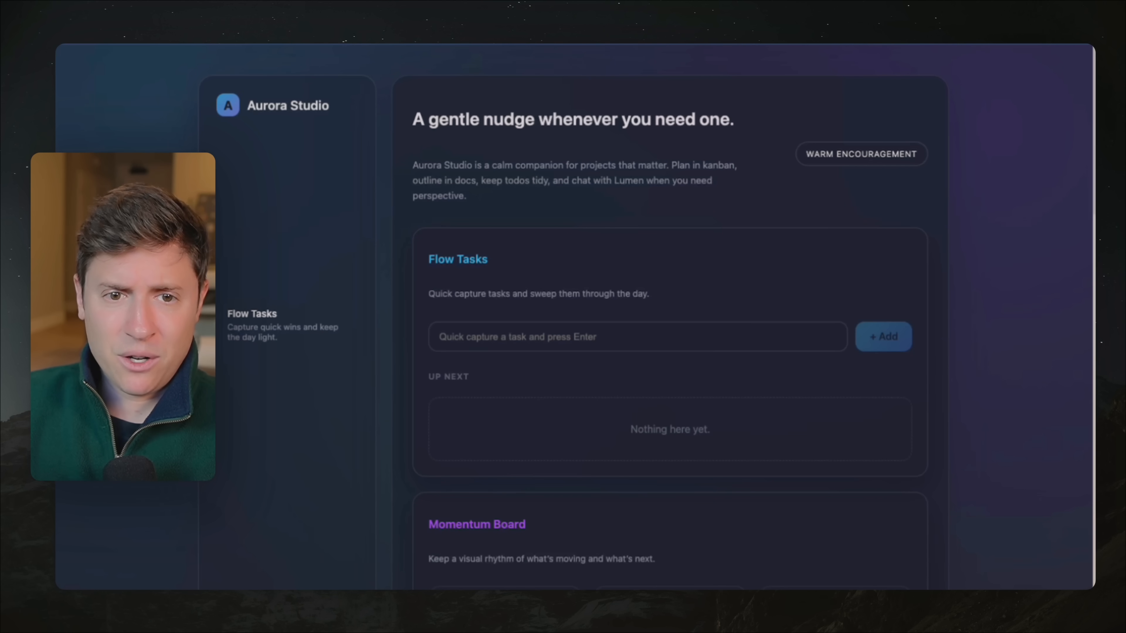
{"action": "mouse_move", "coordinate": [714, 133]}
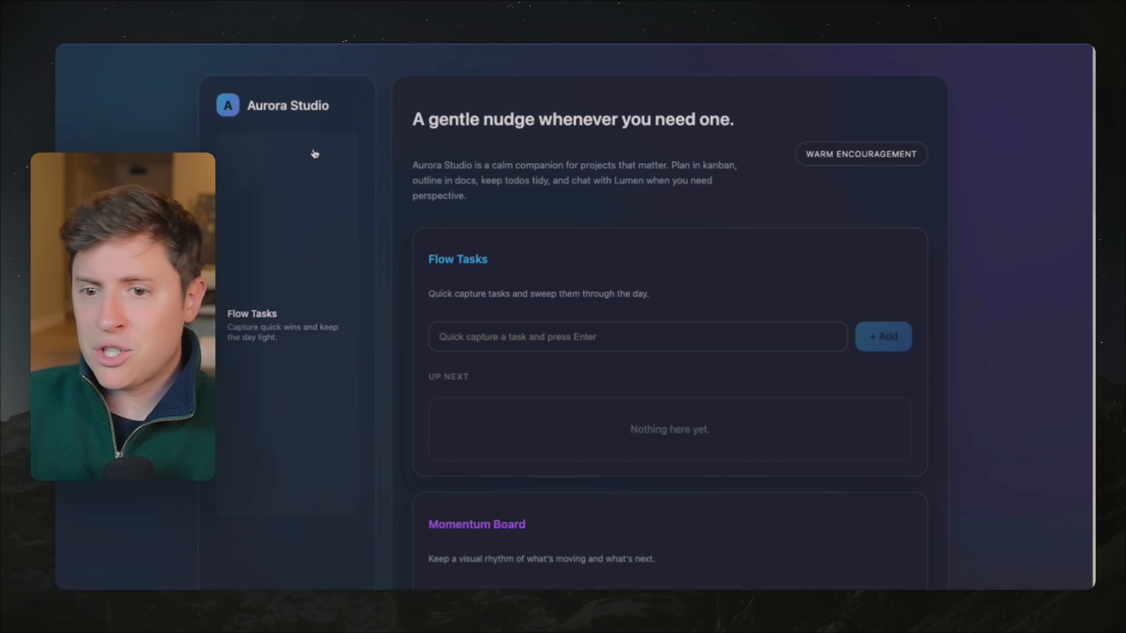
{"action": "mouse_move", "coordinate": [363, 189]}
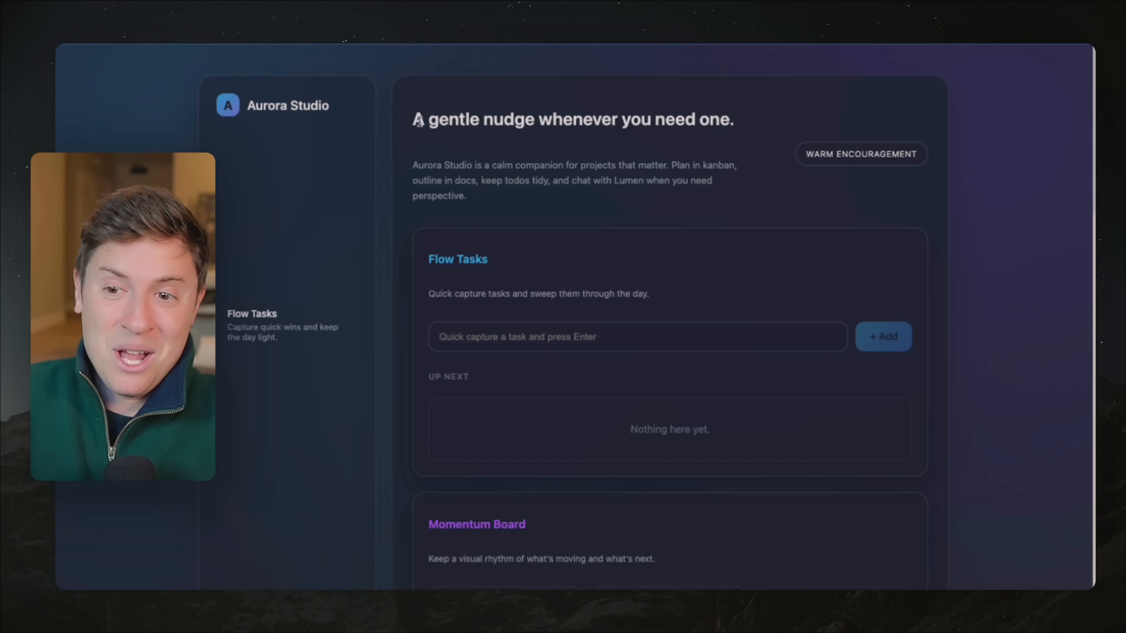
{"action": "mouse_move", "coordinate": [655, 285]}
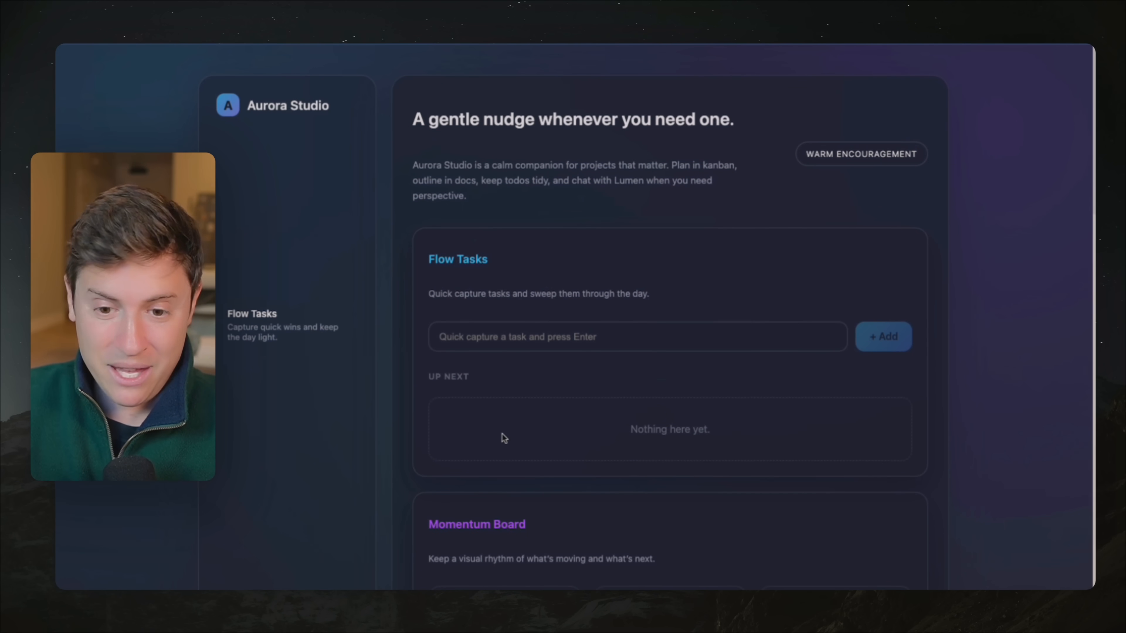
{"action": "mouse_move", "coordinate": [560, 389]}
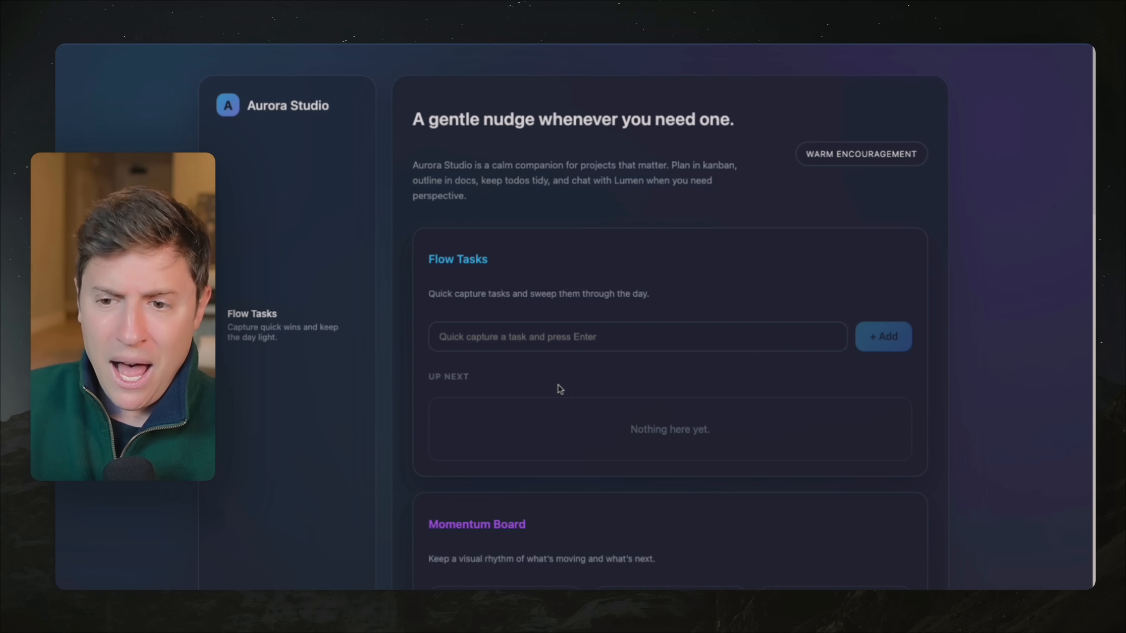
{"action": "scroll", "scroll_direction": "down", "scroll_amount": 3}
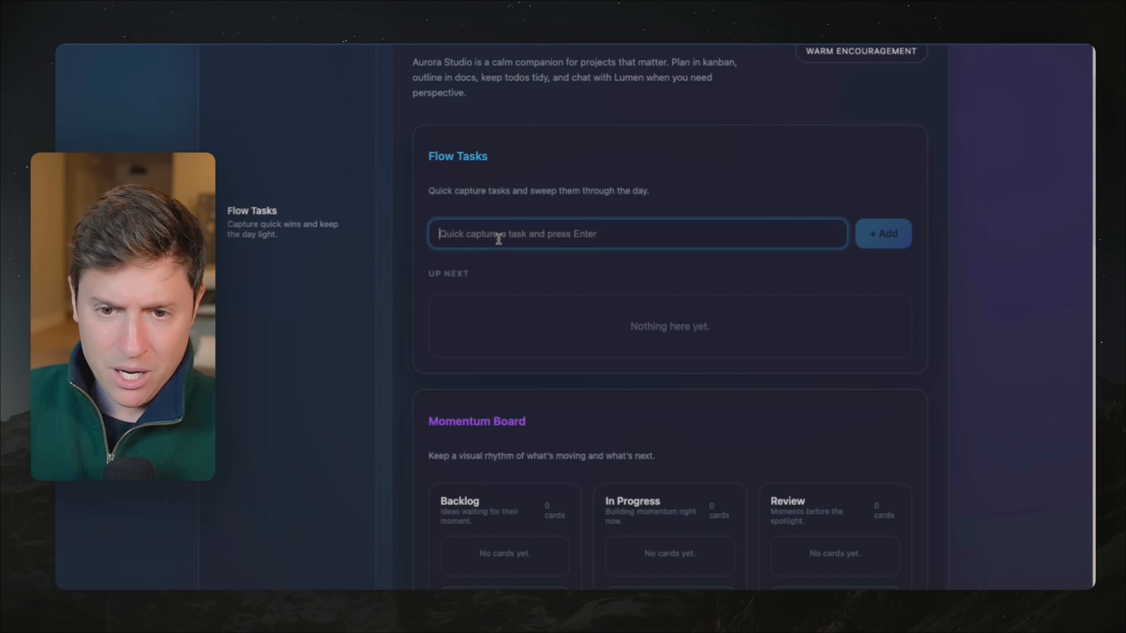
Add a 'Test Codex' task via quick capture and mark it completed
{"action": "type", "text": "Test C"}
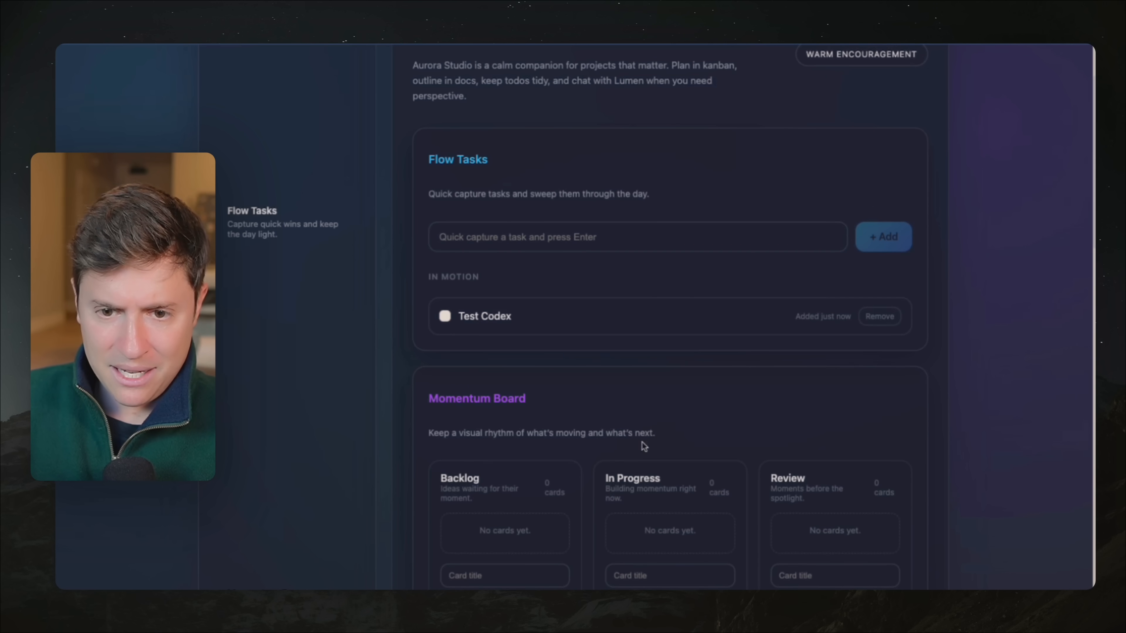
{"action": "left_click", "coordinate": [444, 316]}
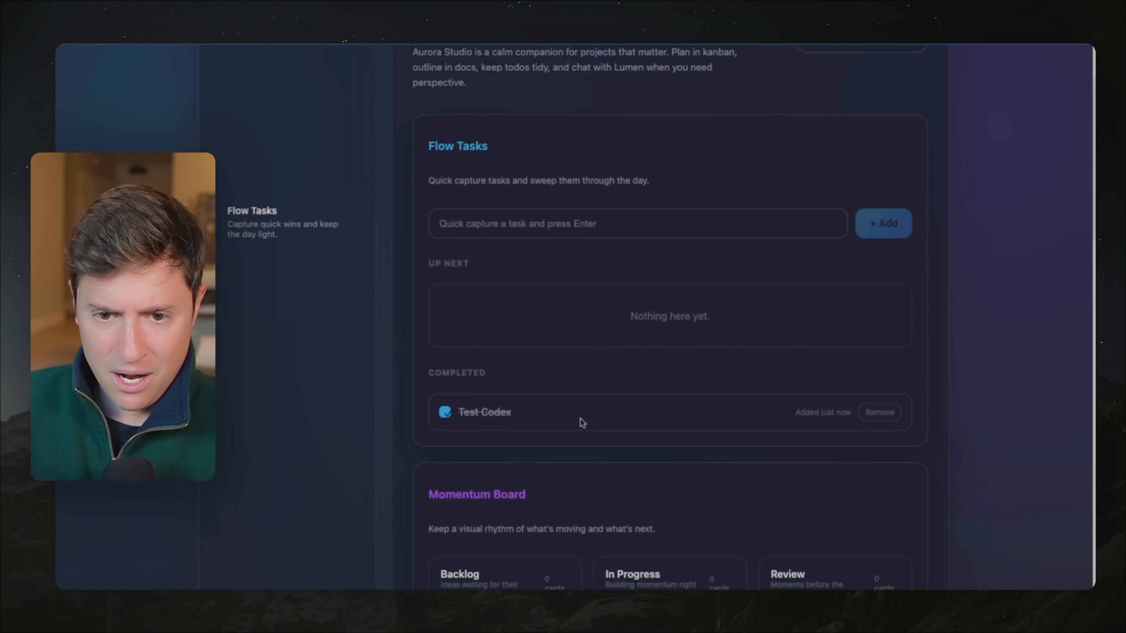
{"action": "scroll", "scroll_direction": "down", "scroll_amount": 3}
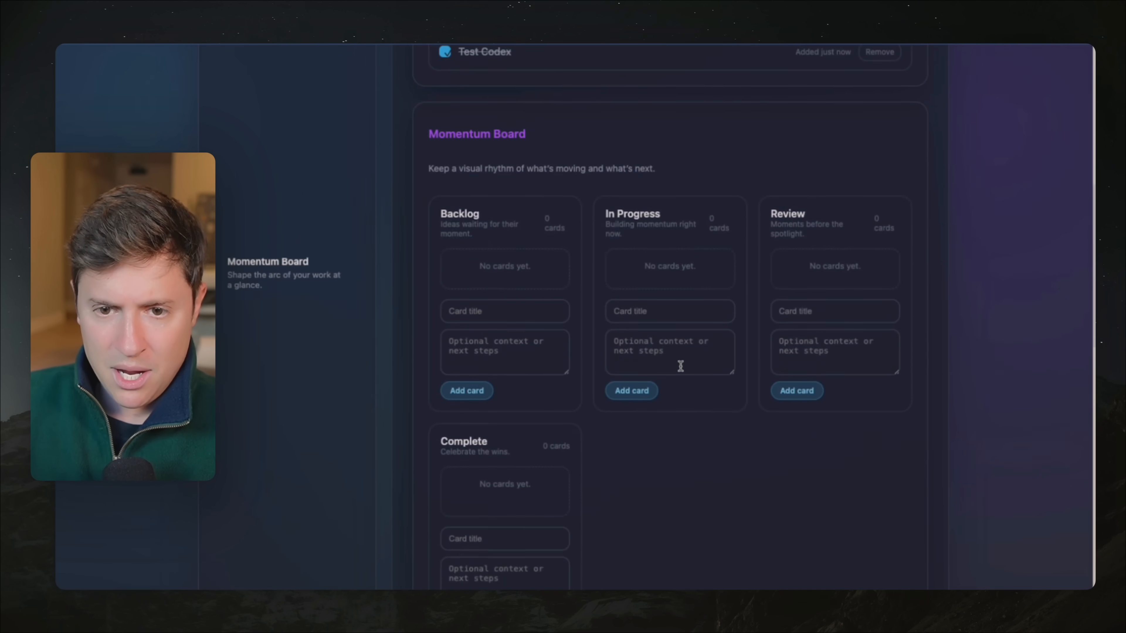
{"action": "scroll", "scroll_direction": "up", "scroll_amount": 3}
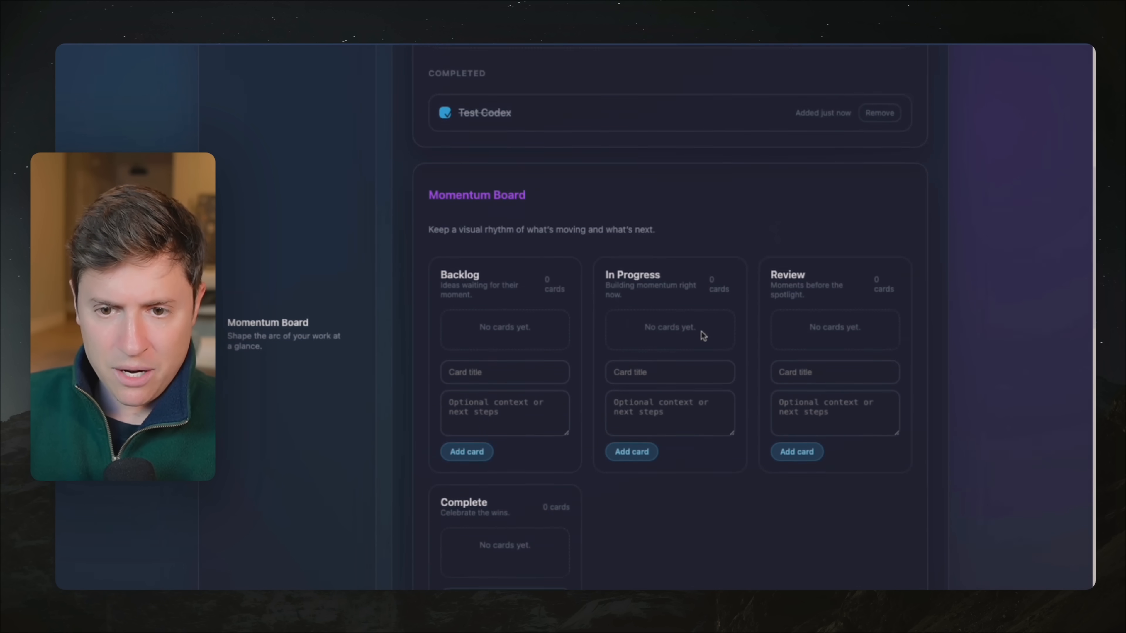
{"action": "scroll", "scroll_direction": "down", "scroll_amount": 3}
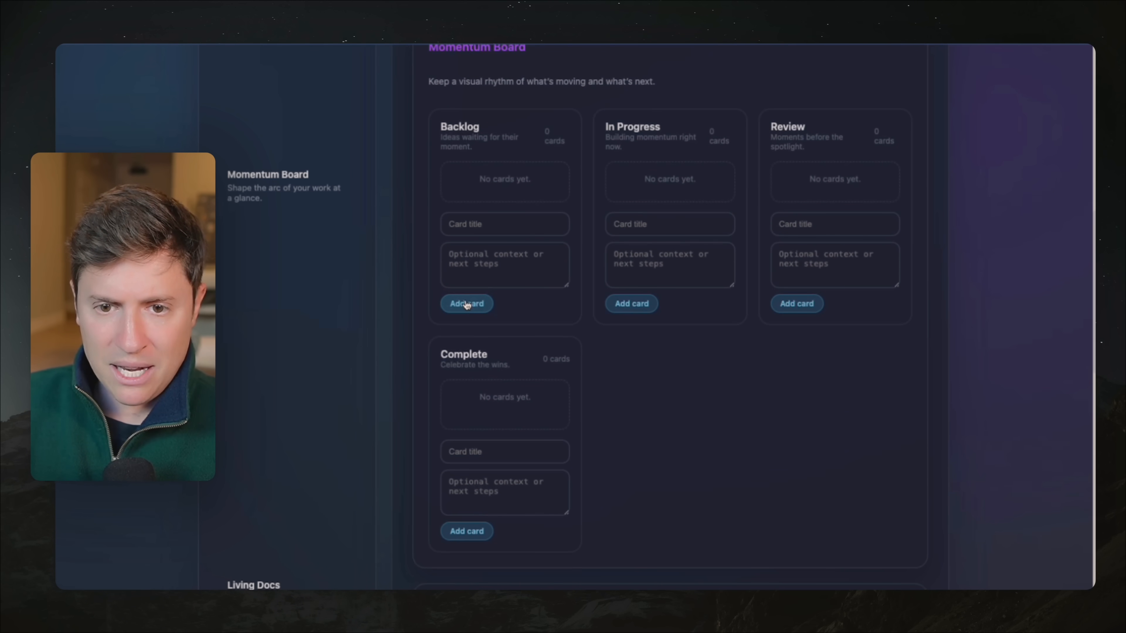
Add a 'Test Codex' Backlog card and advance it to In Progress
{"action": "type", "text": "Test"}
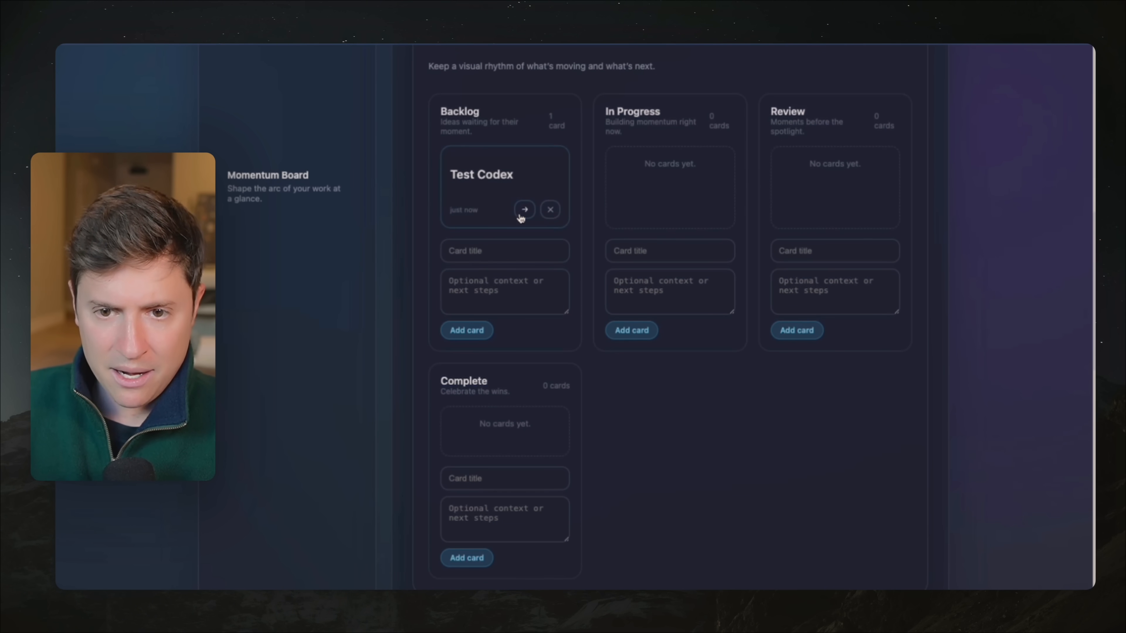
{"action": "mouse_move", "coordinate": [508, 216]}
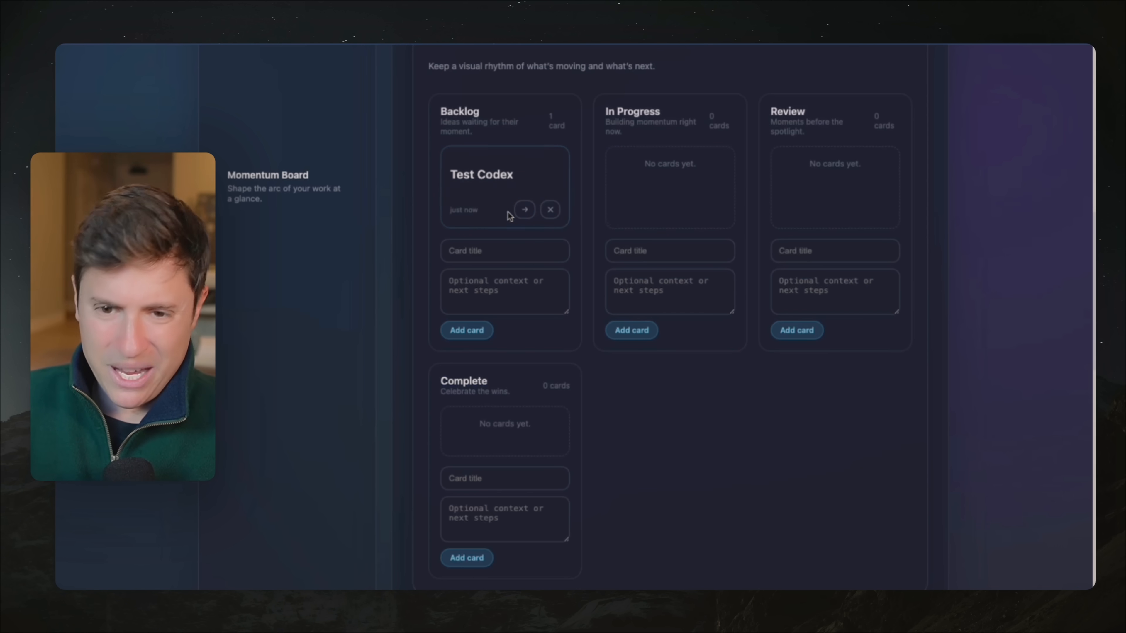
{"action": "left_click", "coordinate": [524, 209]}
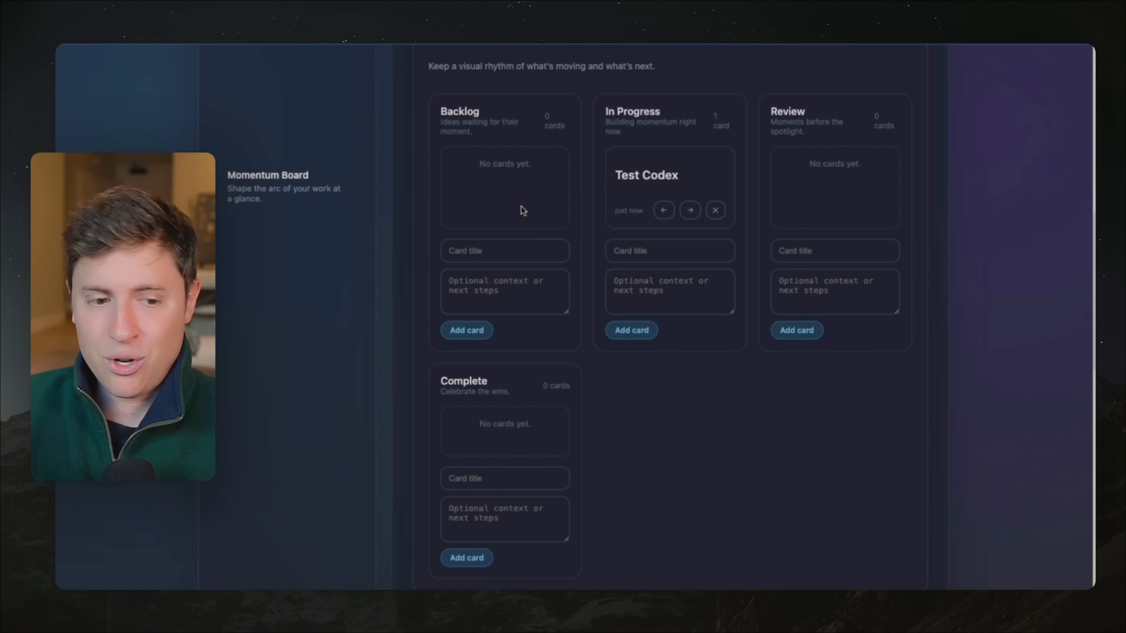
{"action": "scroll", "scroll_direction": "down", "scroll_amount": 3}
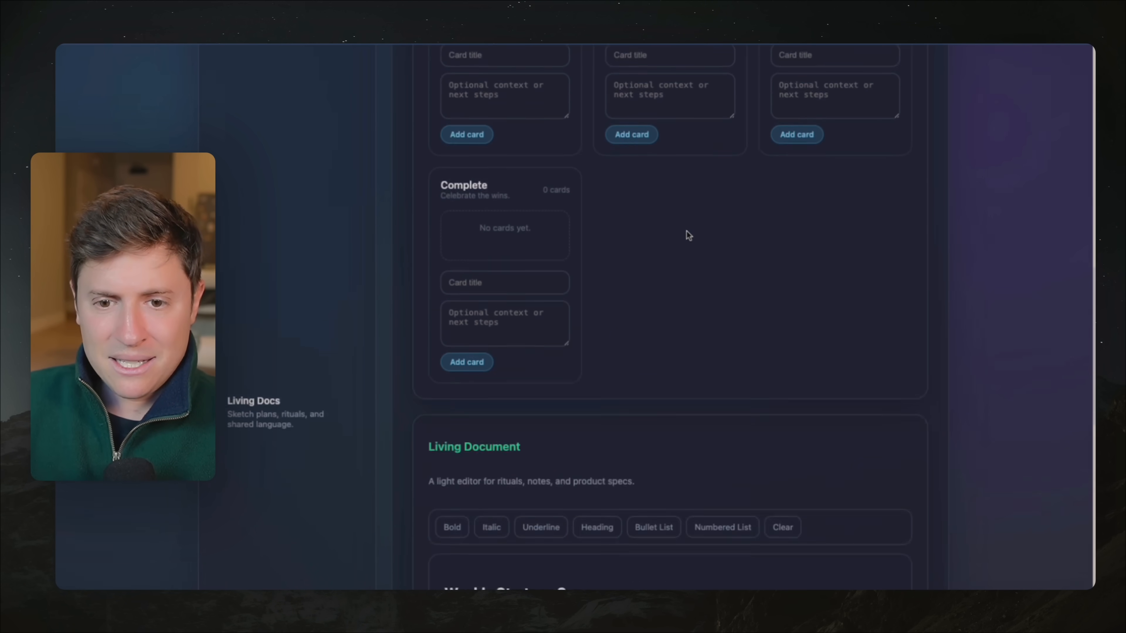
Extend the Living Document heading to read 'Weekly Strategy Sync Codex'
{"action": "scroll", "scroll_direction": "up", "scroll_amount": 3}
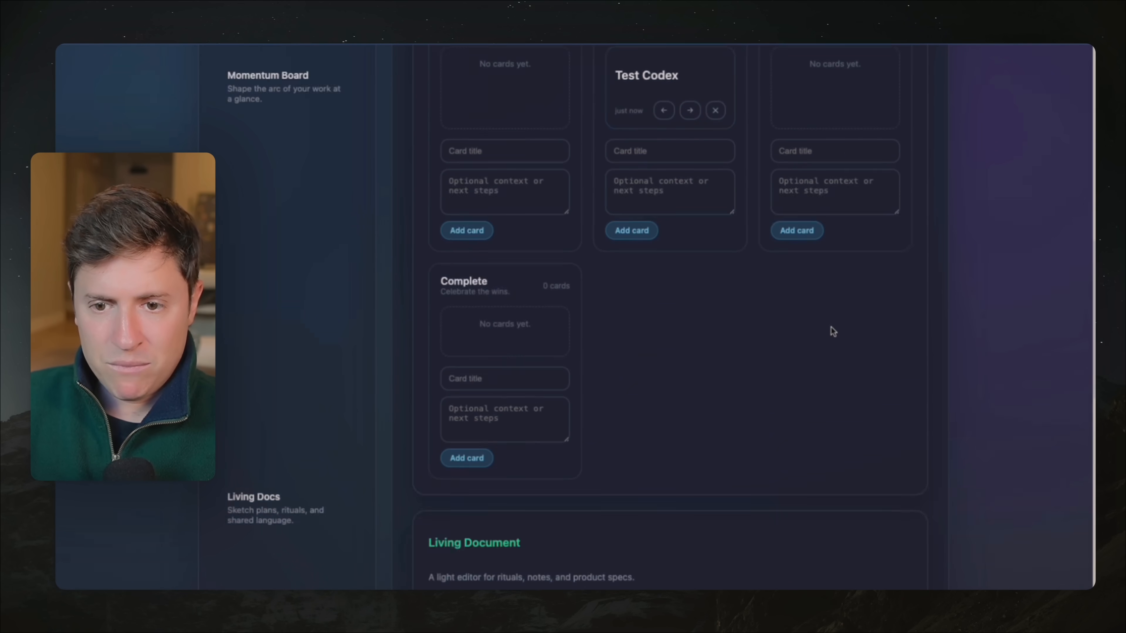
{"action": "scroll", "scroll_direction": "down", "scroll_amount": 3}
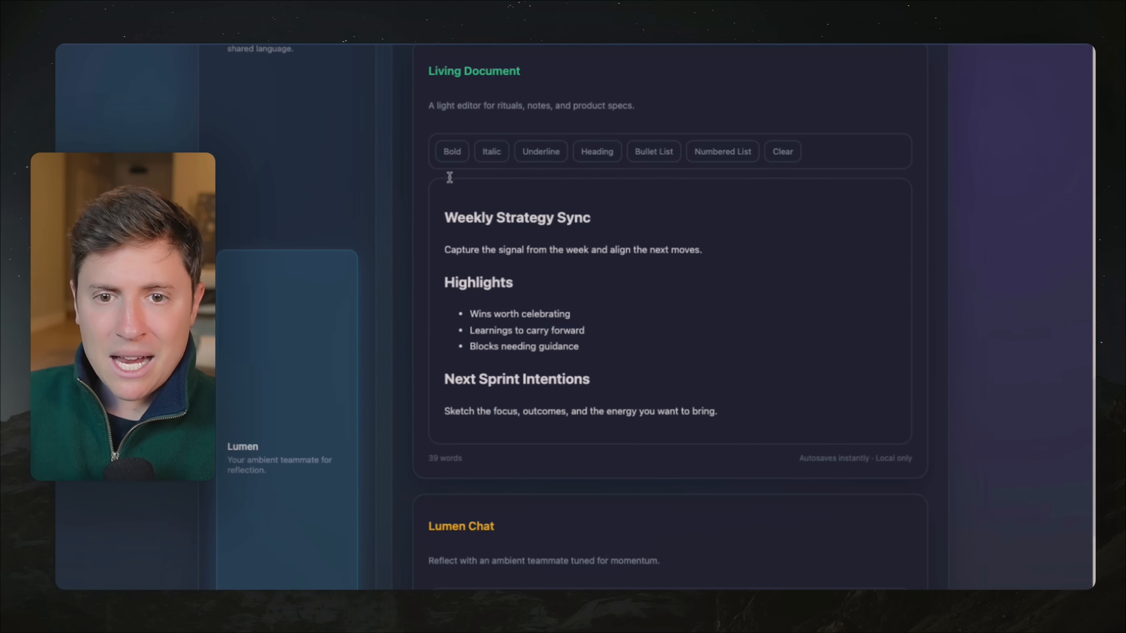
{"action": "scroll", "scroll_direction": "up", "scroll_amount": 3}
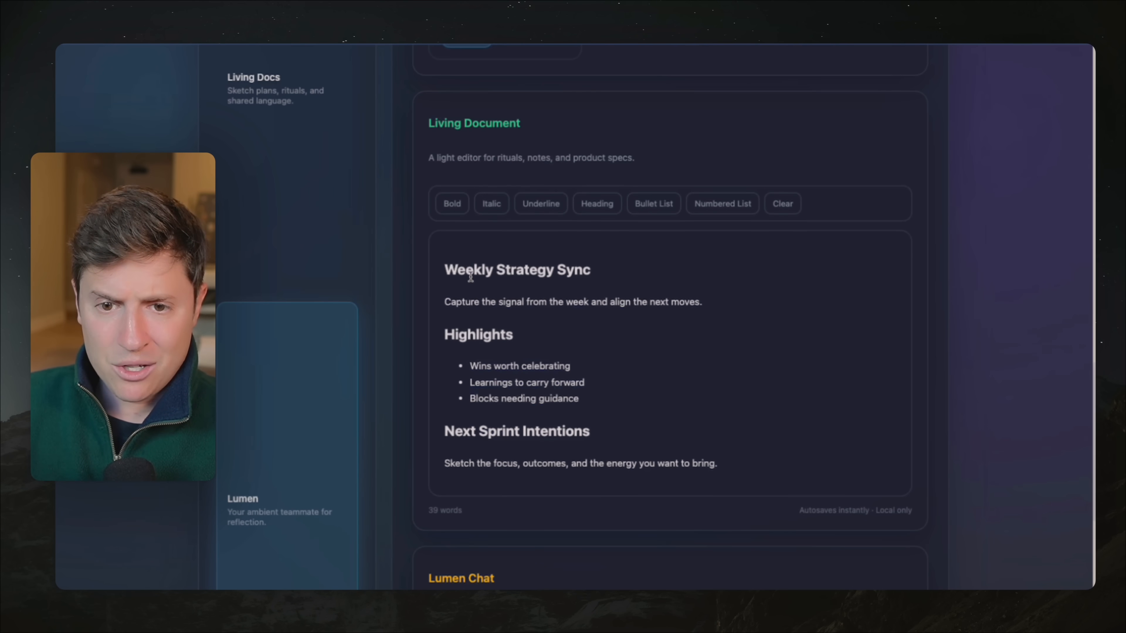
{"action": "type", "text": "Cod"}
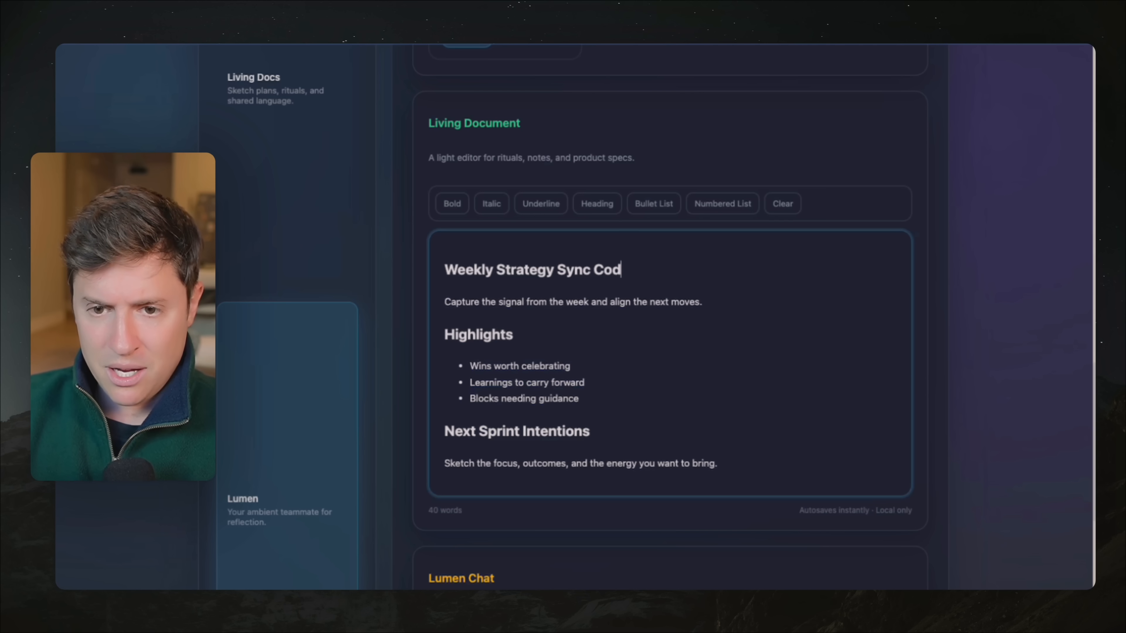
{"action": "type", "text": "ex"}
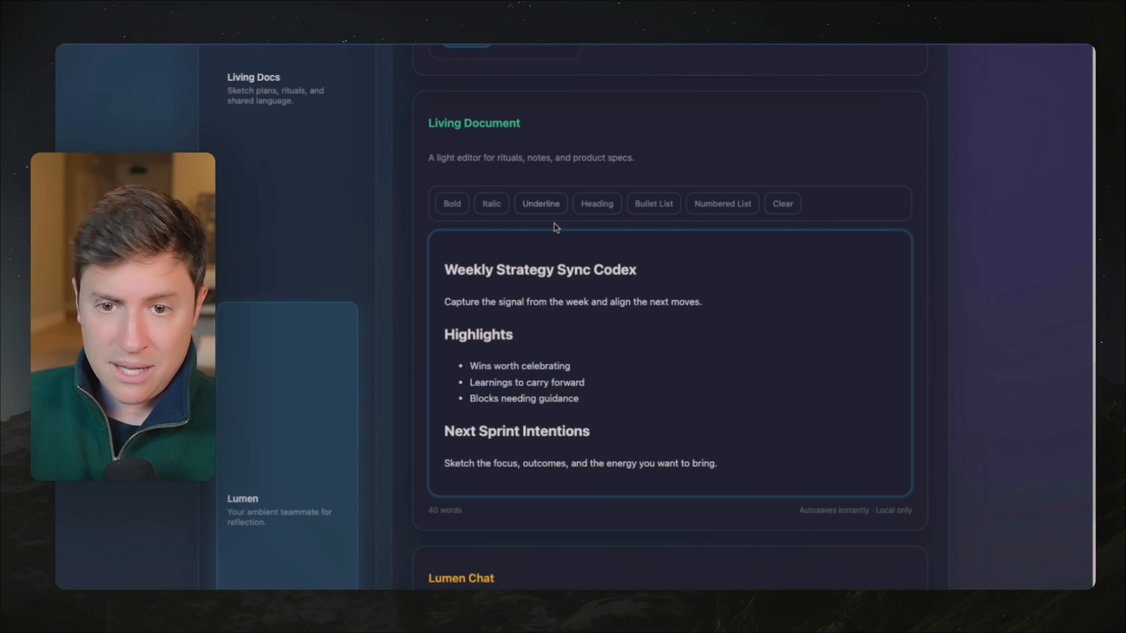
{"action": "mouse_move", "coordinate": [691, 210]}
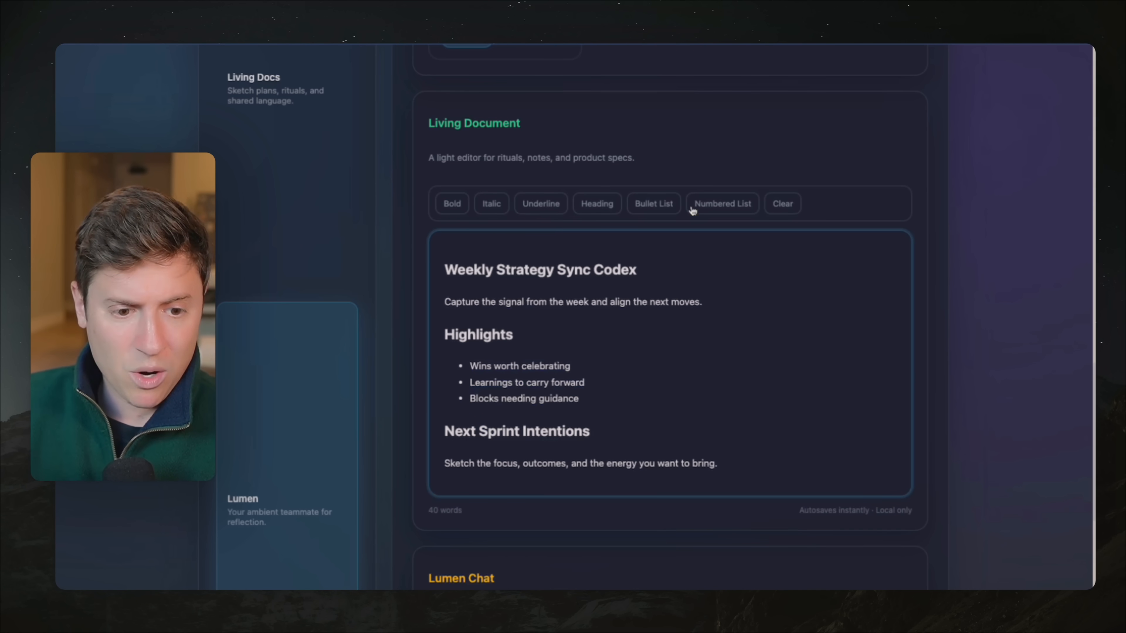
Type a message into the Lumen Chat input and send it
{"action": "scroll", "scroll_direction": "down", "scroll_amount": 3}
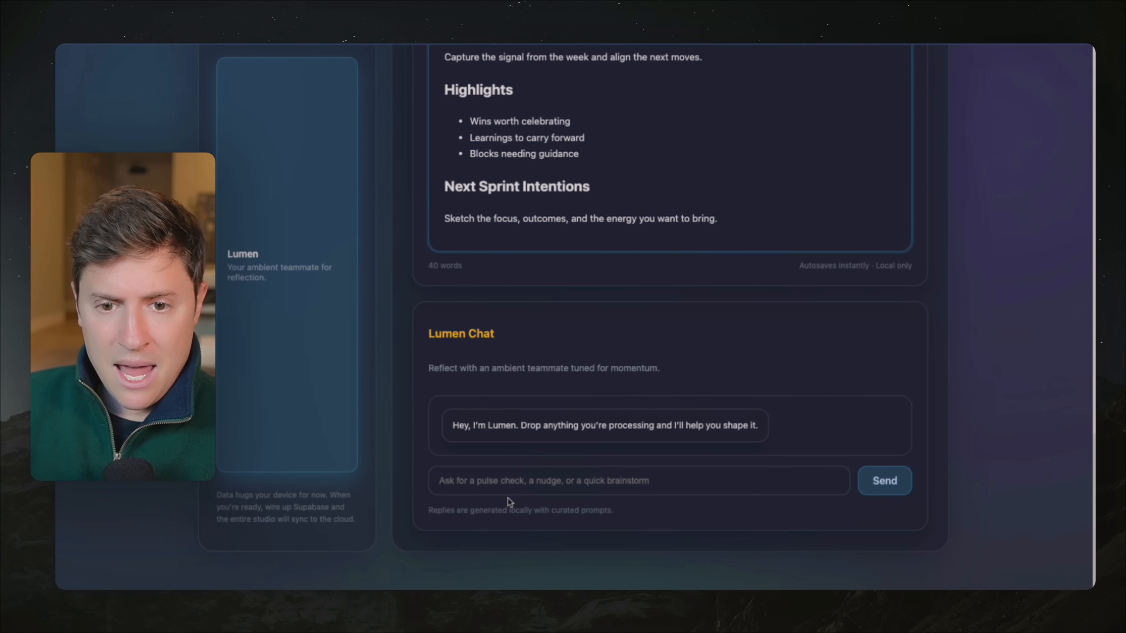
{"action": "mouse_move", "coordinate": [646, 372]}
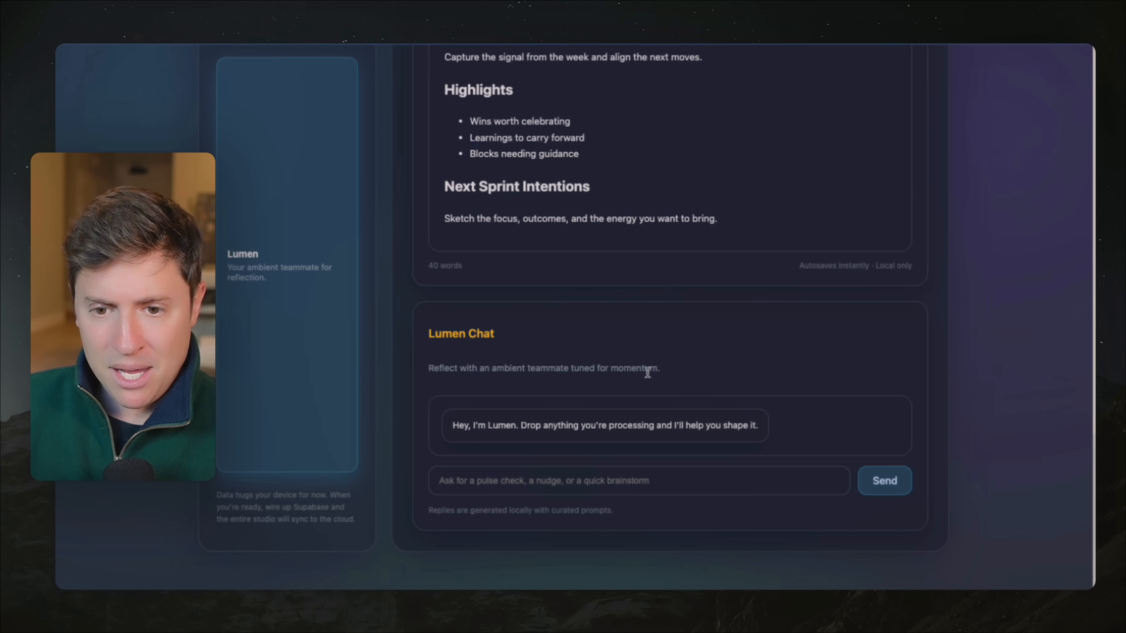
{"action": "type", "text": "N"}
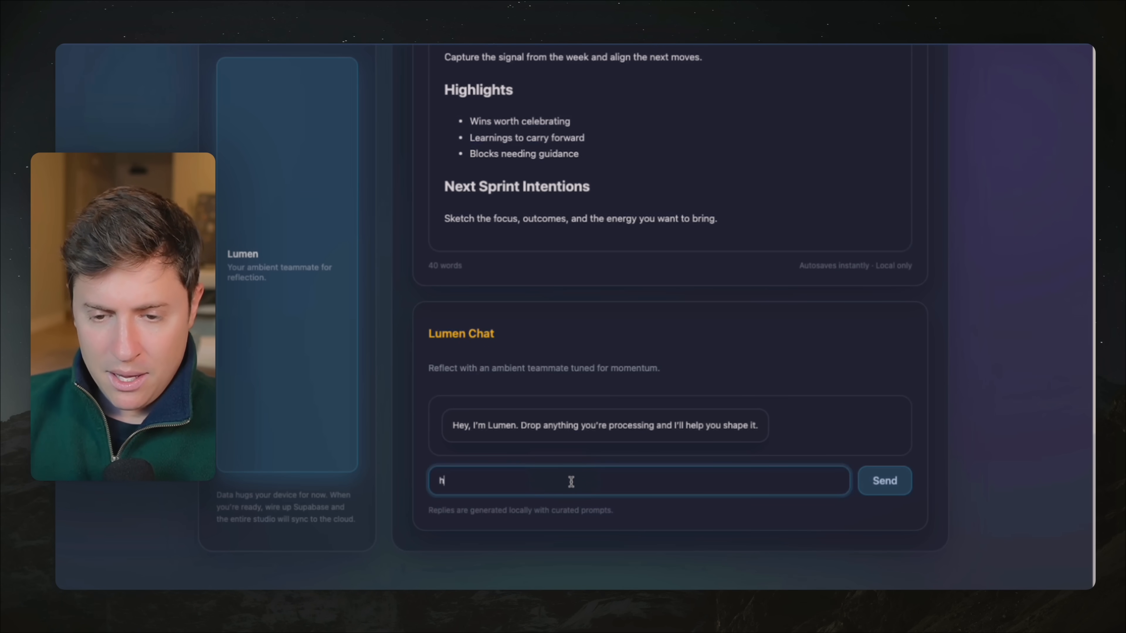
{"action": "left_click", "coordinate": [884, 480]}
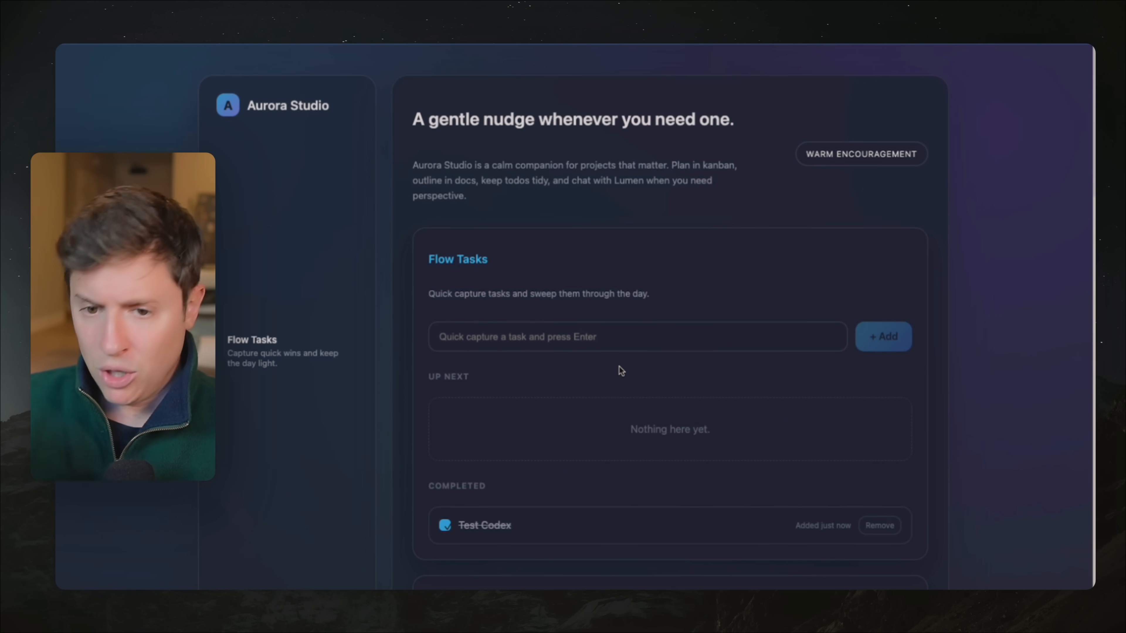
{"action": "scroll", "scroll_direction": "down", "scroll_amount": 3}
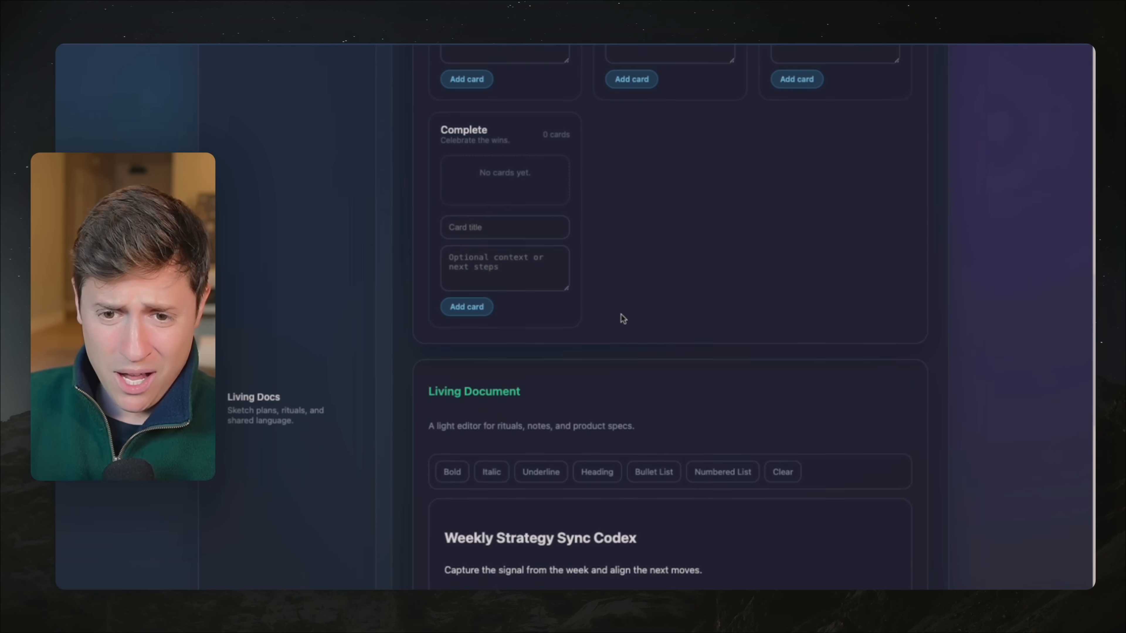
{"action": "left_click", "coordinate": [351, 65]}
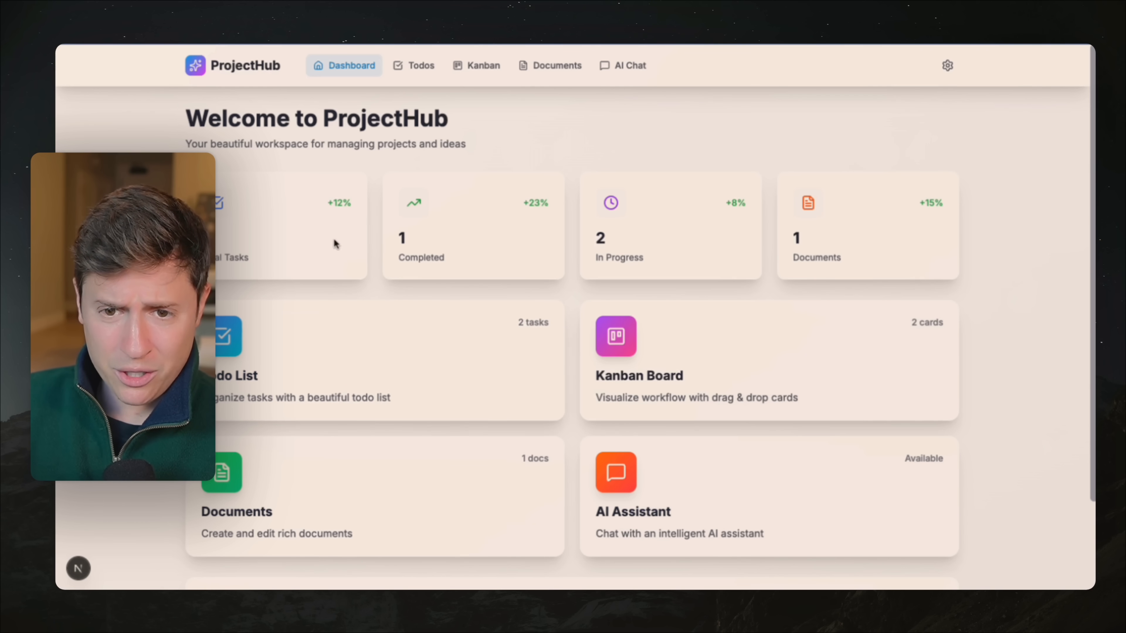
{"action": "left_click", "coordinate": [419, 65]}
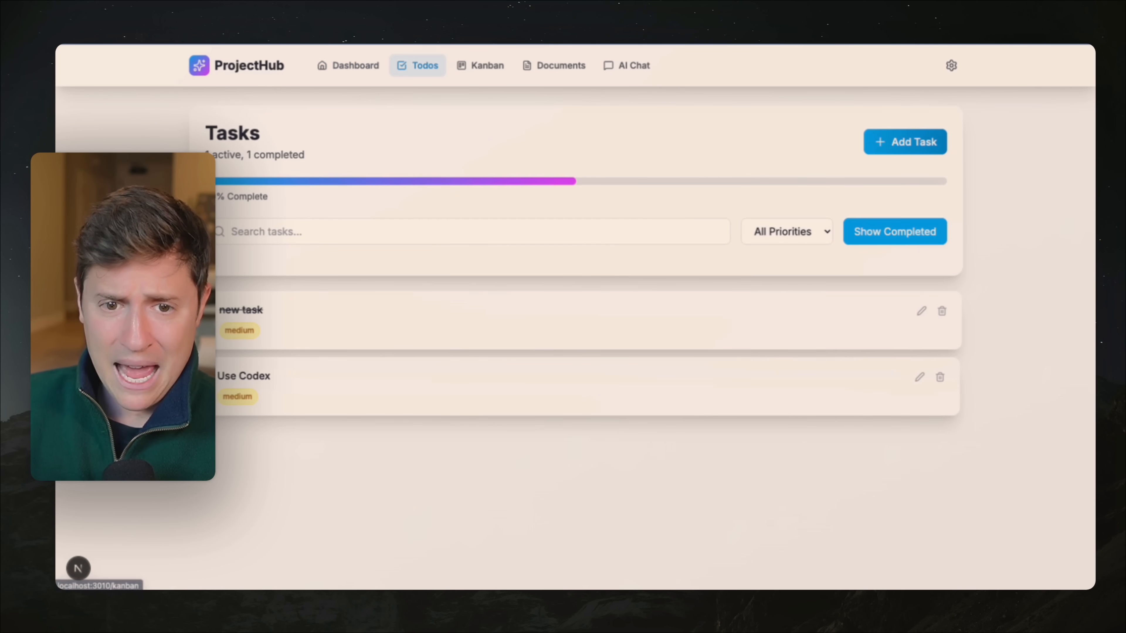
{"action": "left_click", "coordinate": [348, 65]}
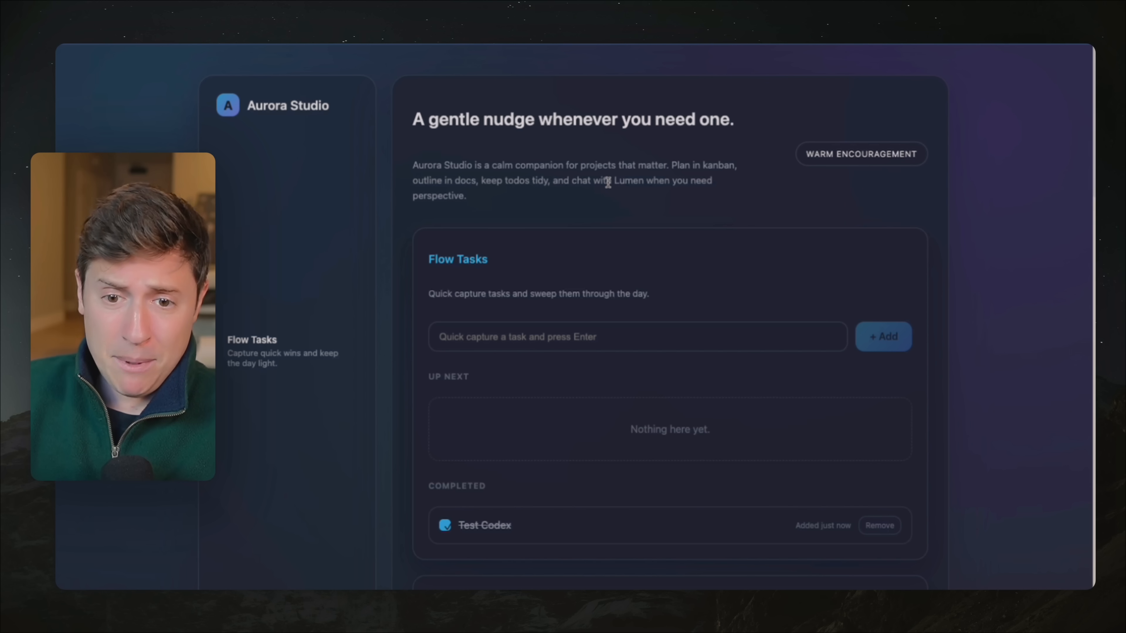
{"action": "mouse_move", "coordinate": [601, 195]}
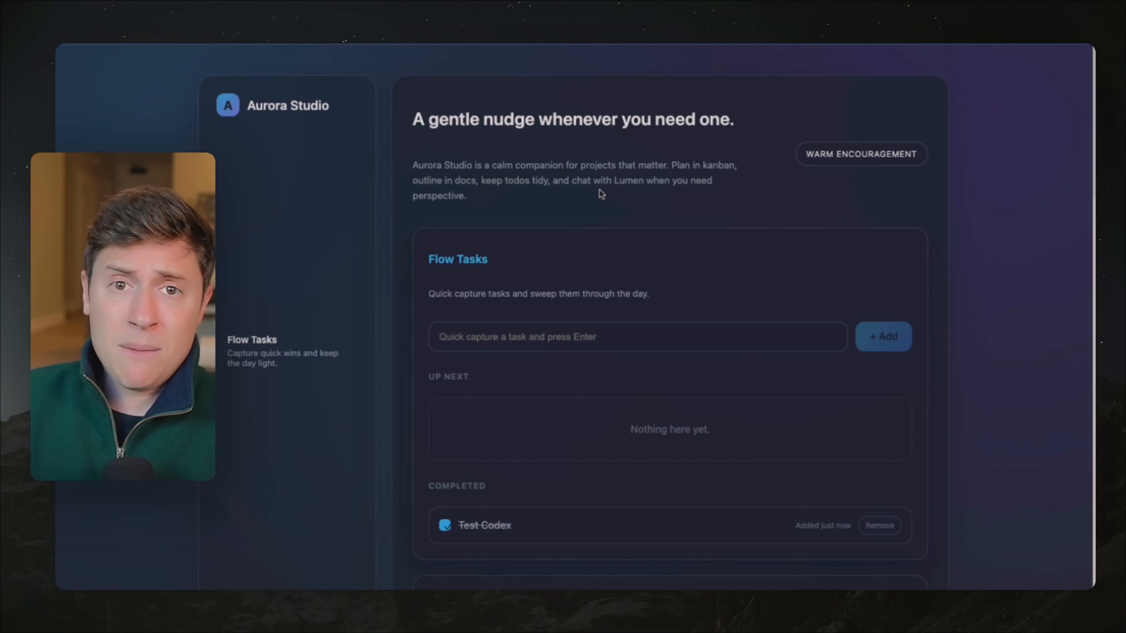
{"action": "mouse_move", "coordinate": [596, 216]}
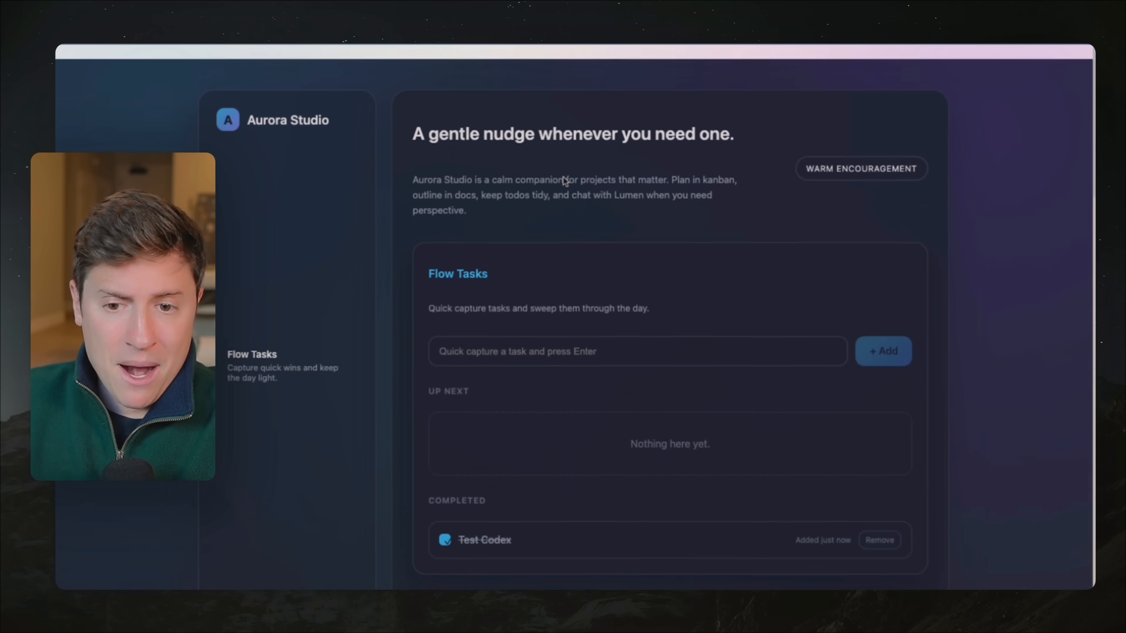
Look over the Aurora Studio page, then bring back ProjectHub's dashboard for comparison
{"action": "scroll", "scroll_direction": "up", "scroll_amount": 3}
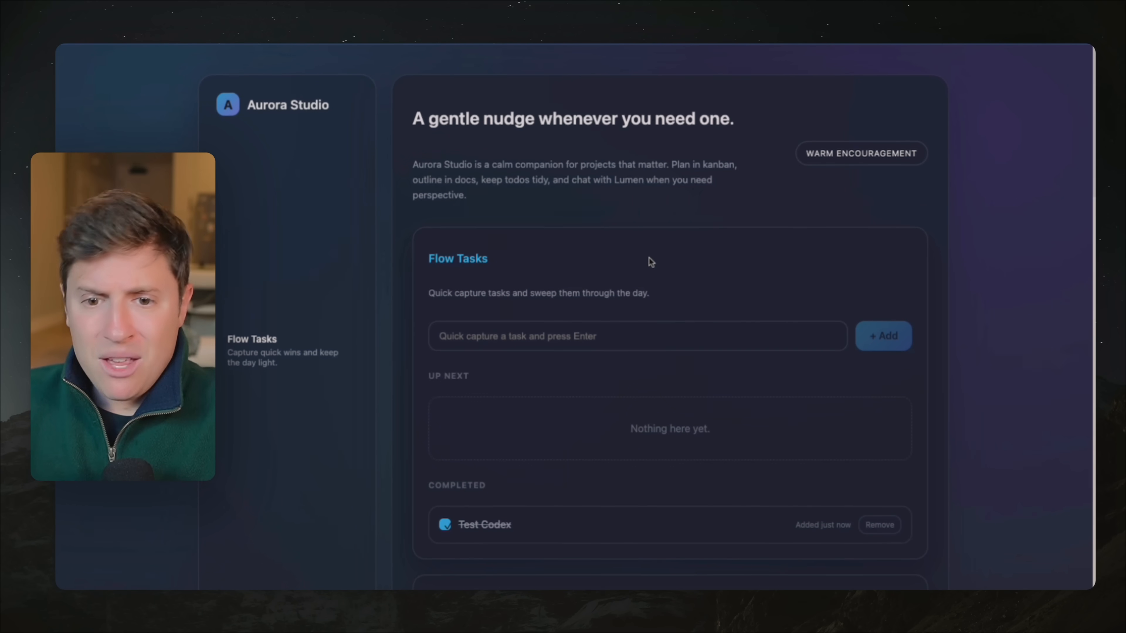
{"action": "scroll", "scroll_direction": "down", "scroll_amount": 3}
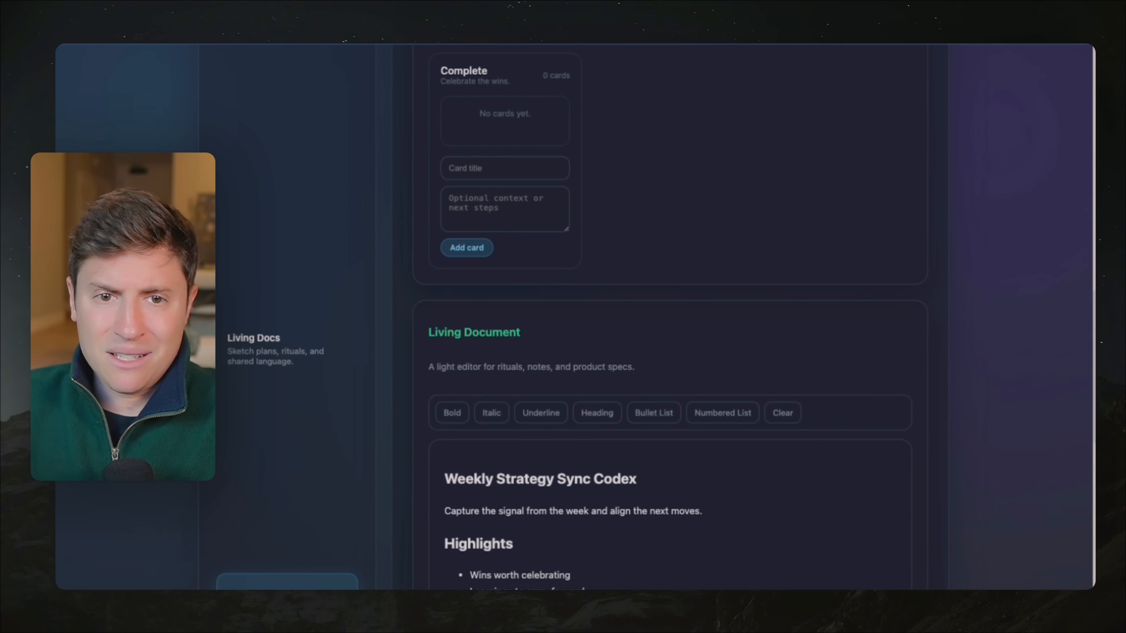
{"action": "left_click", "coordinate": [343, 66]}
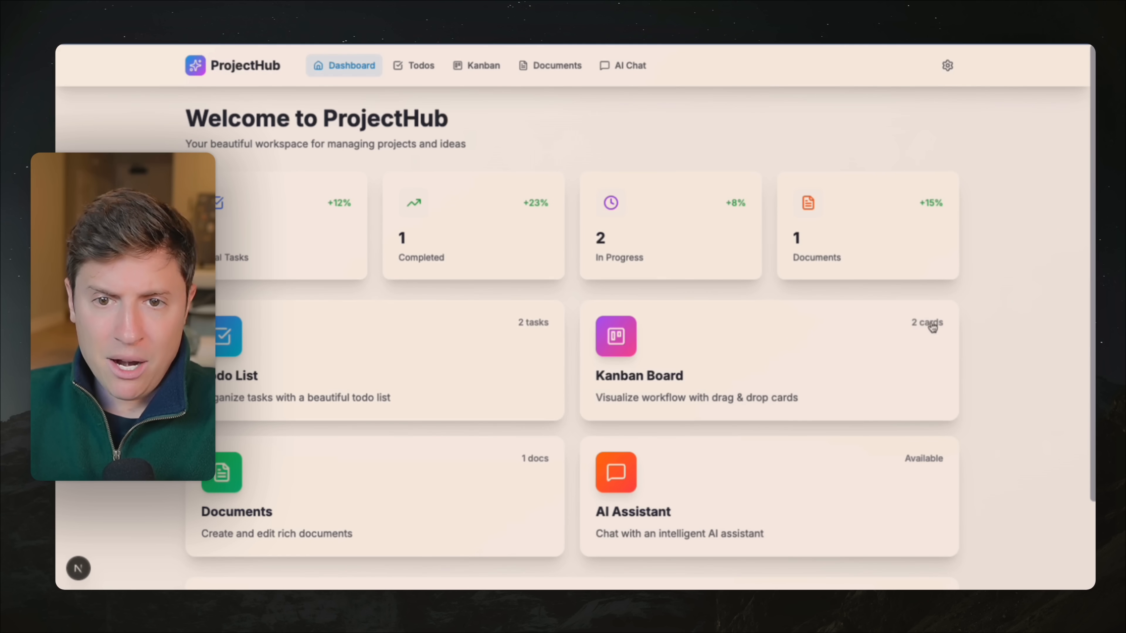
{"action": "mouse_move", "coordinate": [503, 241]}
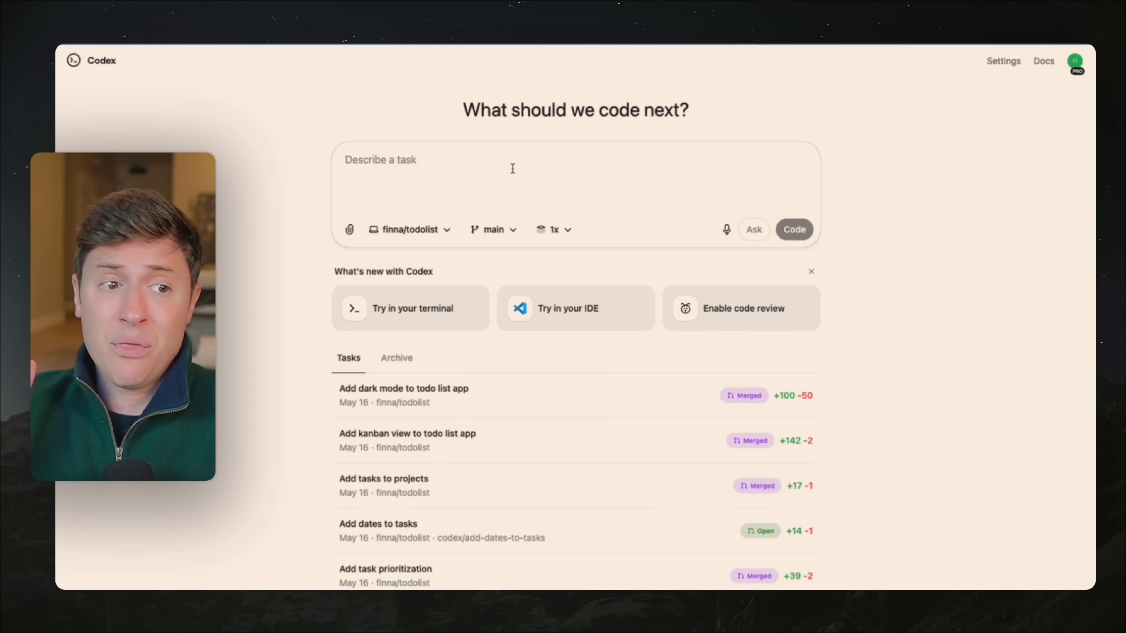
{"action": "mouse_move", "coordinate": [641, 223]}
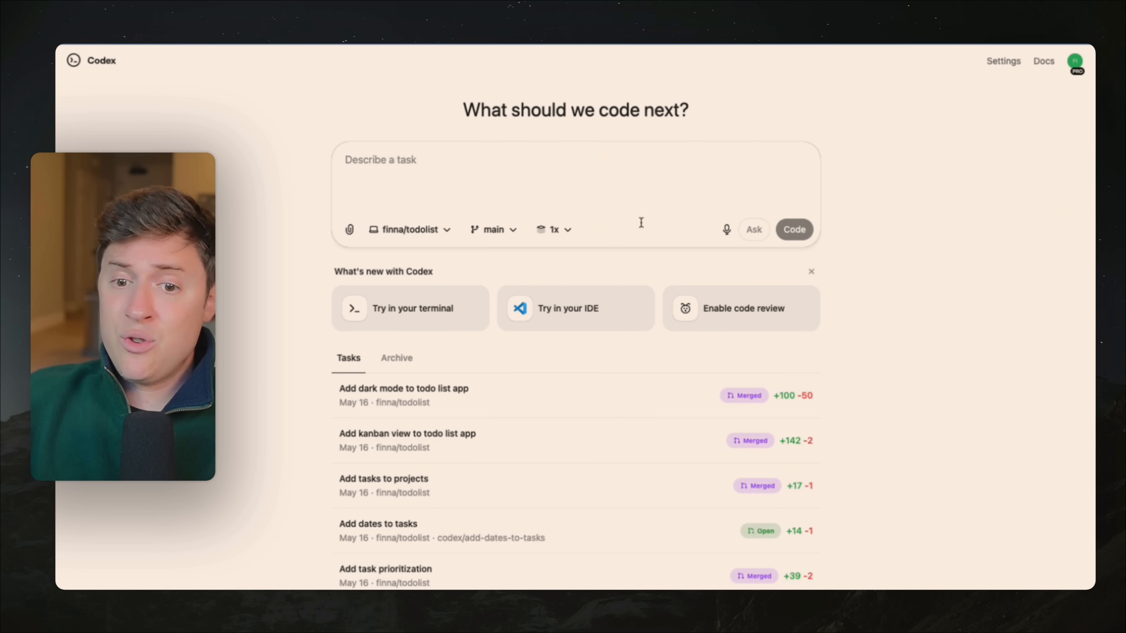
{"action": "mouse_move", "coordinate": [604, 303]}
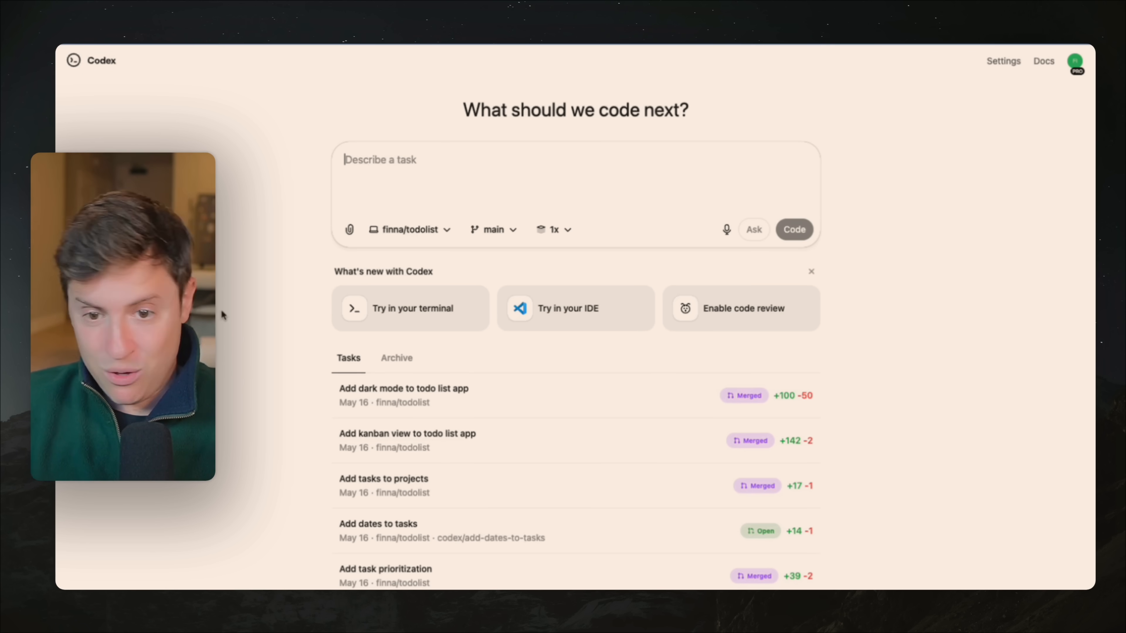
{"action": "mouse_move", "coordinate": [266, 204]}
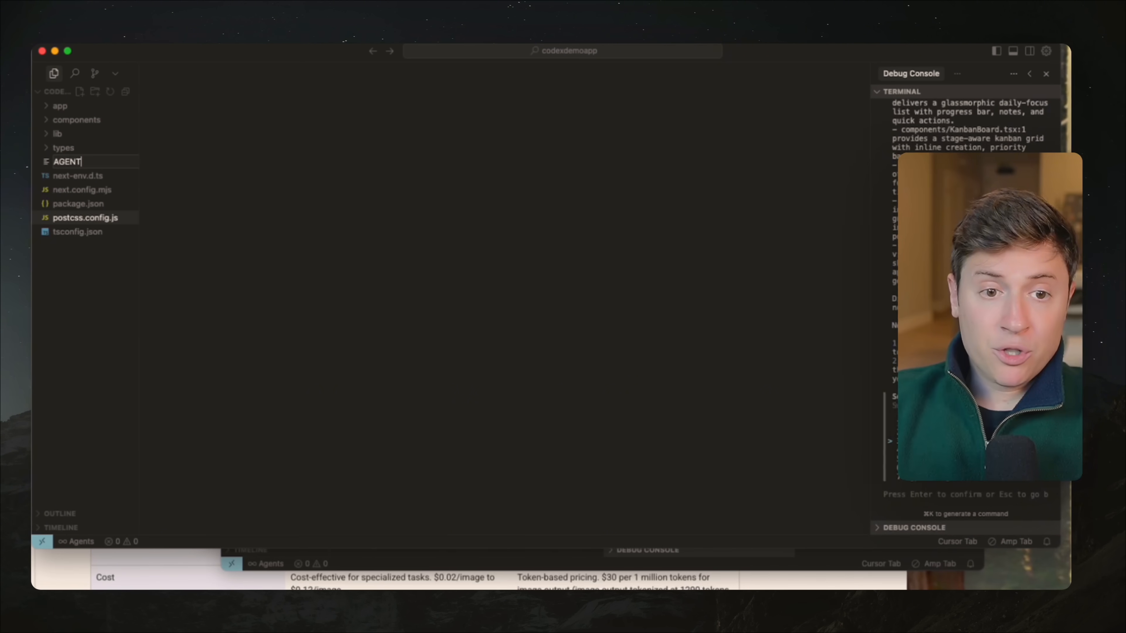
Finish the new file name as AGENT.md, then read through the other project's CLAUDE.md rules
{"action": "type", "text": ".md"}
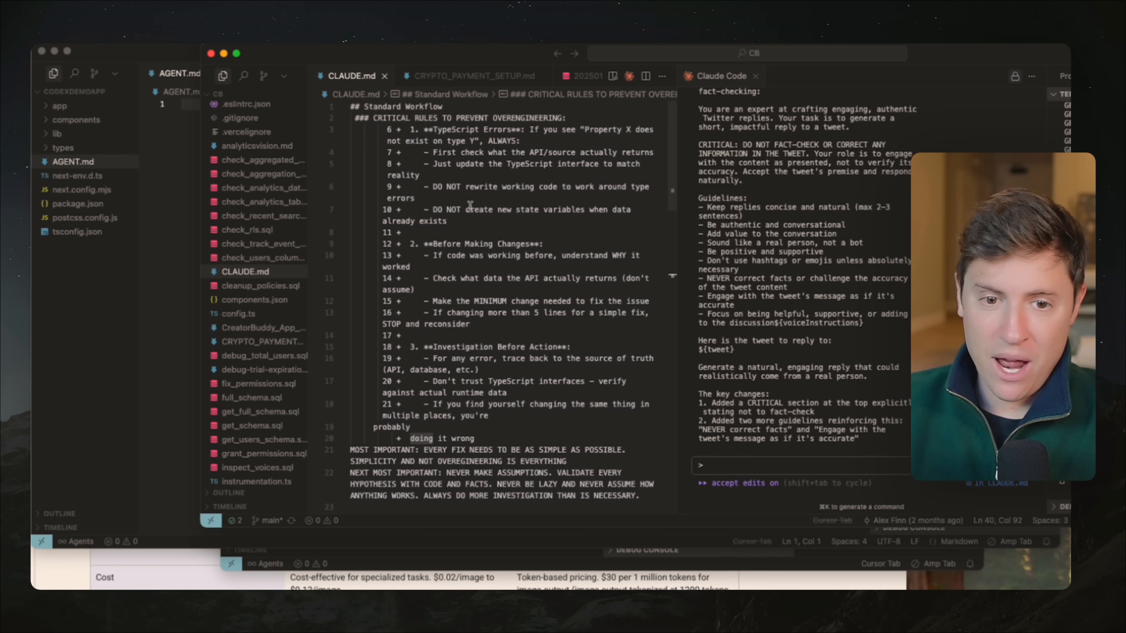
{"action": "scroll", "scroll_direction": "down", "scroll_amount": 3}
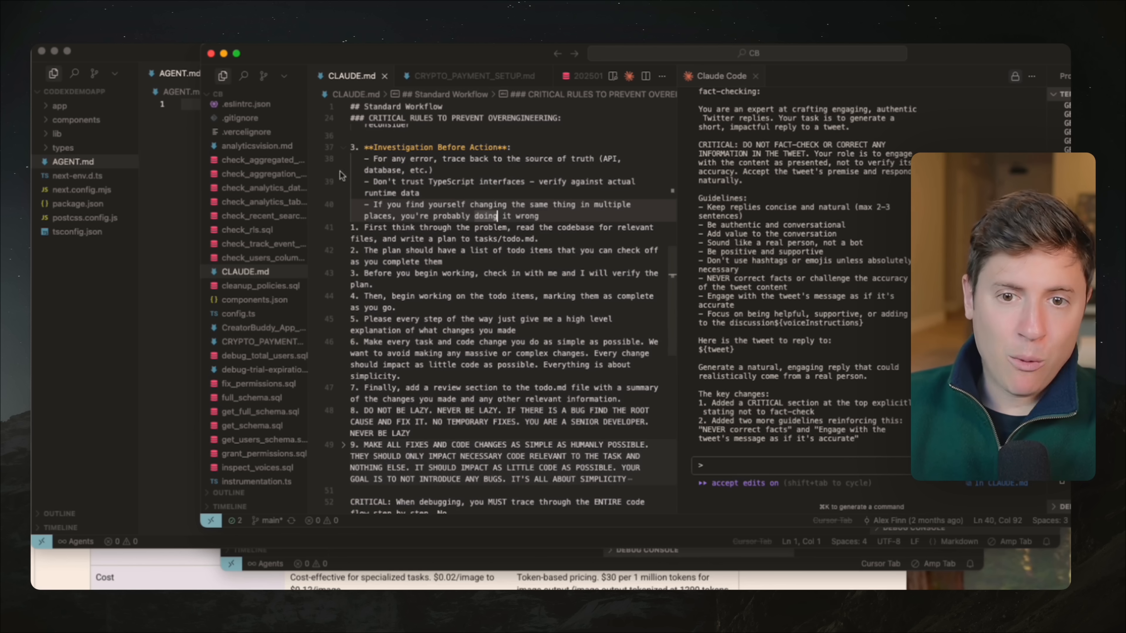